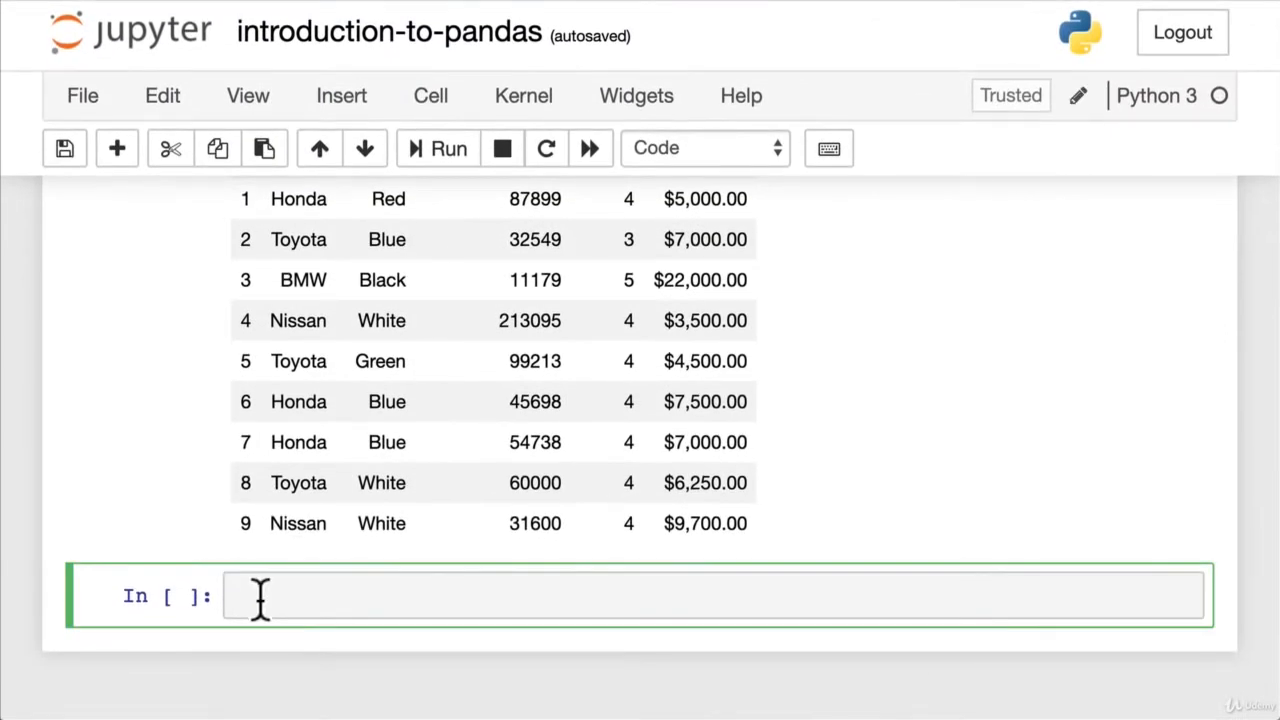
Step: Add a rendered Markdown heading '## Viewing and selecting data' below the car sales table
type("## Viewing and se")
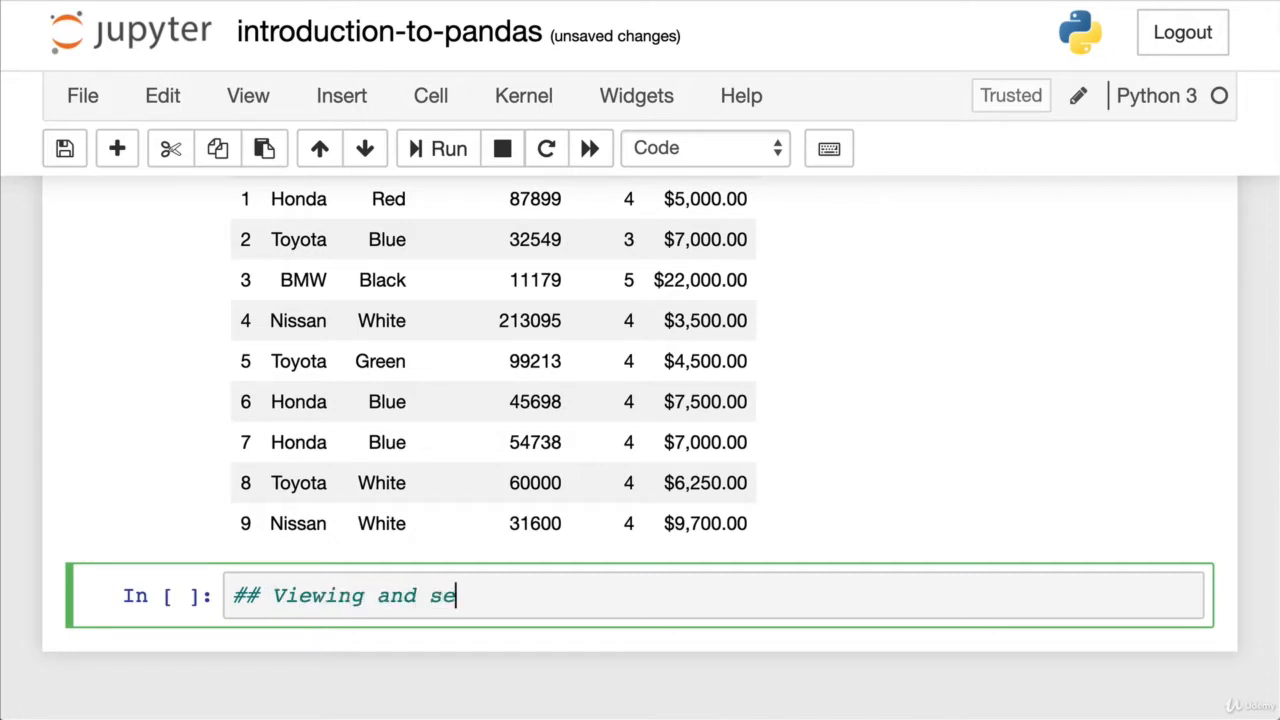
type("lecting data")
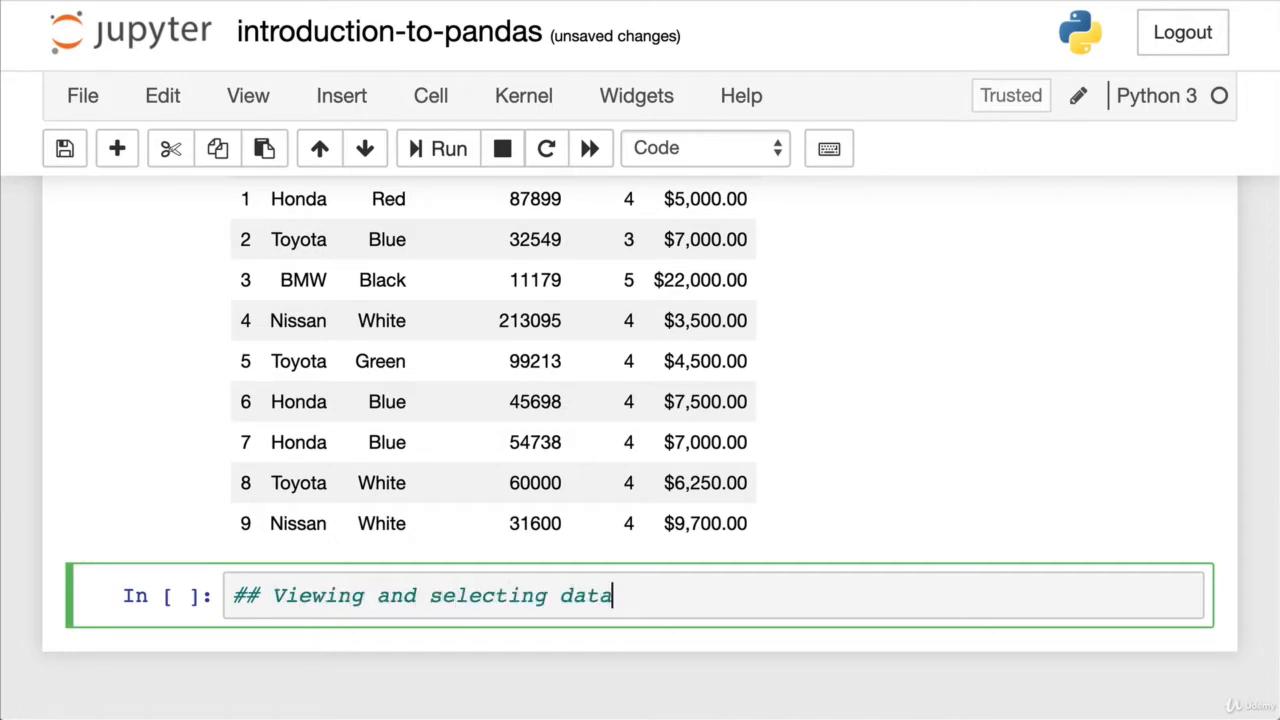
key("m")
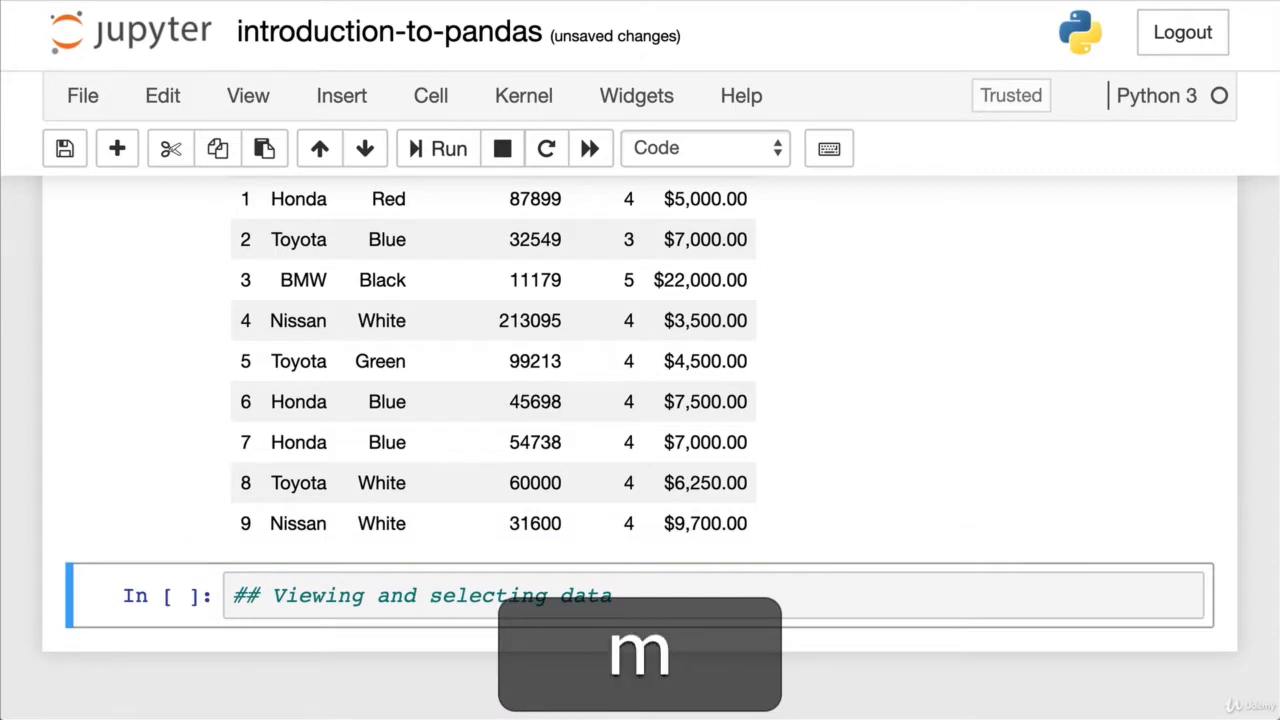
key("shift+enter")
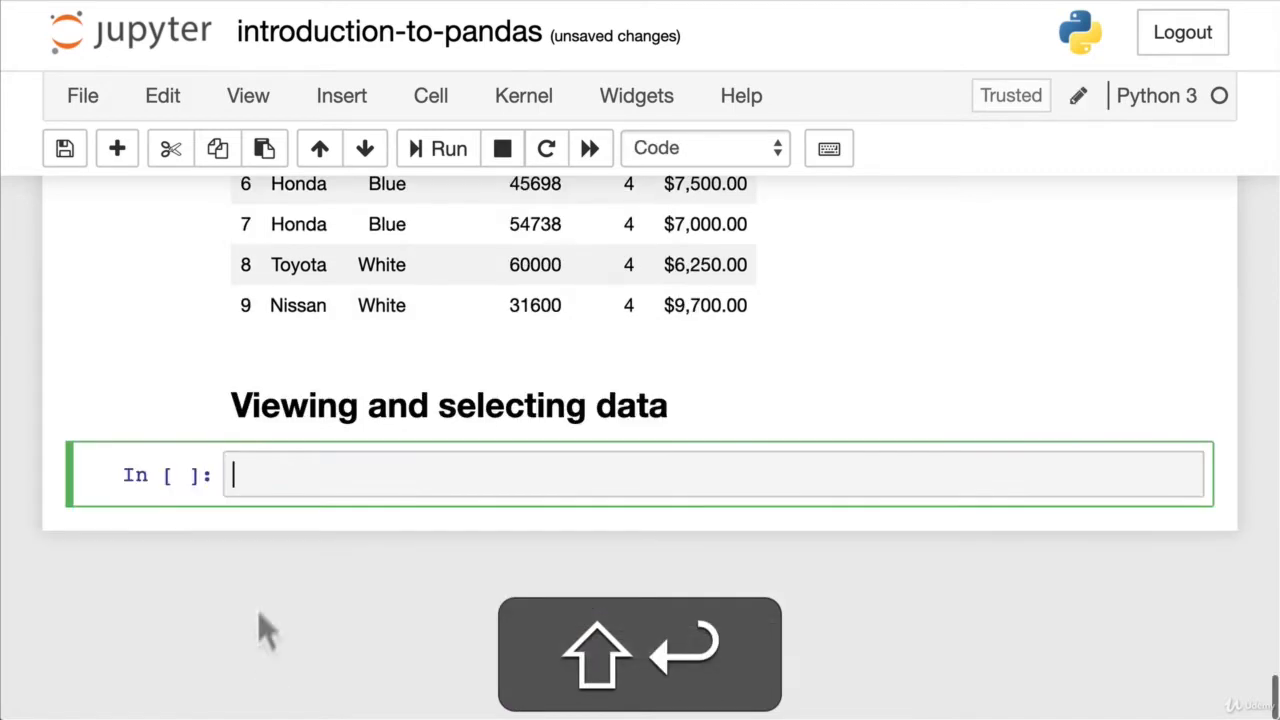
mouse_move(312, 422)
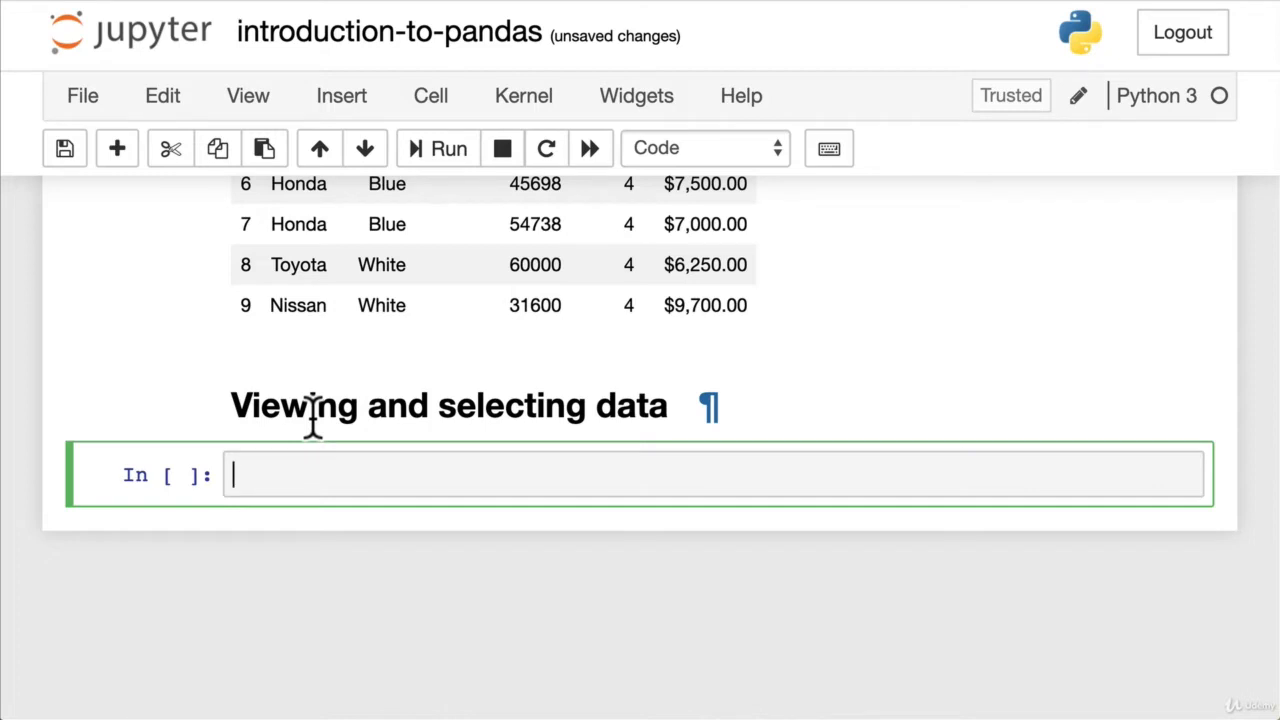
Step: Run car_sales.head() to show the first five car rows
type("car_sales.")
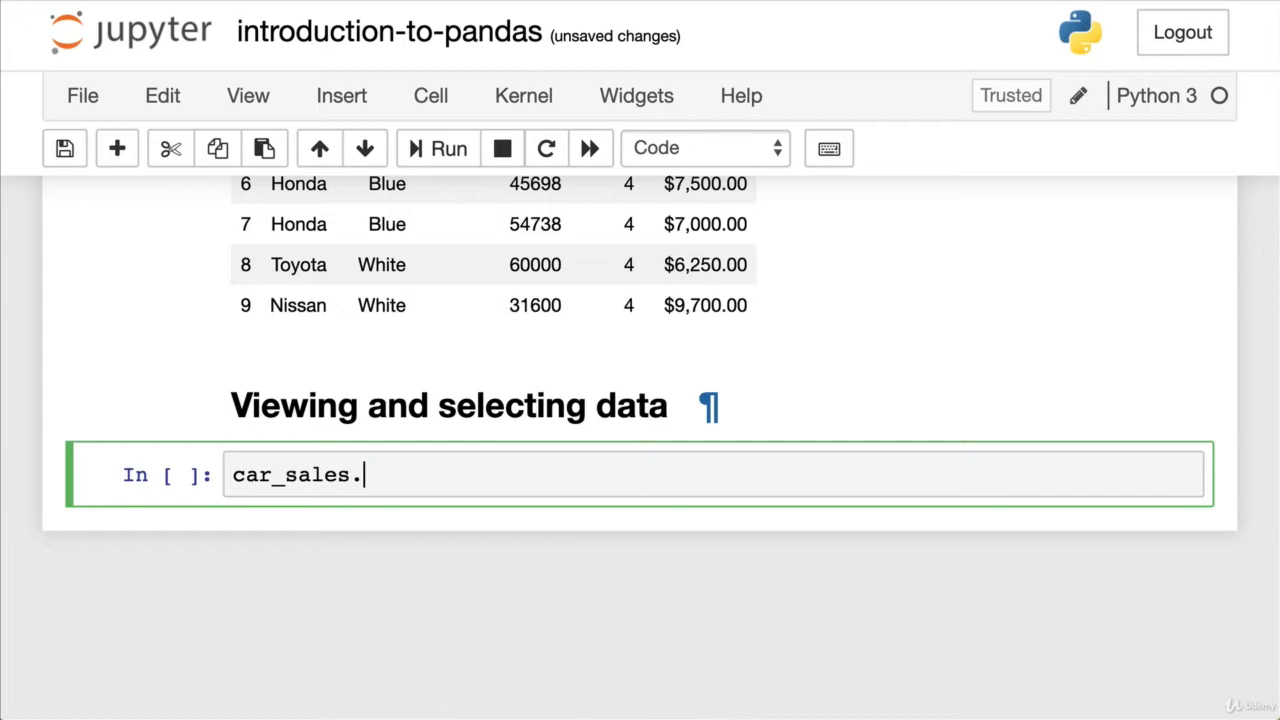
type("head()")
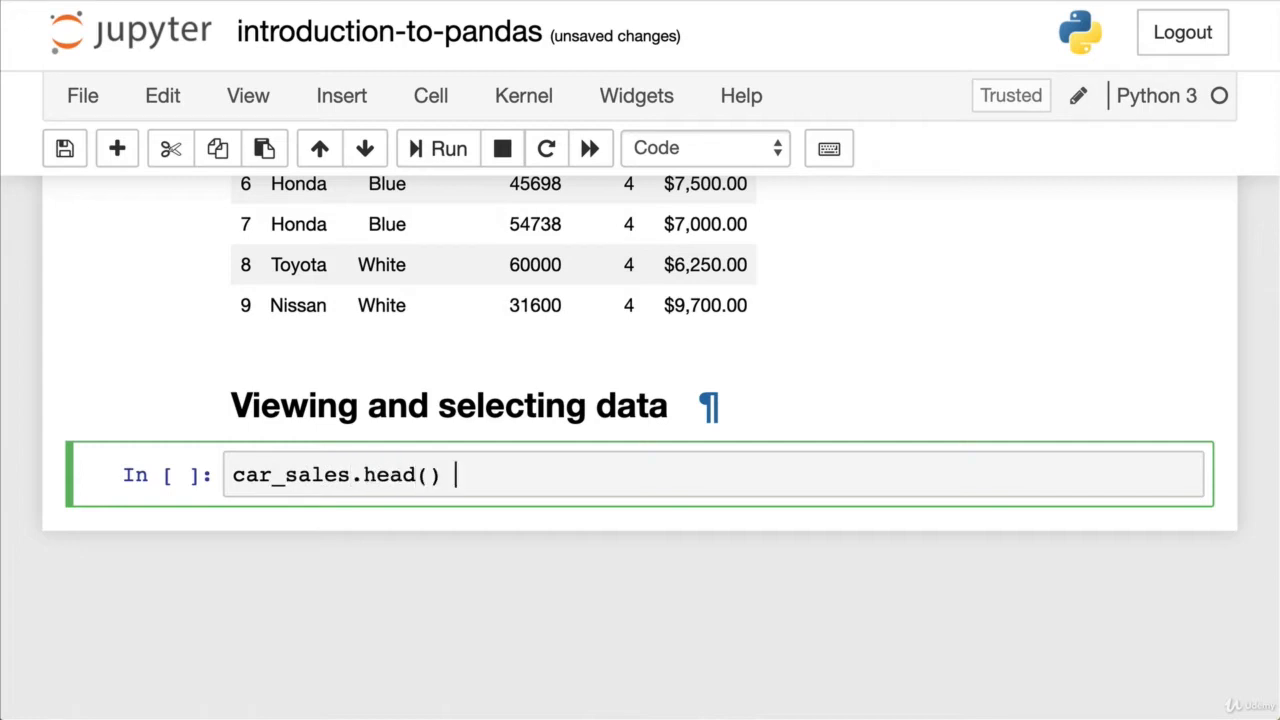
left_click(383, 476)
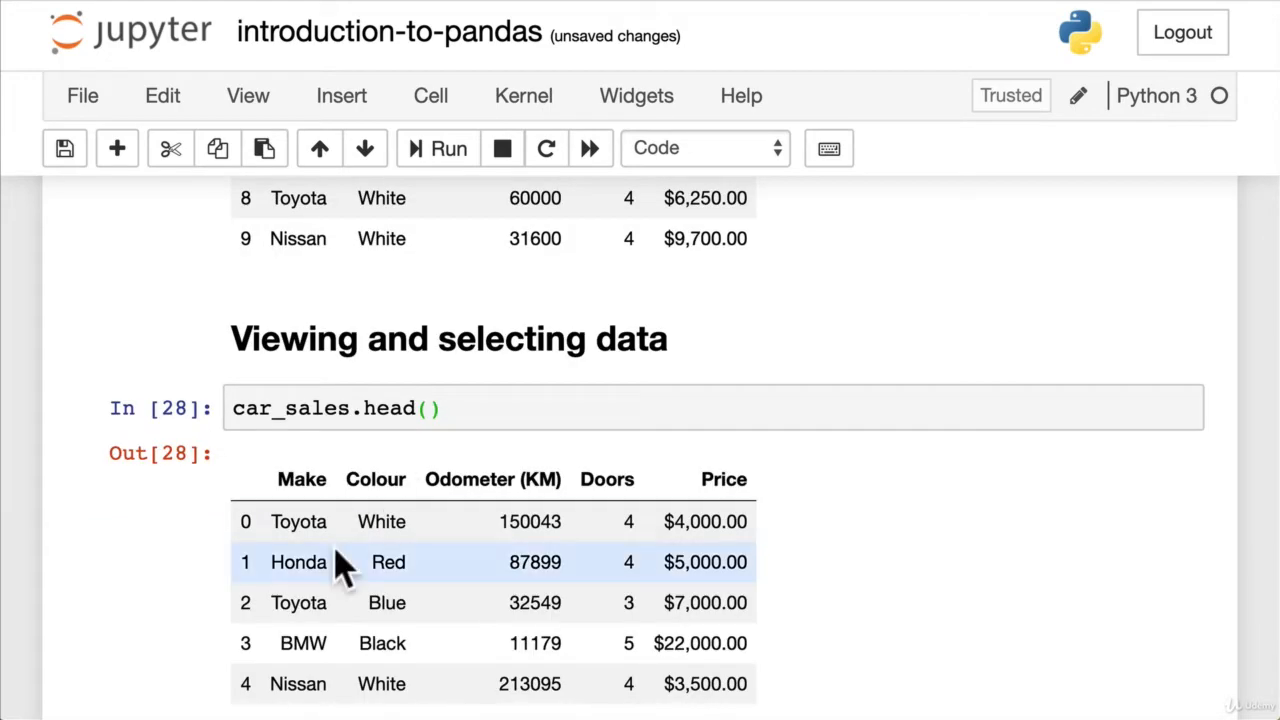
scroll("down", 3)
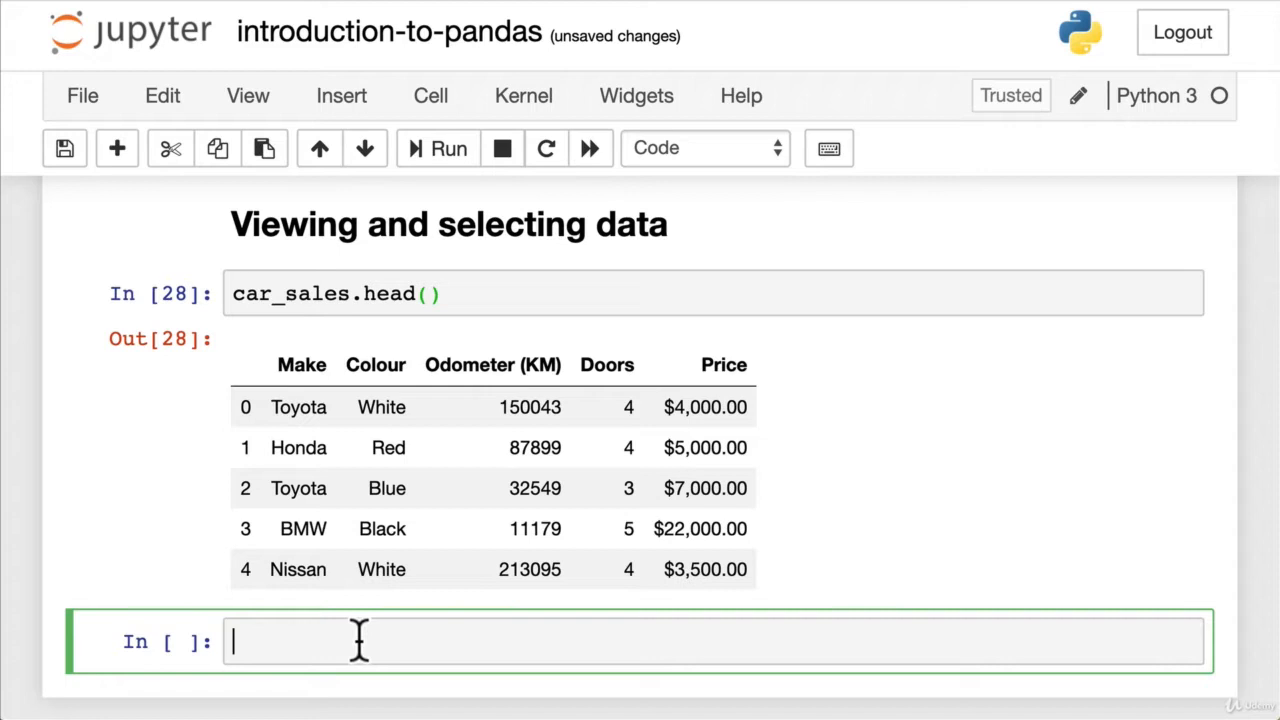
mouse_move(515, 407)
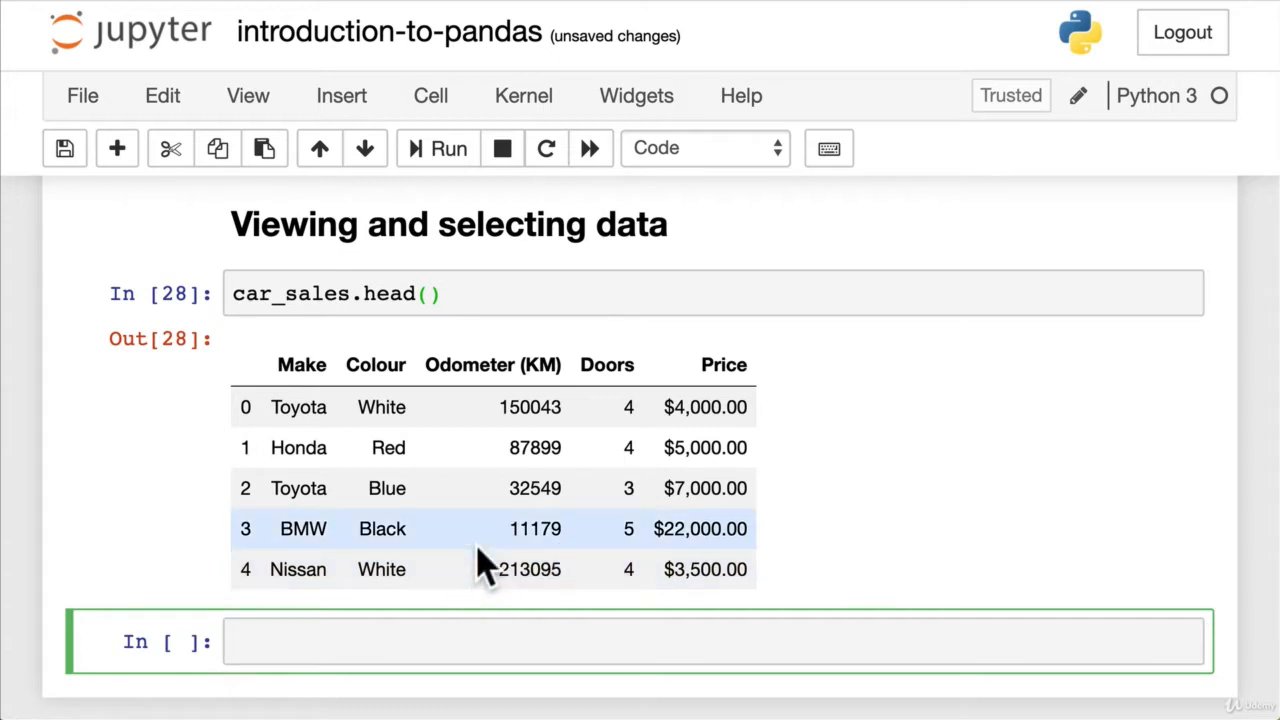
mouse_move(770, 470)
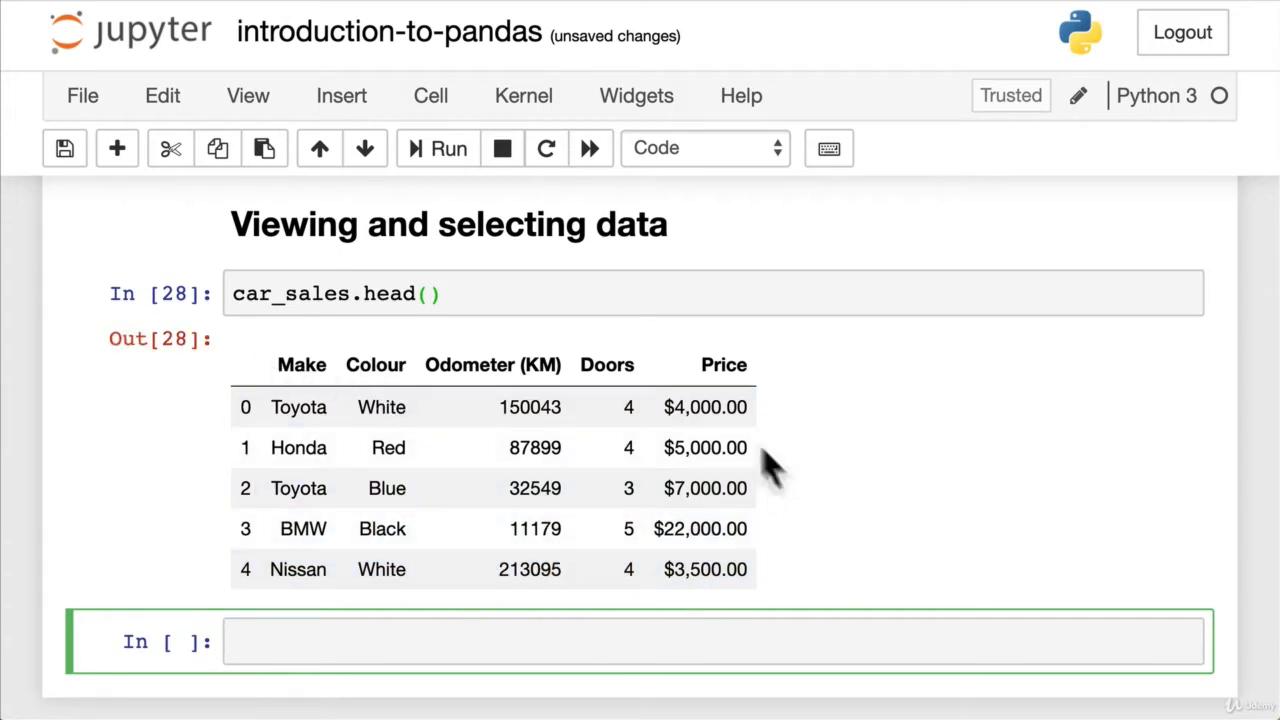
mouse_move(452, 300)
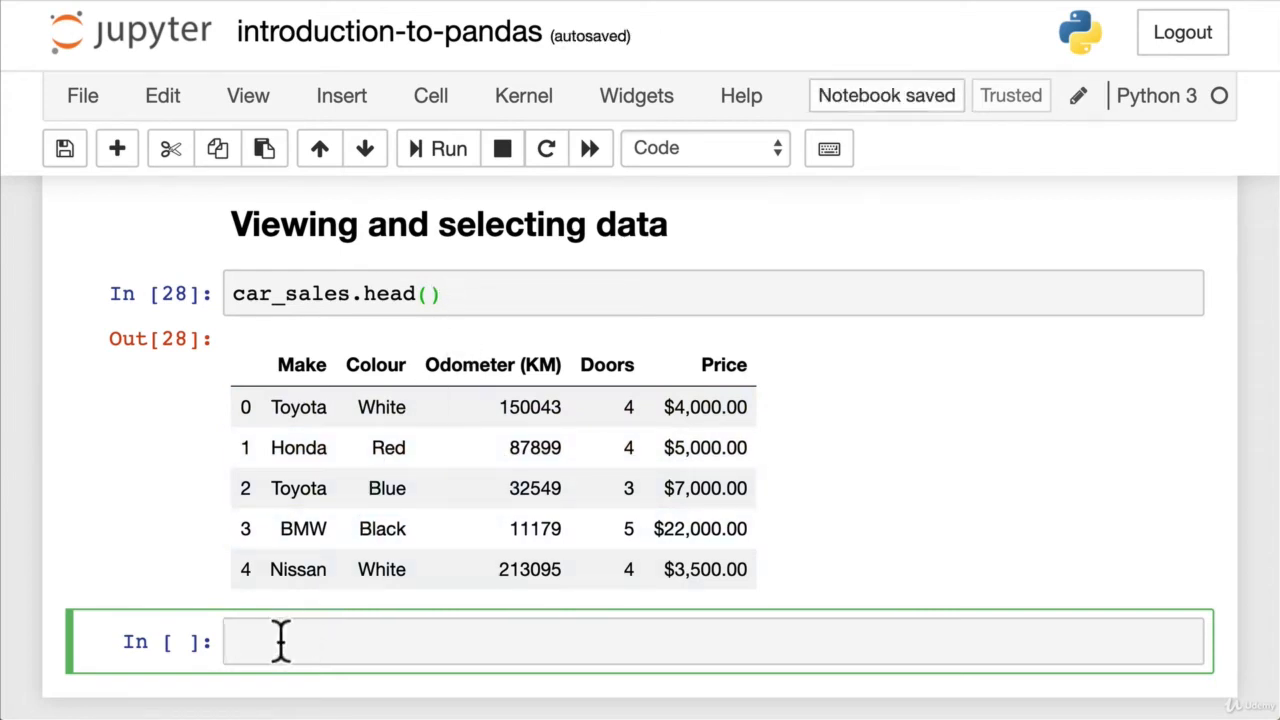
Step: Run car_sales alone to show all ten rows and scroll through the output
type("car_sales")
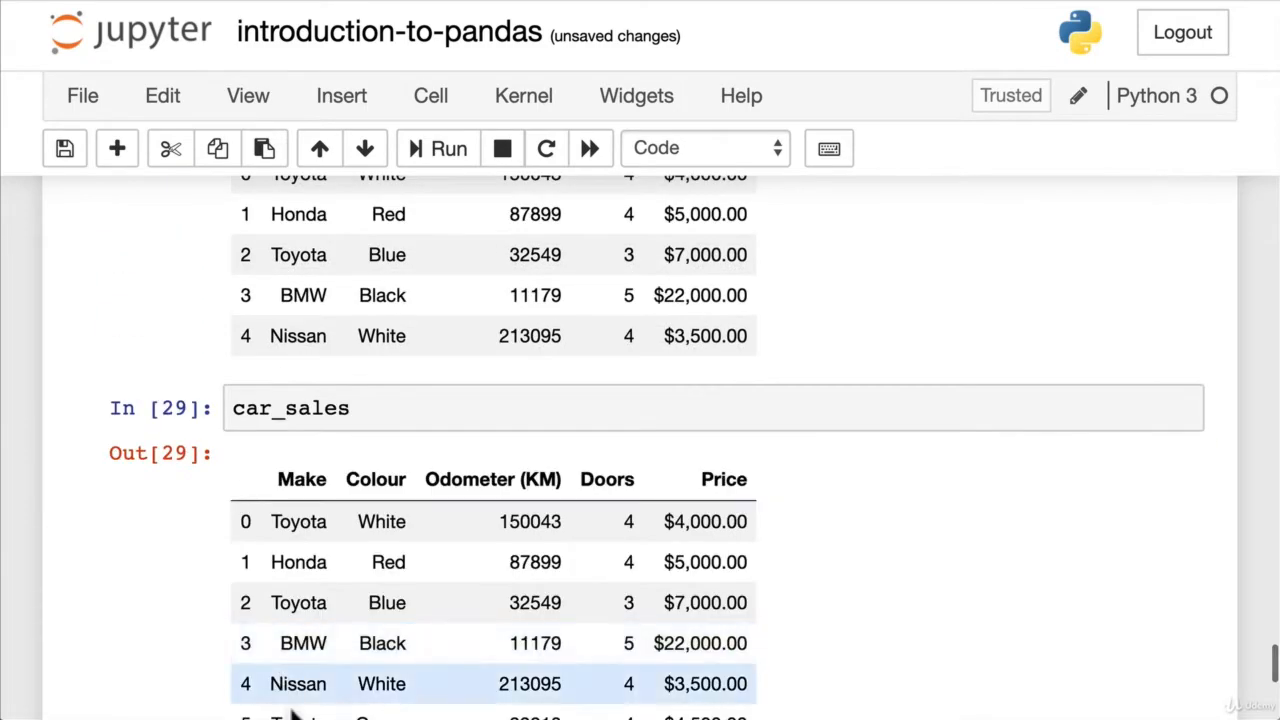
scroll("down", 3)
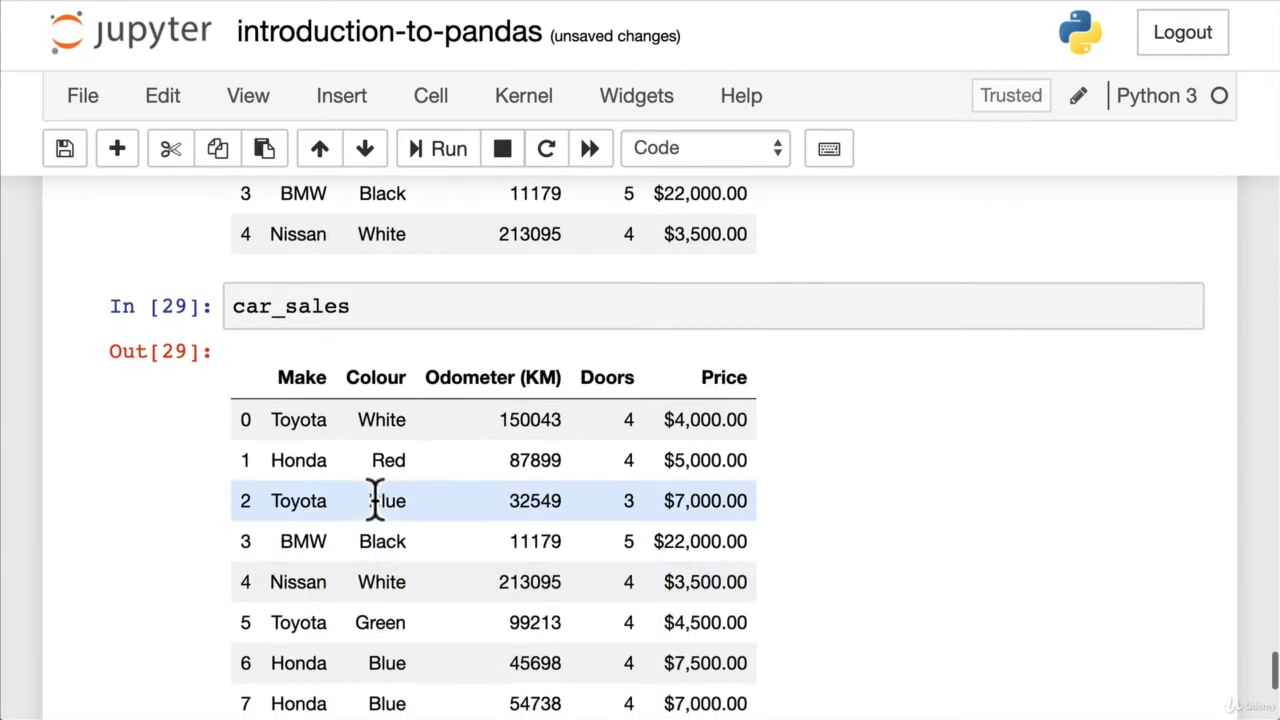
scroll("down", 3)
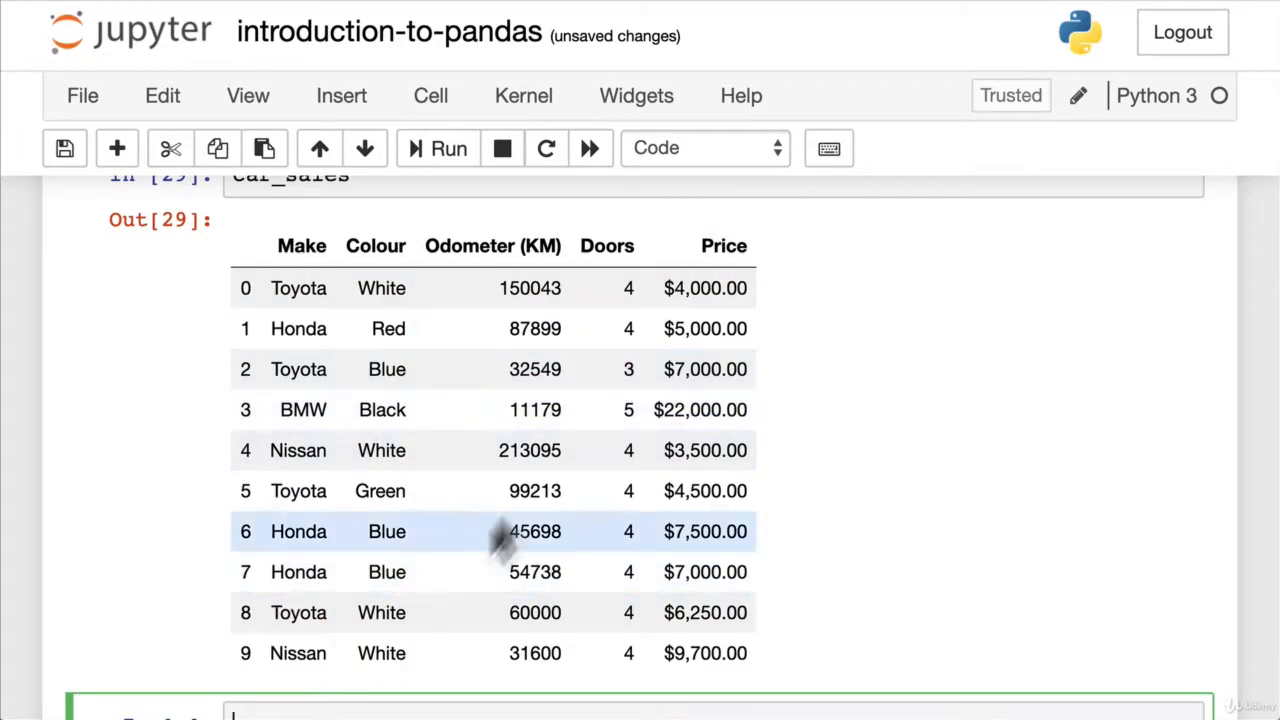
scroll("up", 3)
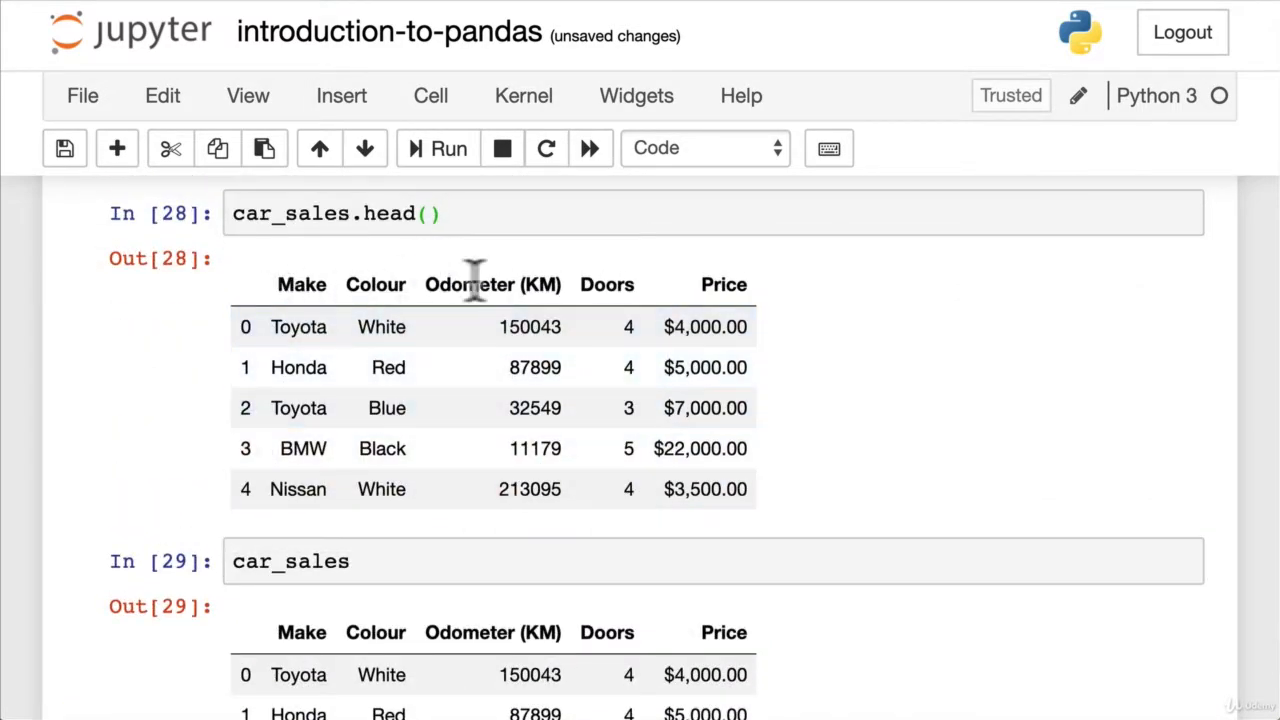
mouse_move(408, 284)
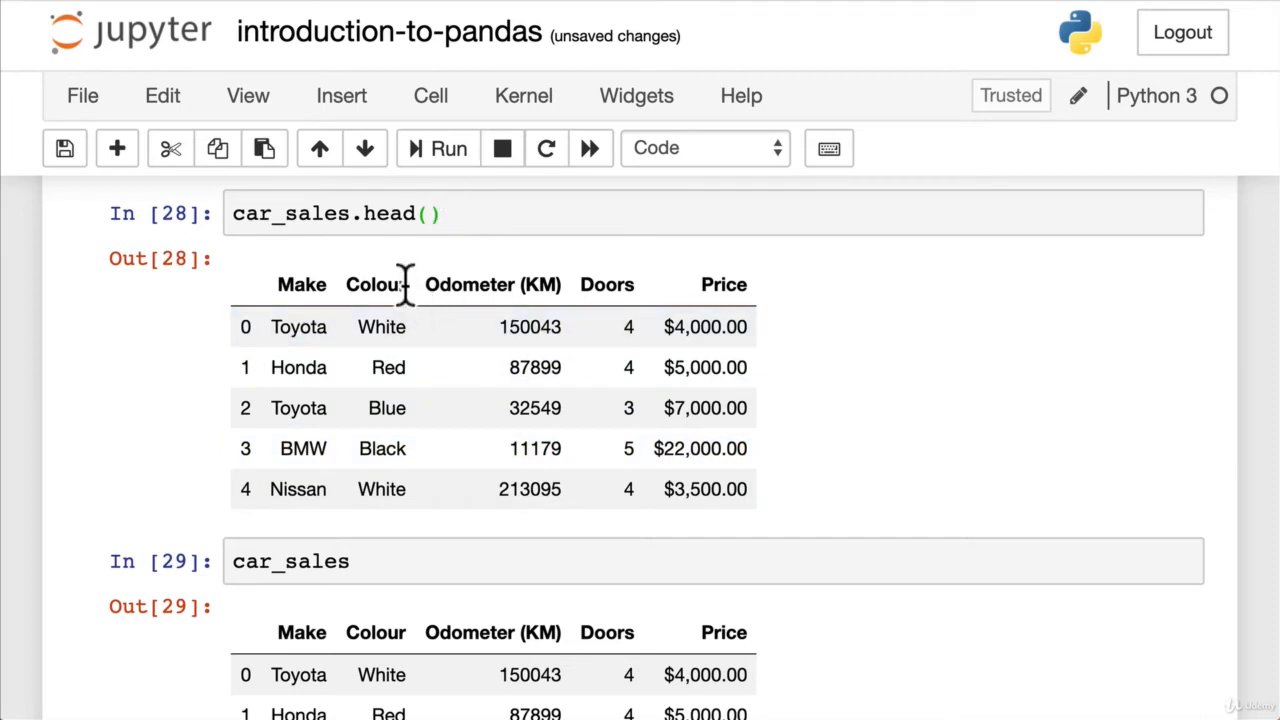
mouse_move(470, 283)
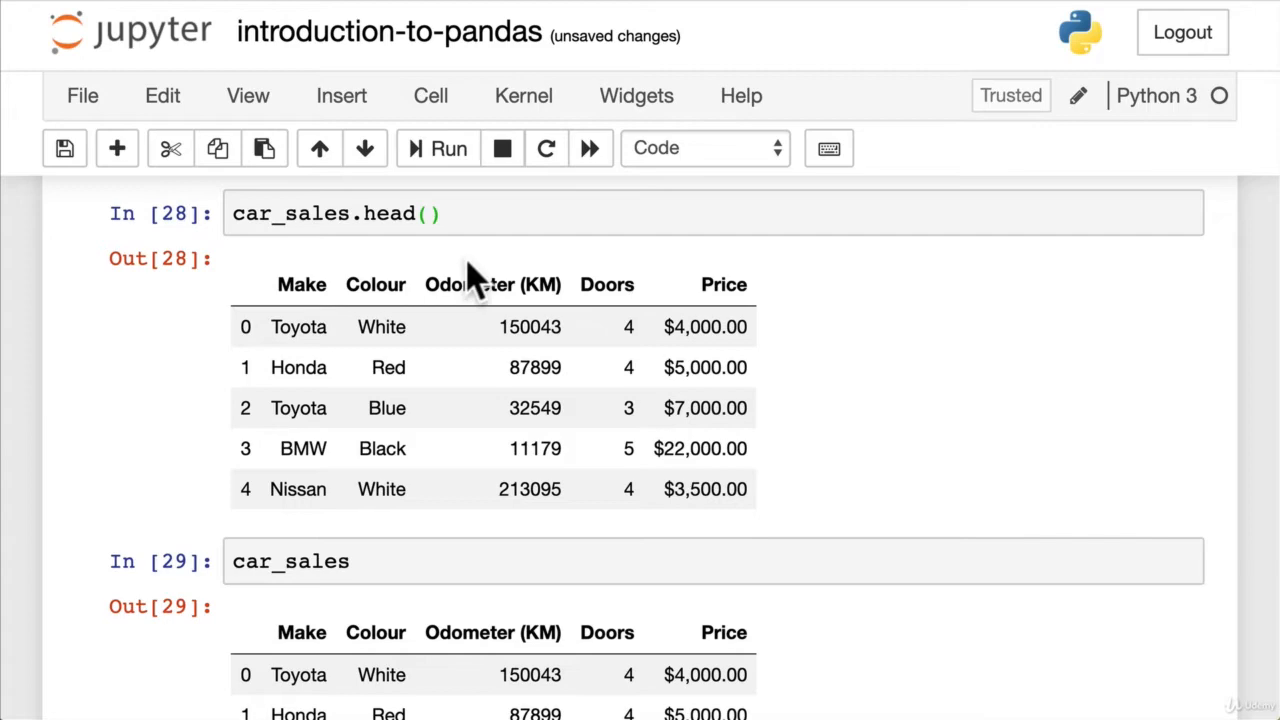
scroll("down", 3)
type("car")
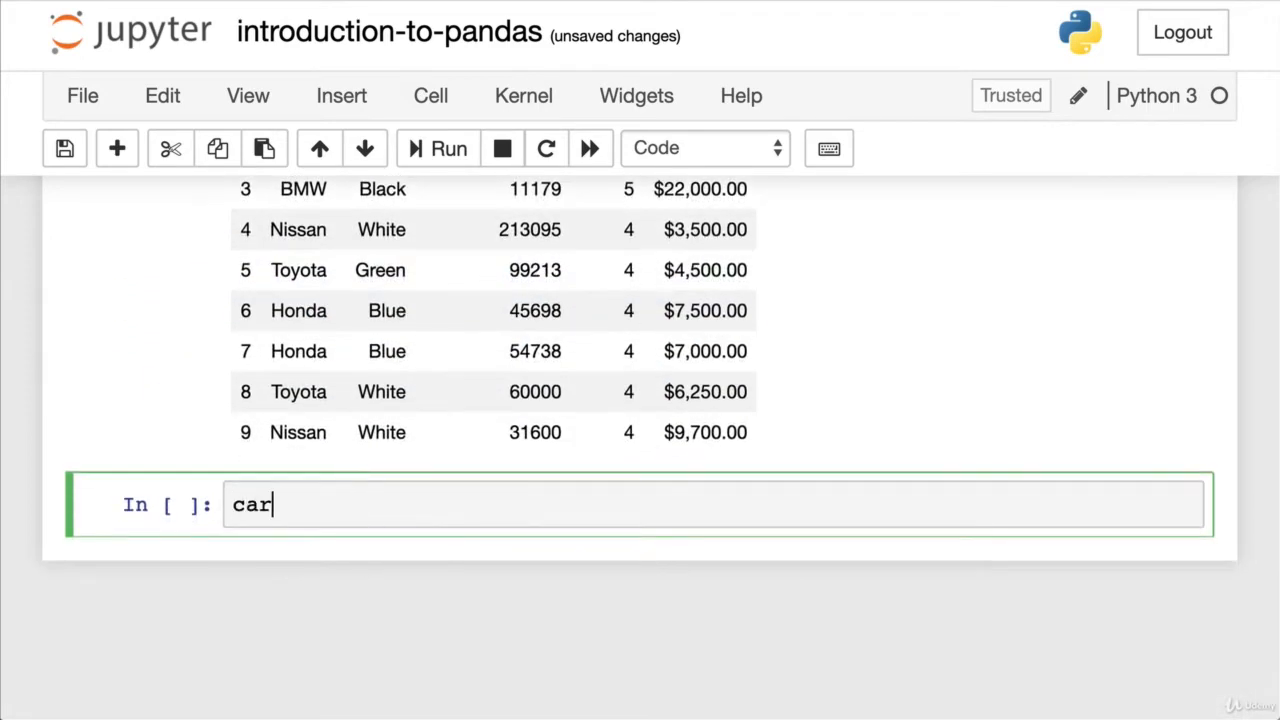
Step: Run car_sales.head(7) to show the first seven car rows
type("_sale")
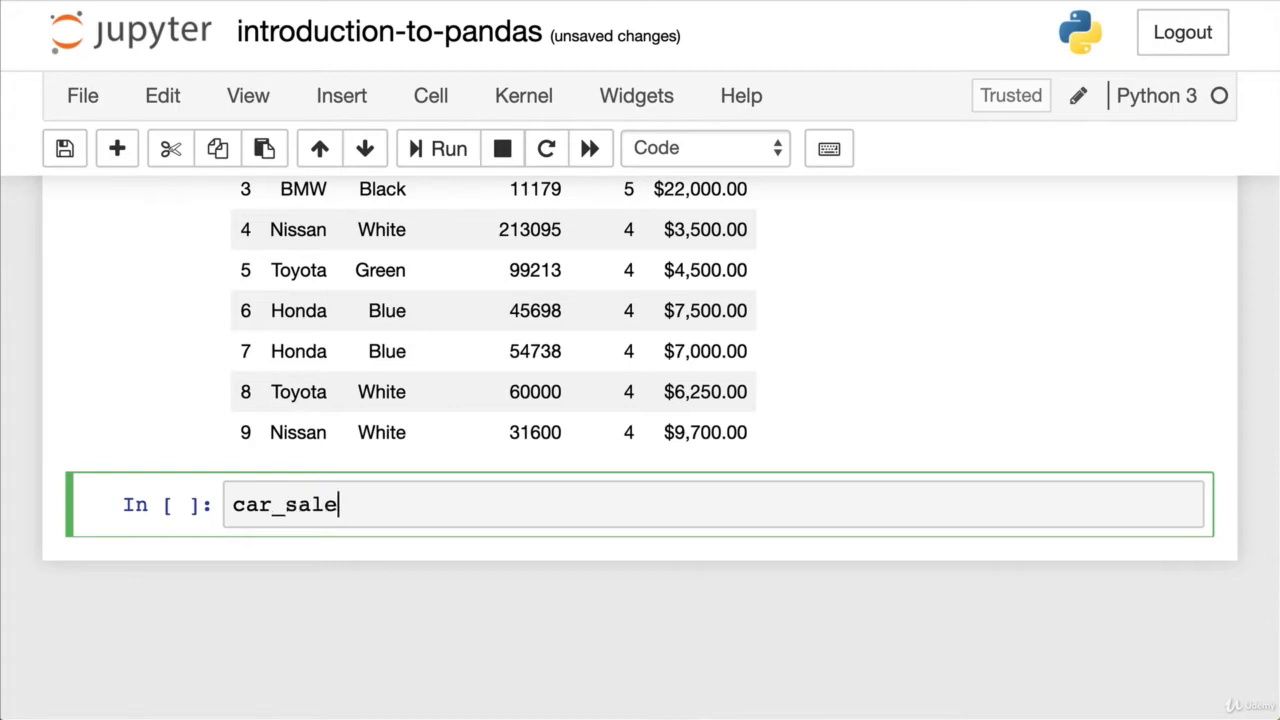
type("s.head()")
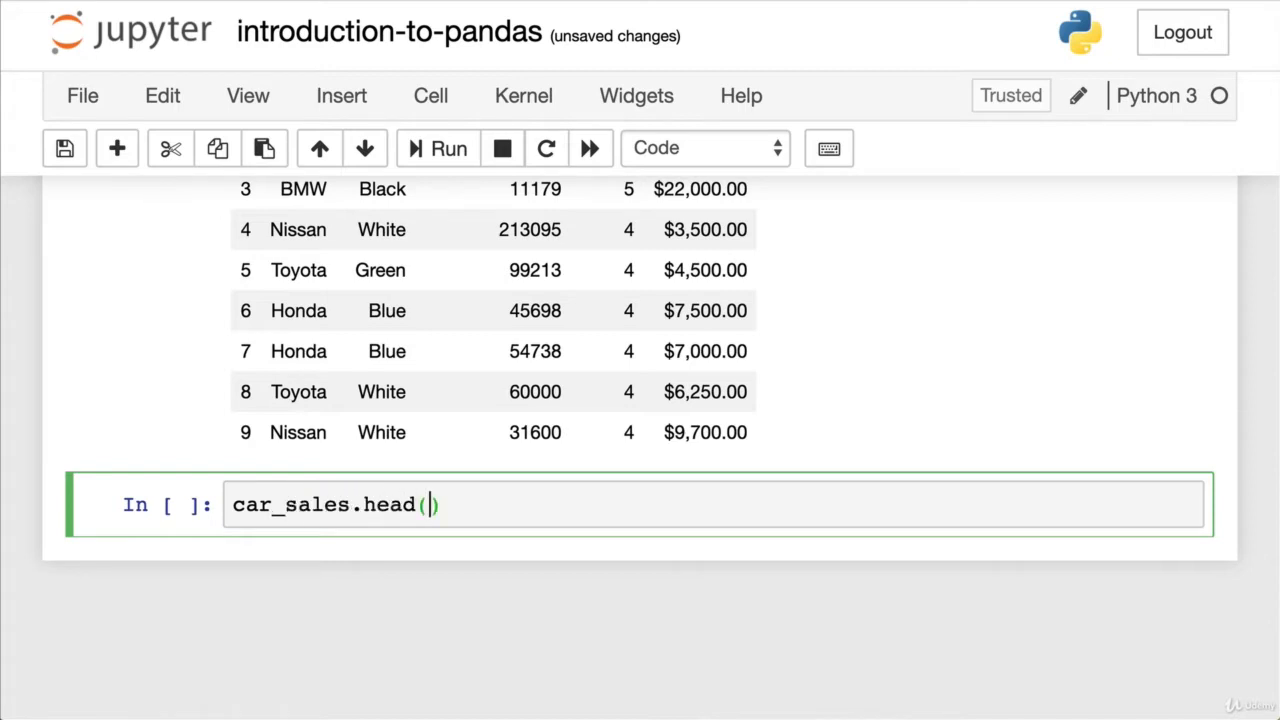
type("7")
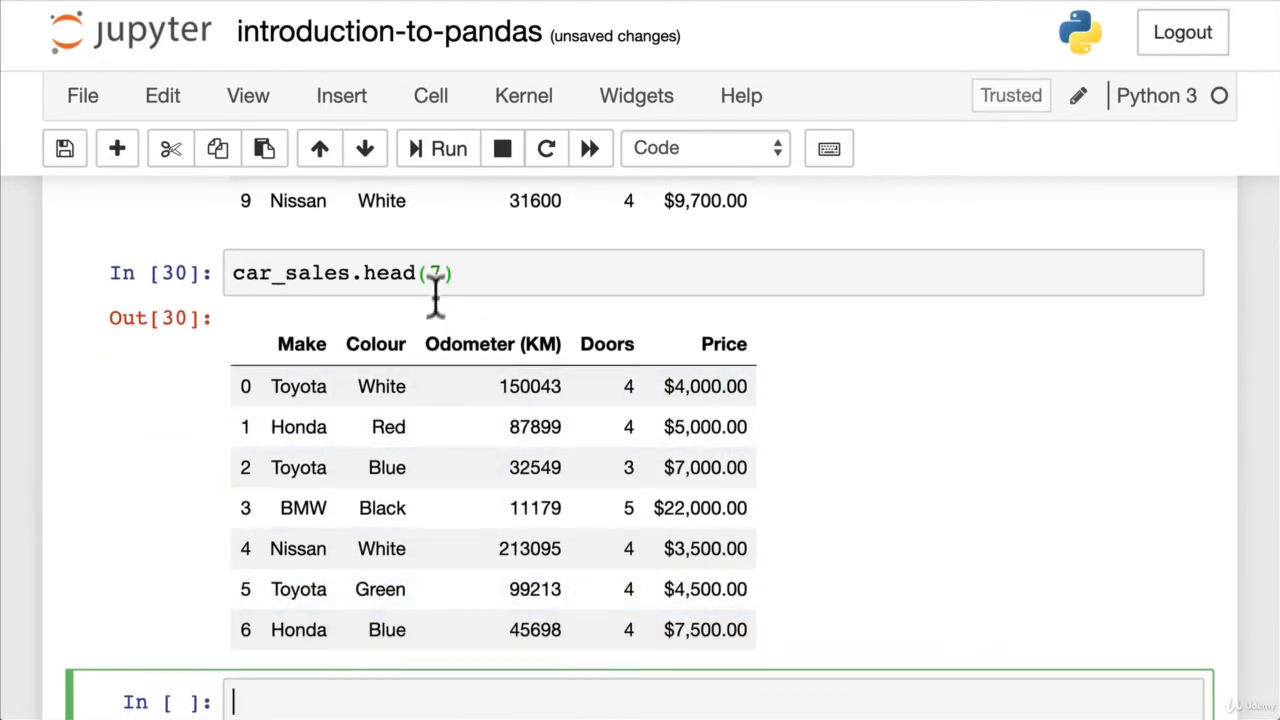
left_click(450, 273)
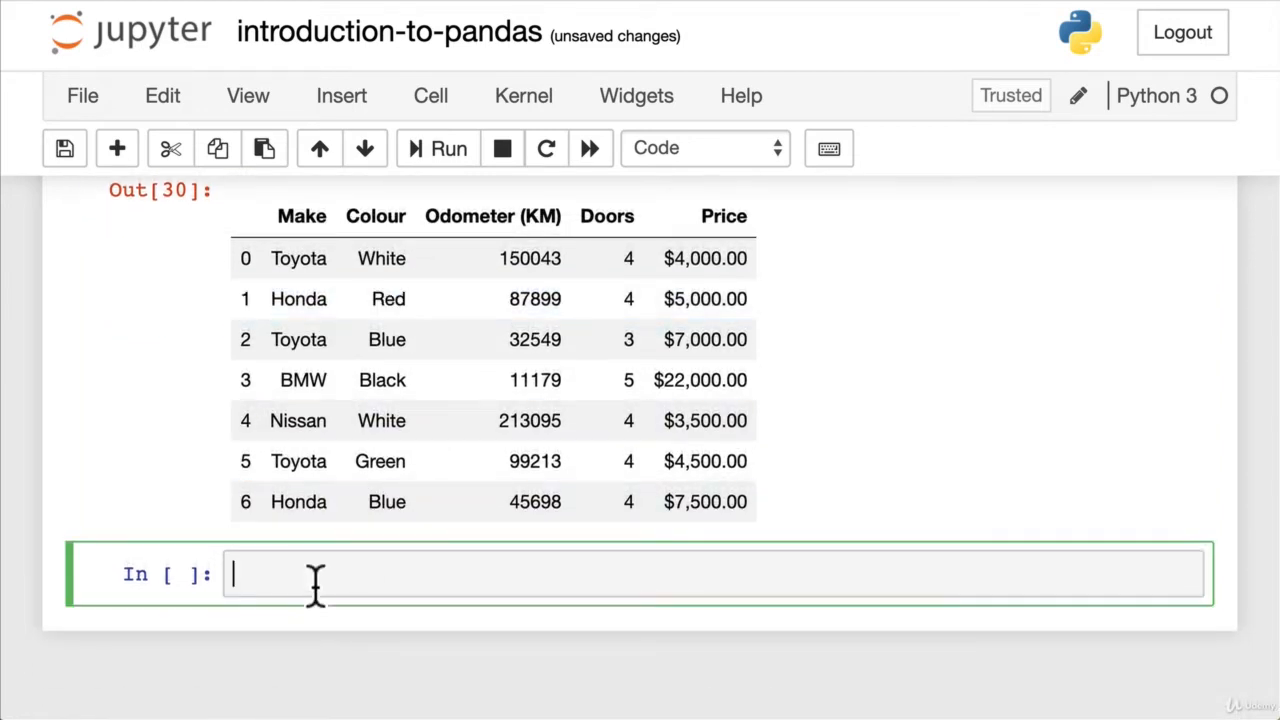
Step: Run car_sales.tail() to show the last five rows, indices 5 to 9
type("car_sales.t")
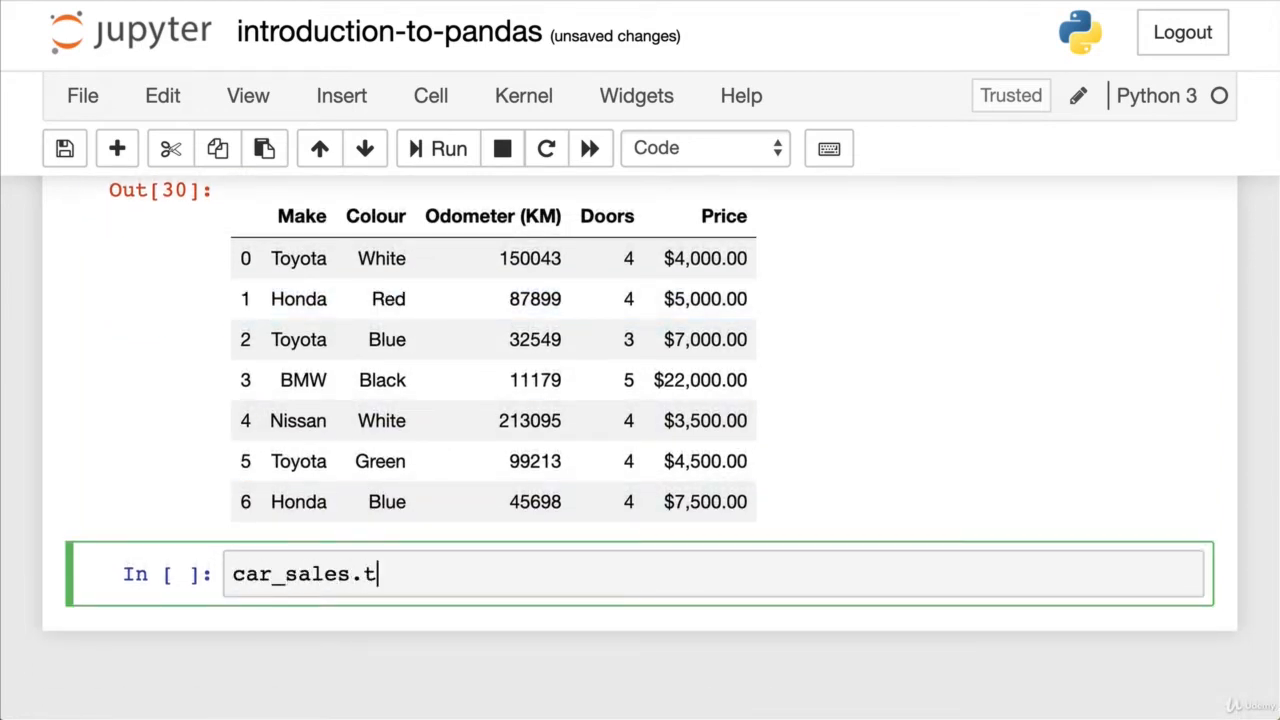
type("ail()")
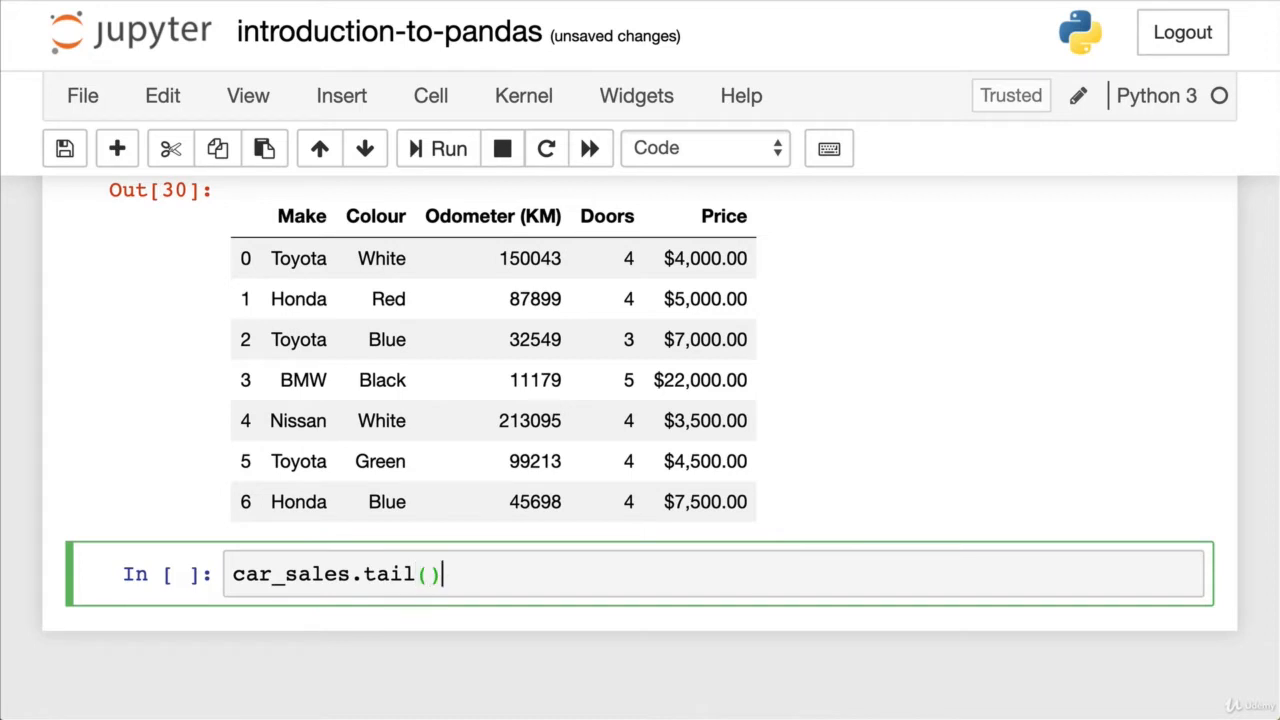
left_click(437, 148)
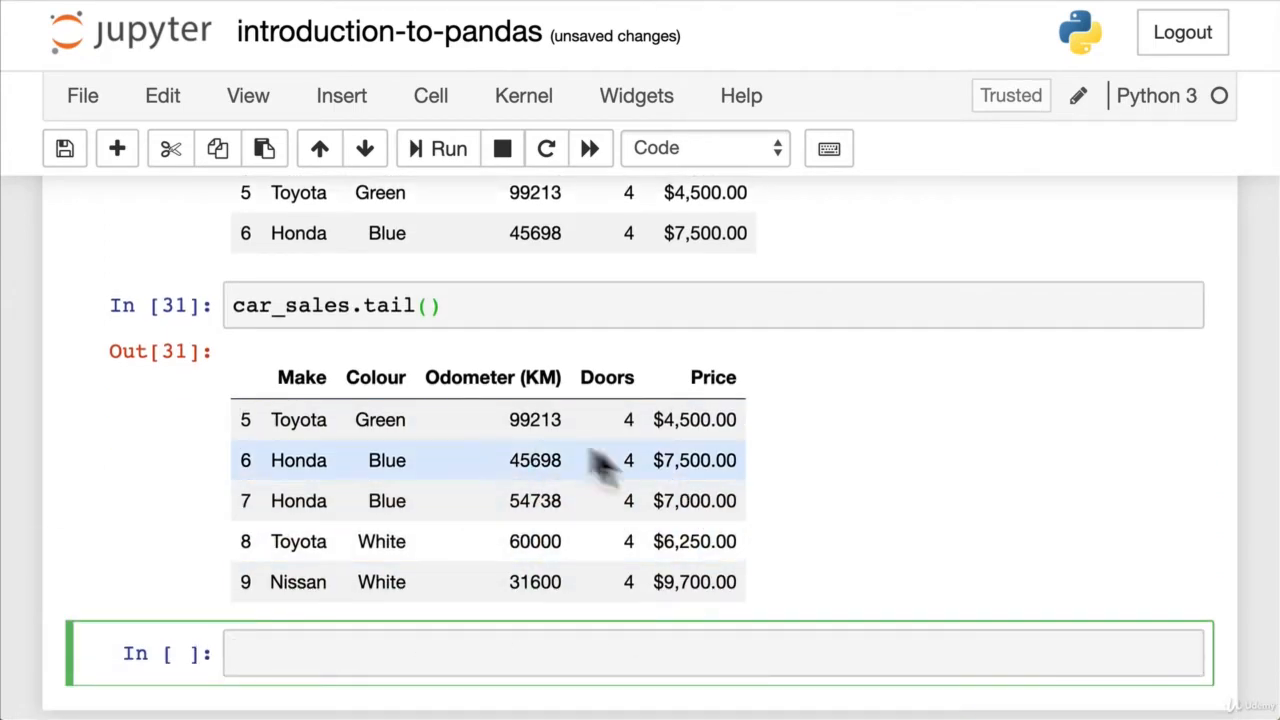
mouse_move(540, 578)
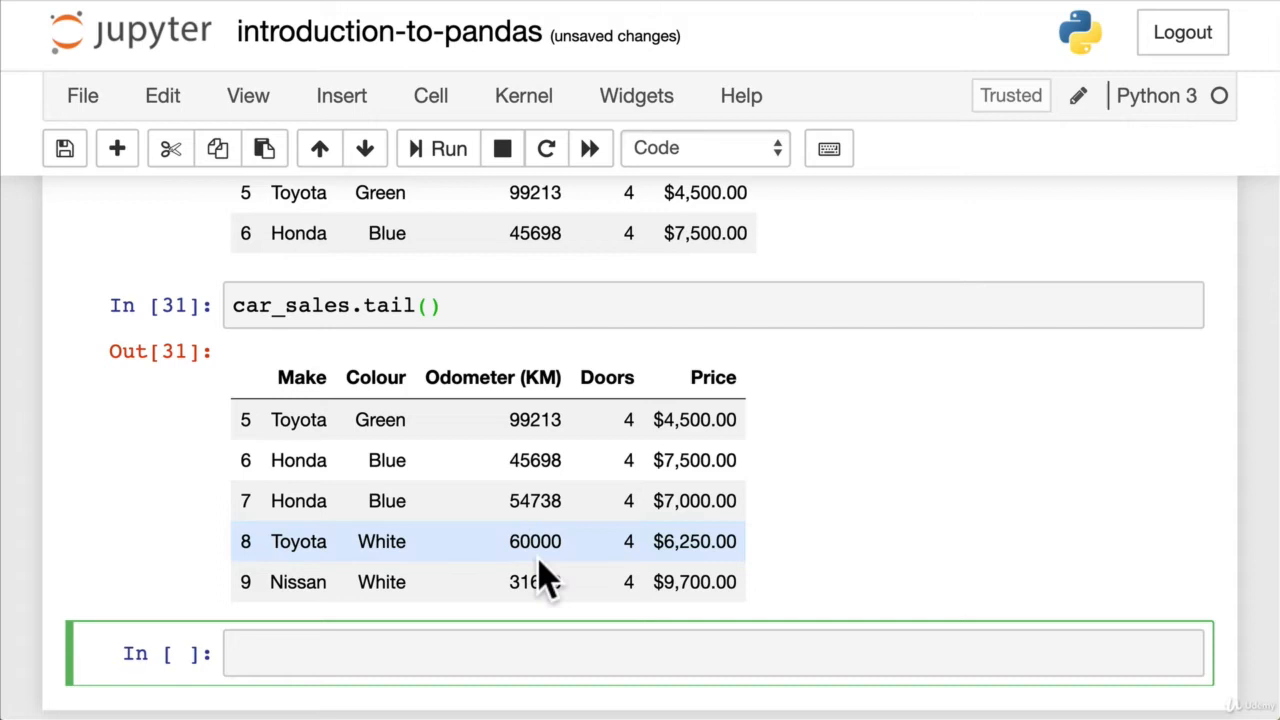
mouse_move(498, 427)
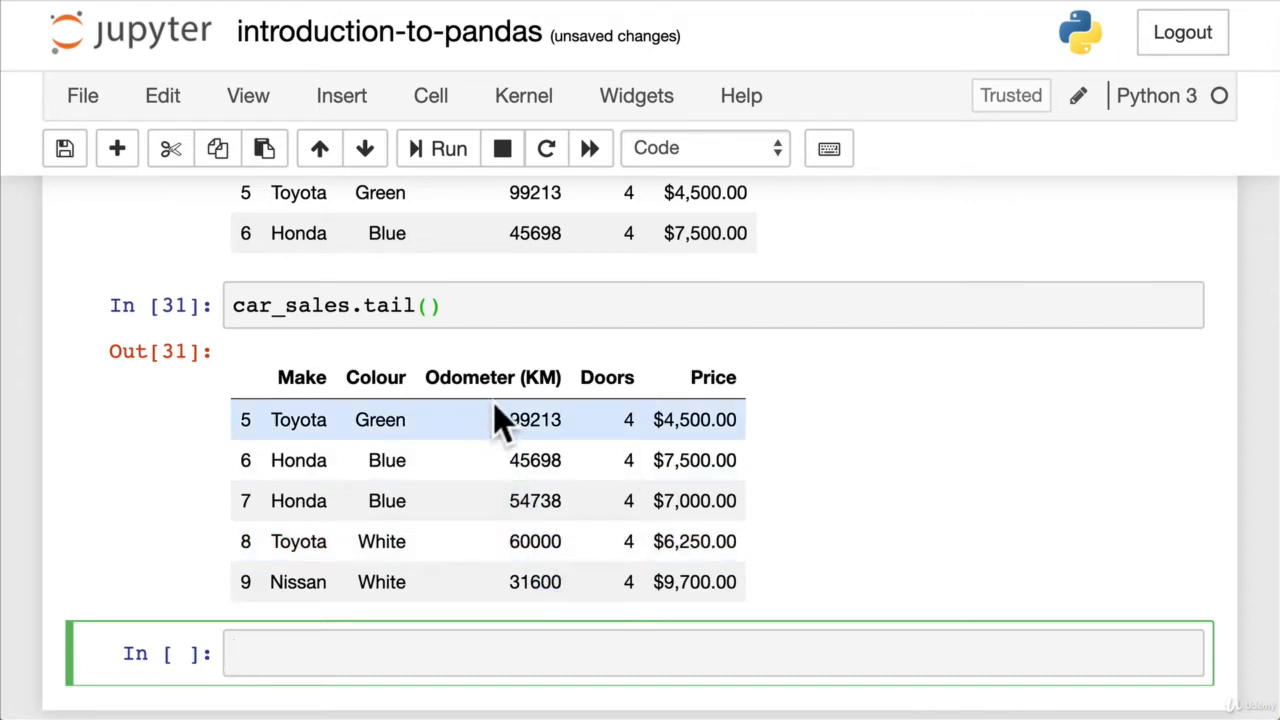
mouse_move(665, 630)
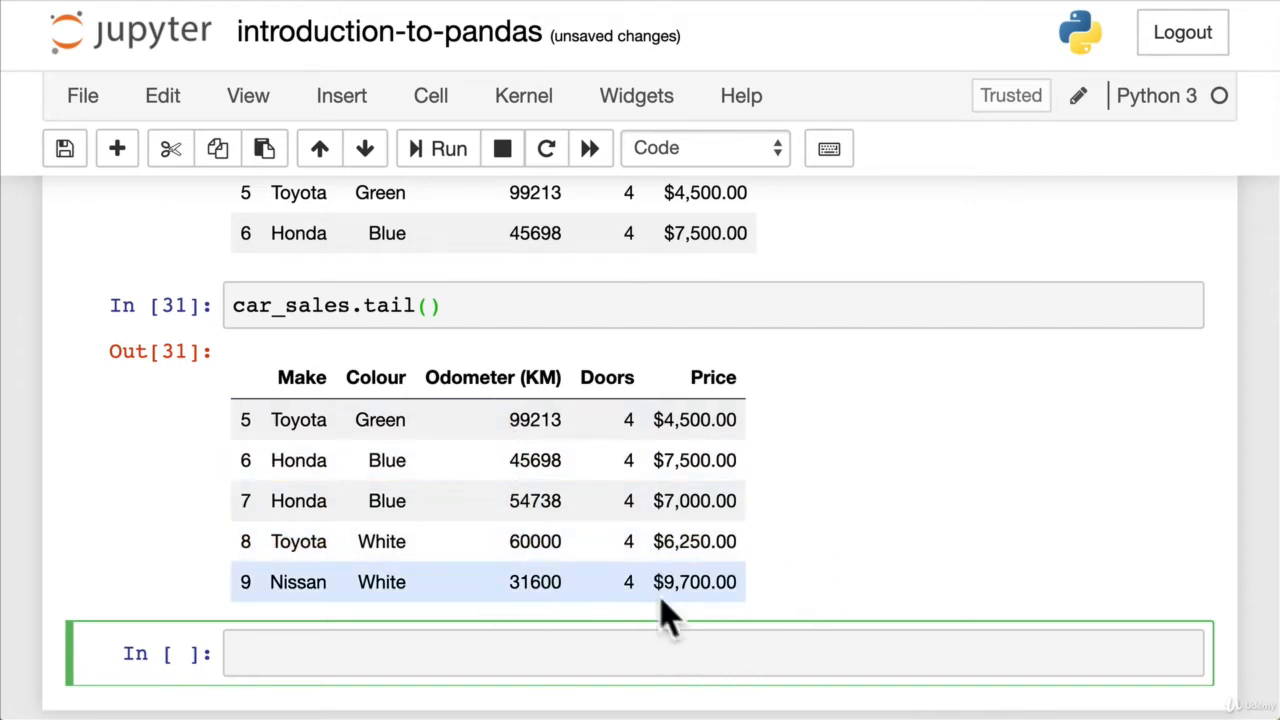
left_click(430, 305)
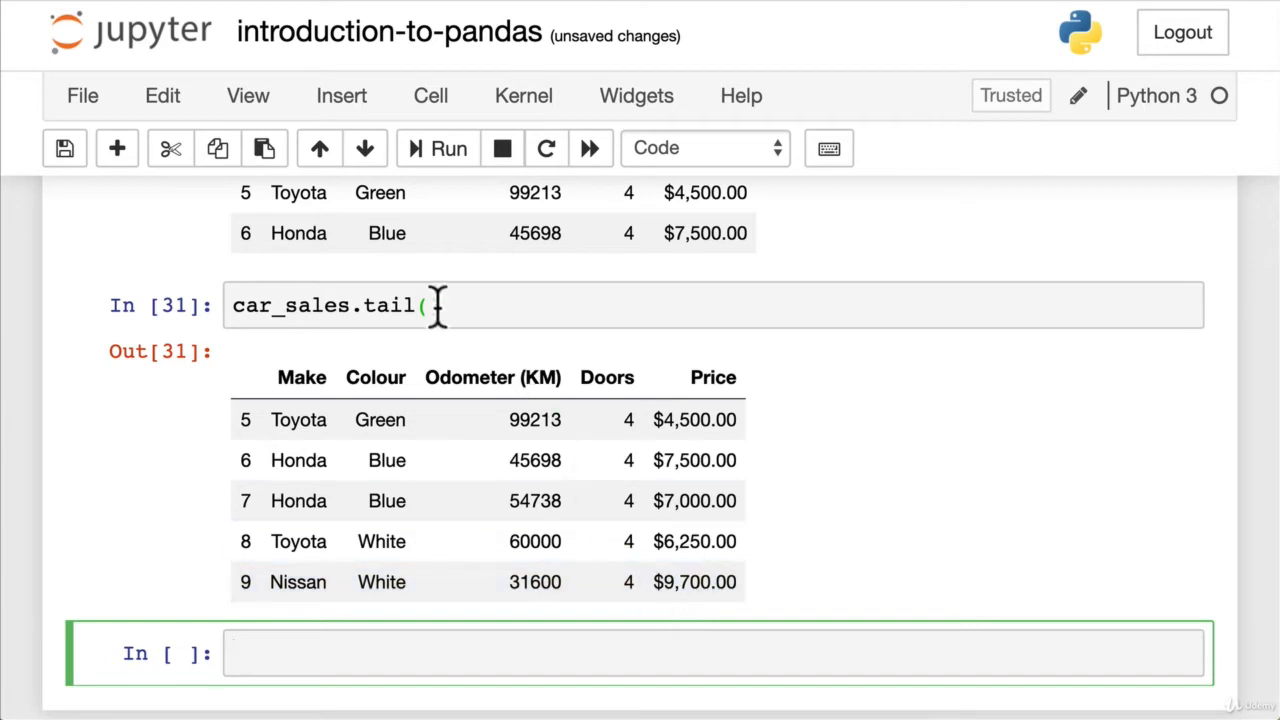
Step: Change the call to car_sales.tail(3) and rerun it, showing rows 7 to 9
type("3")
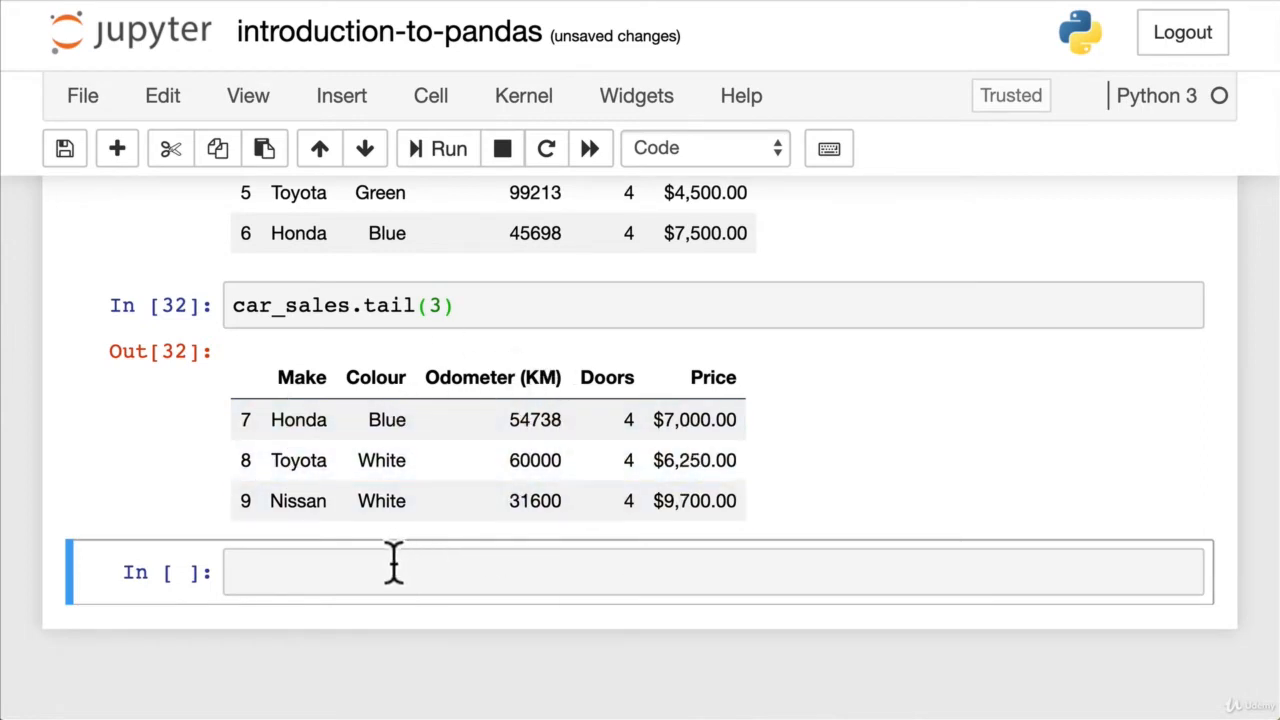
left_click(395, 572)
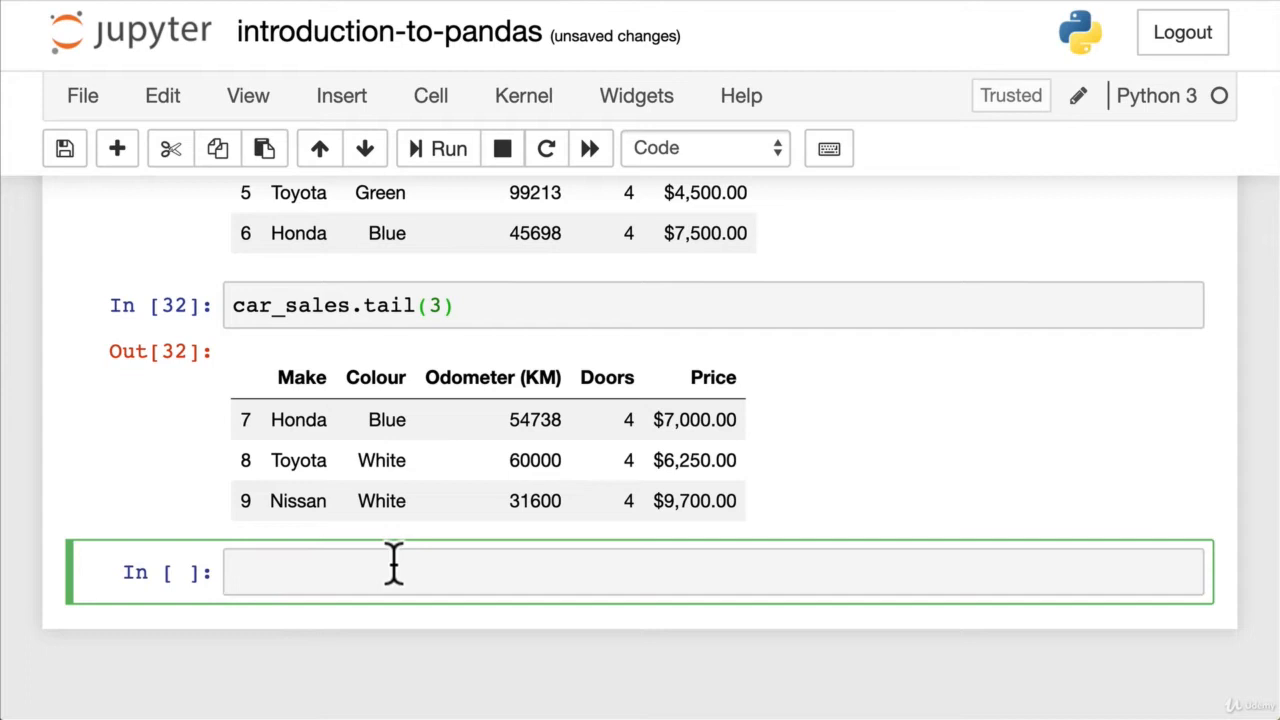
left_click(395, 572)
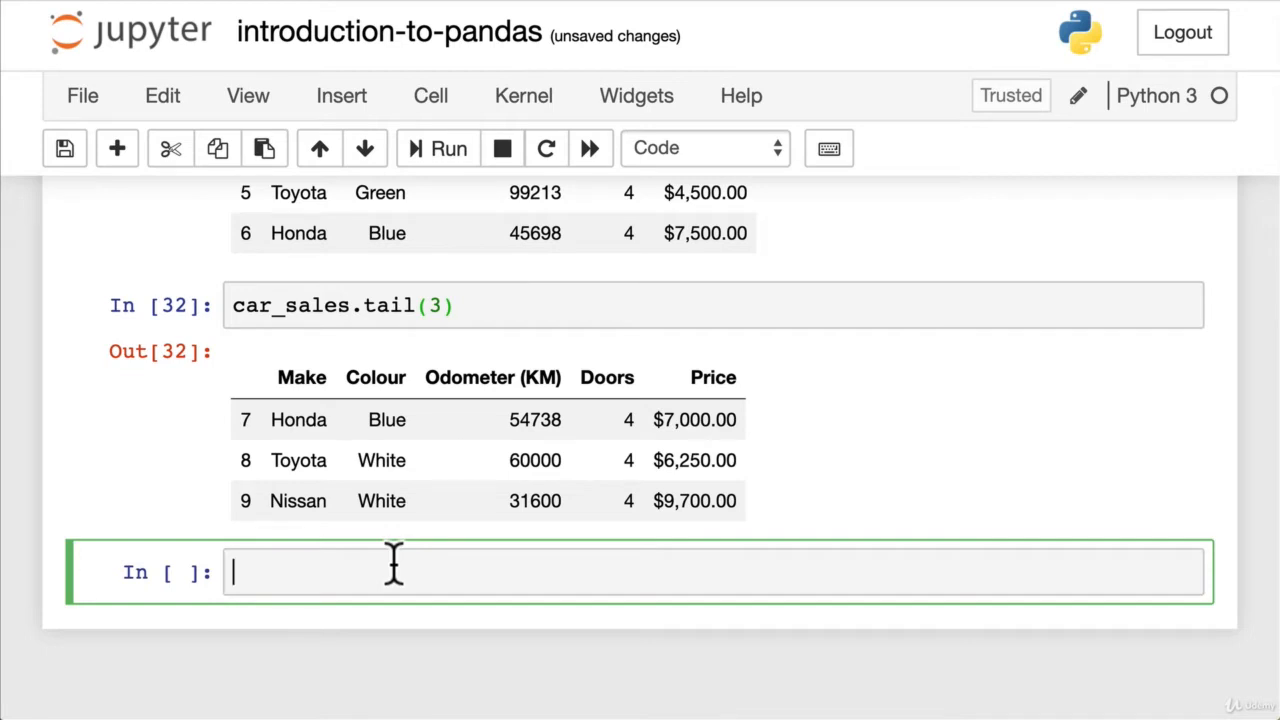
Step: Start a '# .loc & .iloc' comment cell defining animals = pd.Series(...)
type("#")
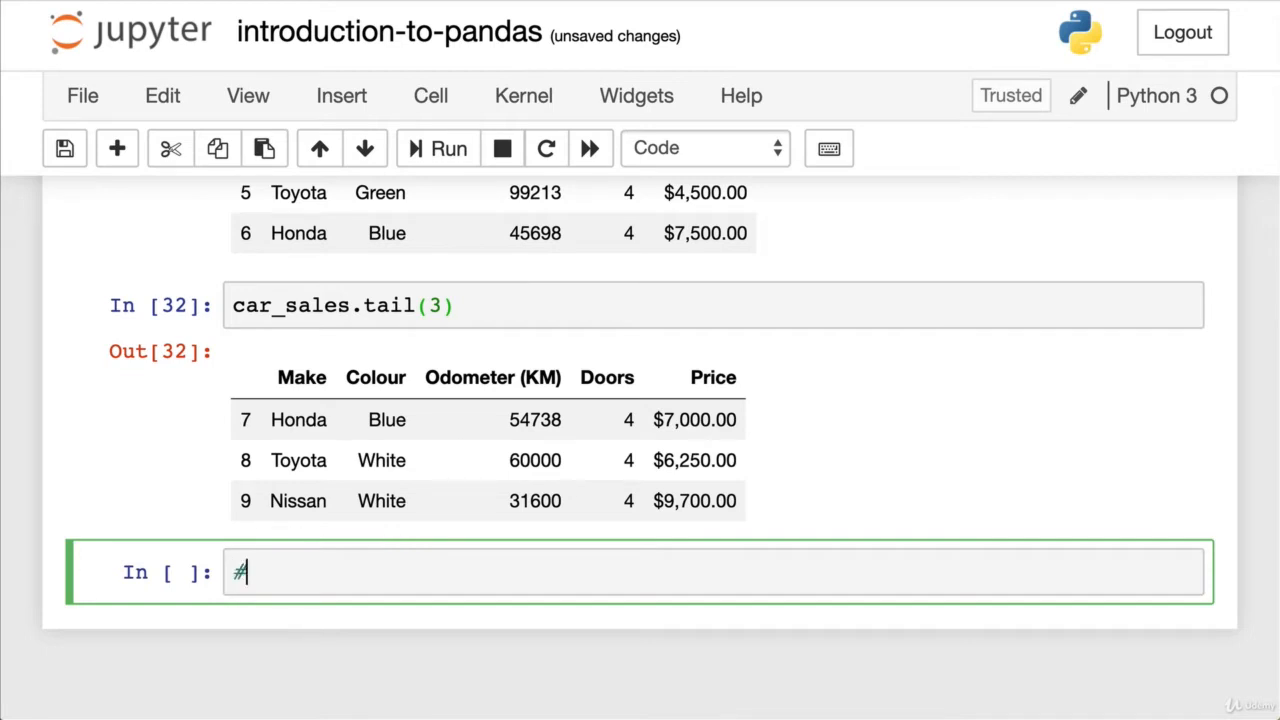
type(".loc")
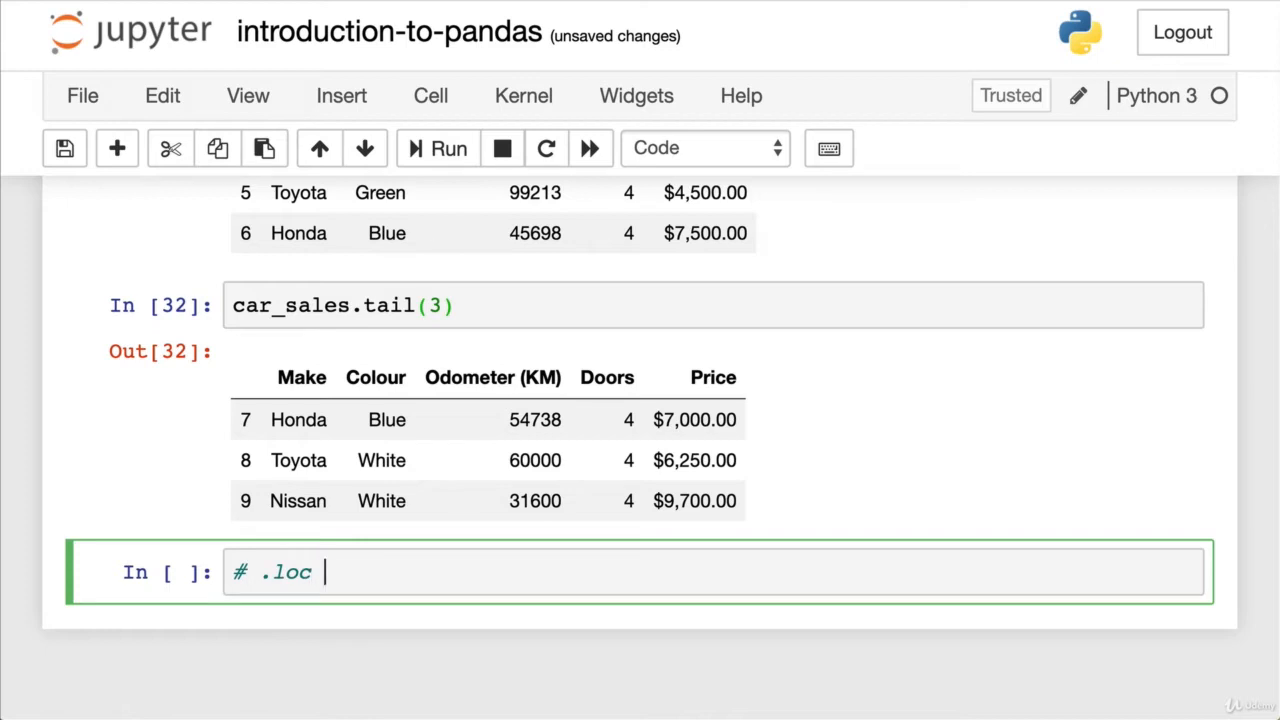
type("& .iloc")
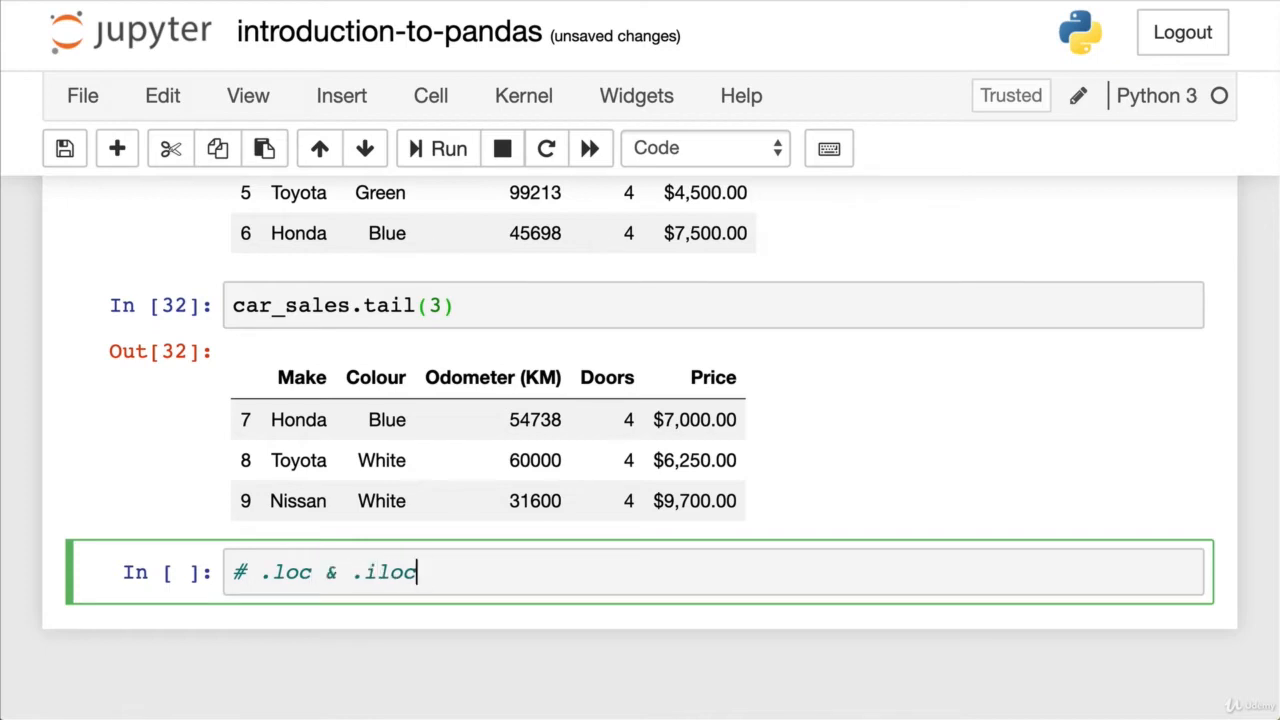
key("enter")
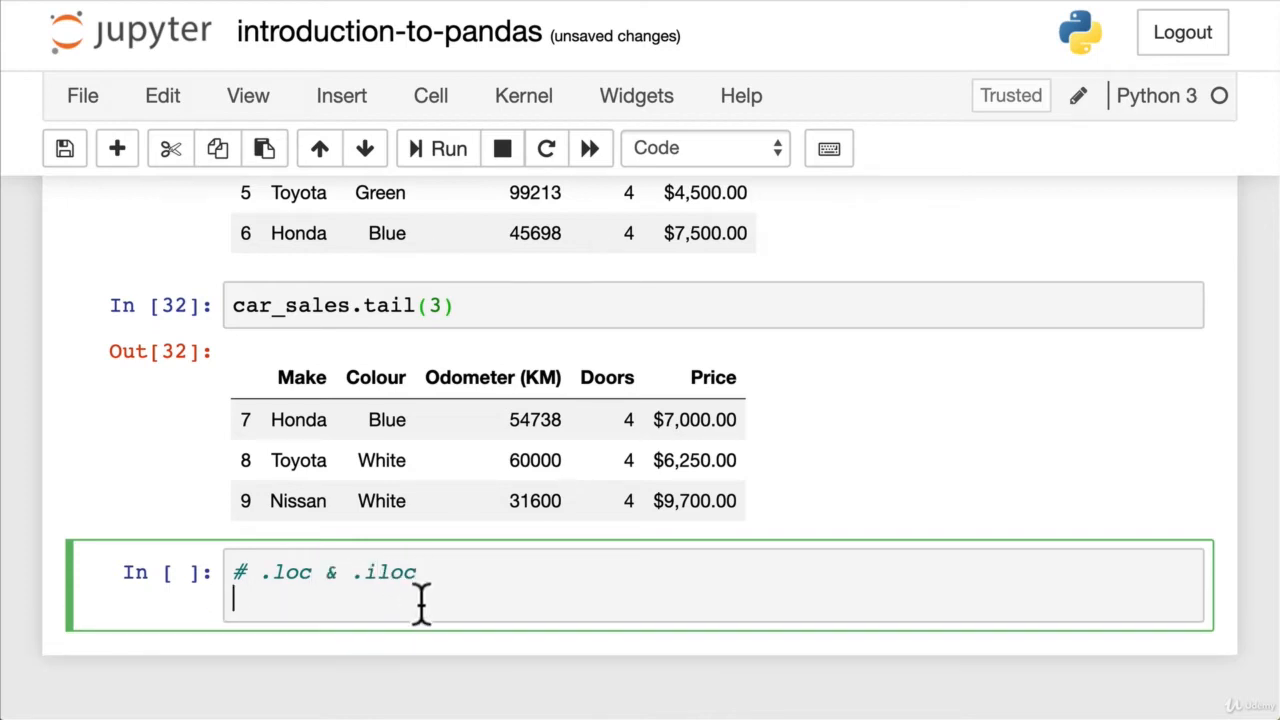
type("a")
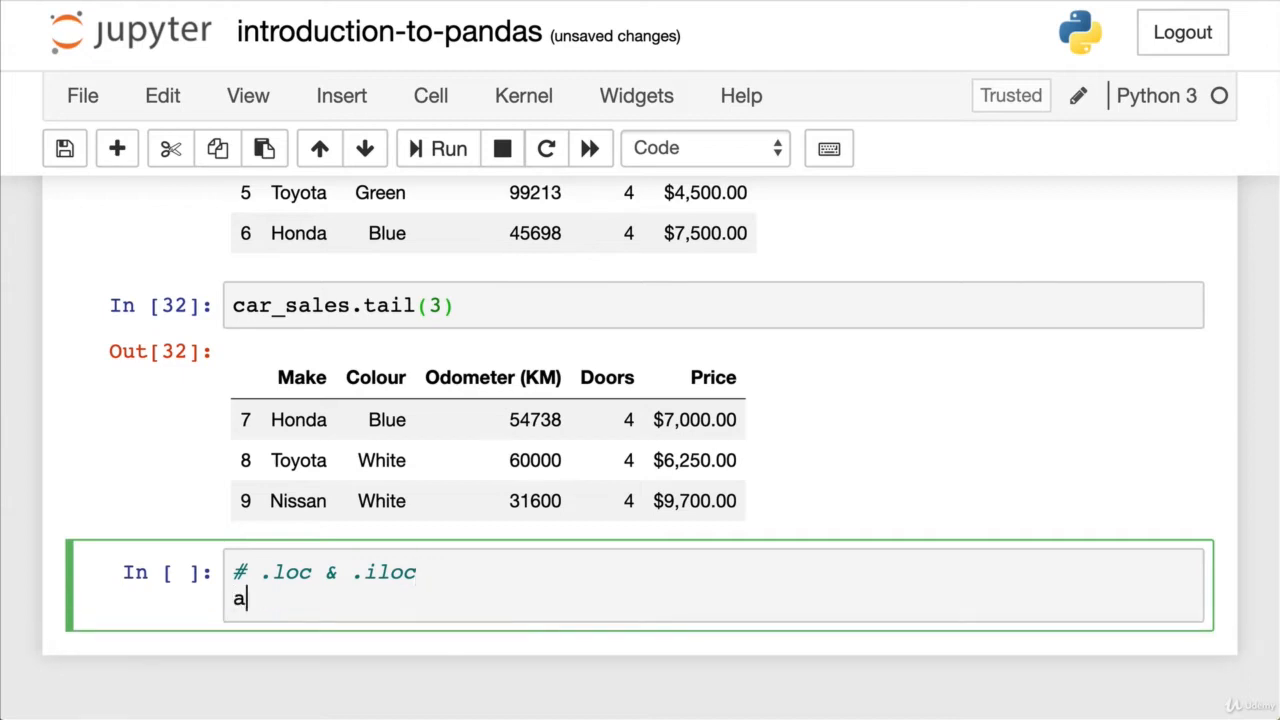
type("nia")
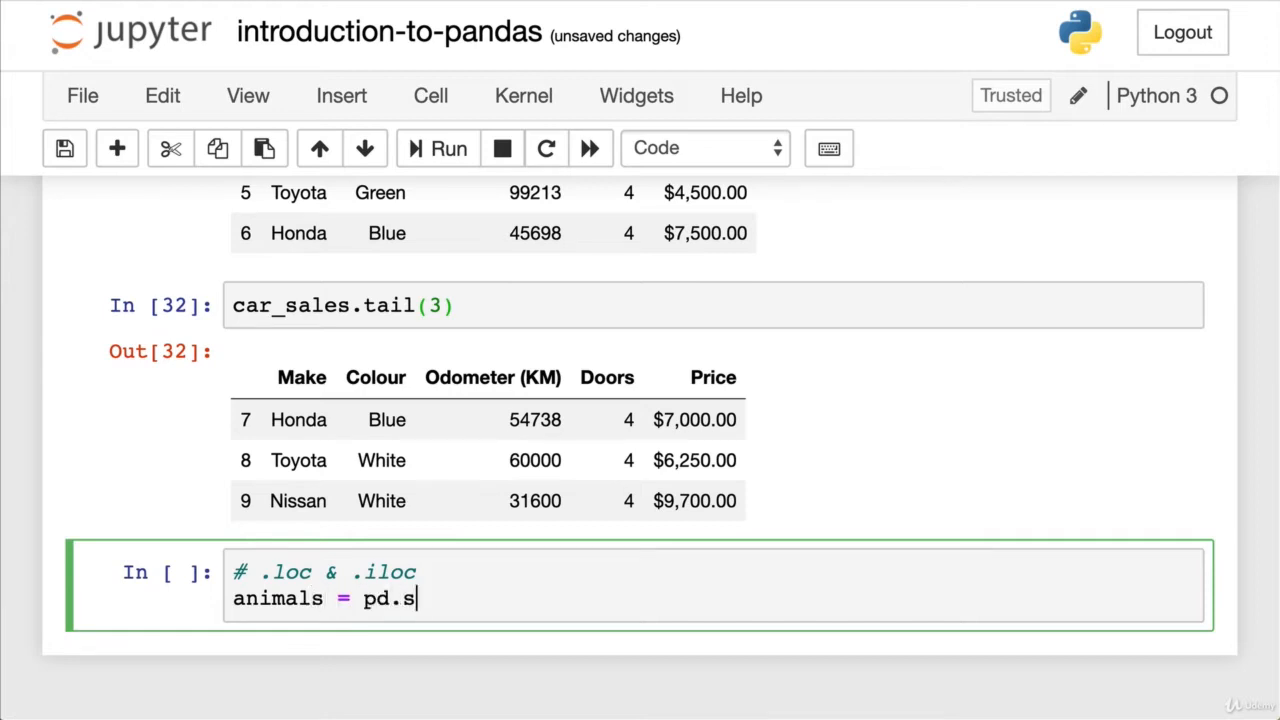
type("eries(")
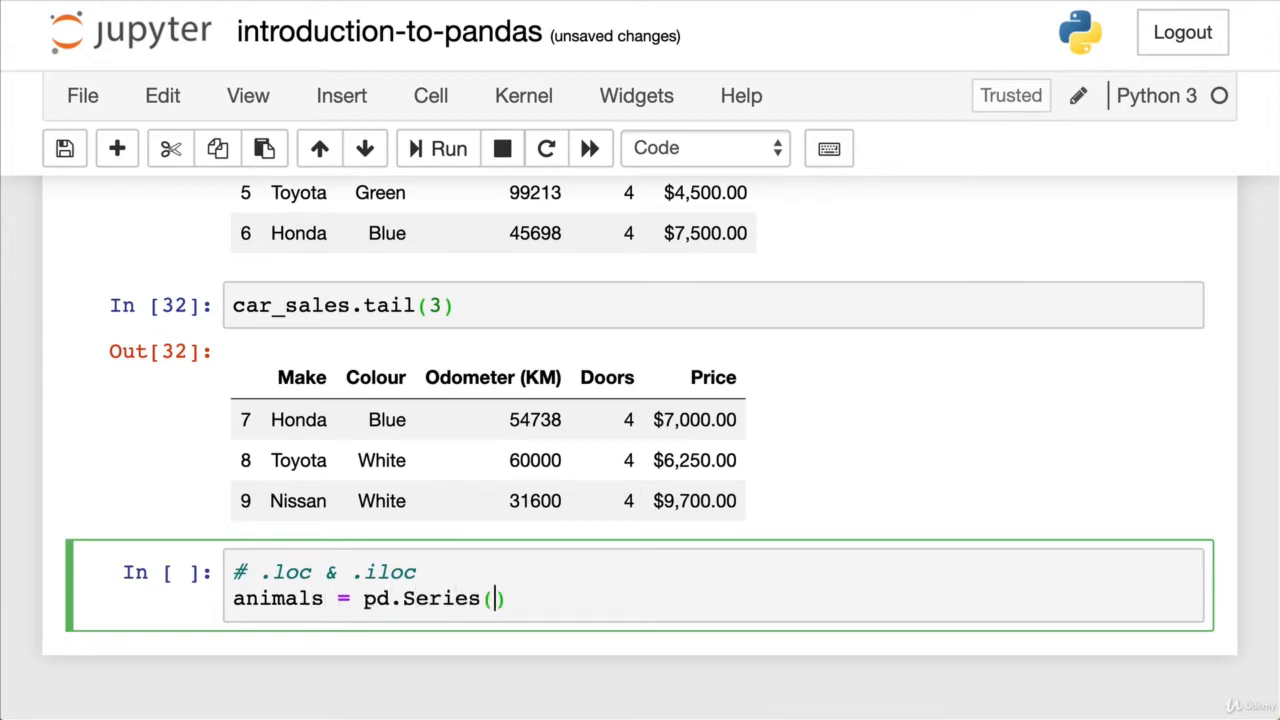
Step: List cat, dog, bird, panda, snake in the Series and begin an index=[0 argument
type("[\"cat\"]")
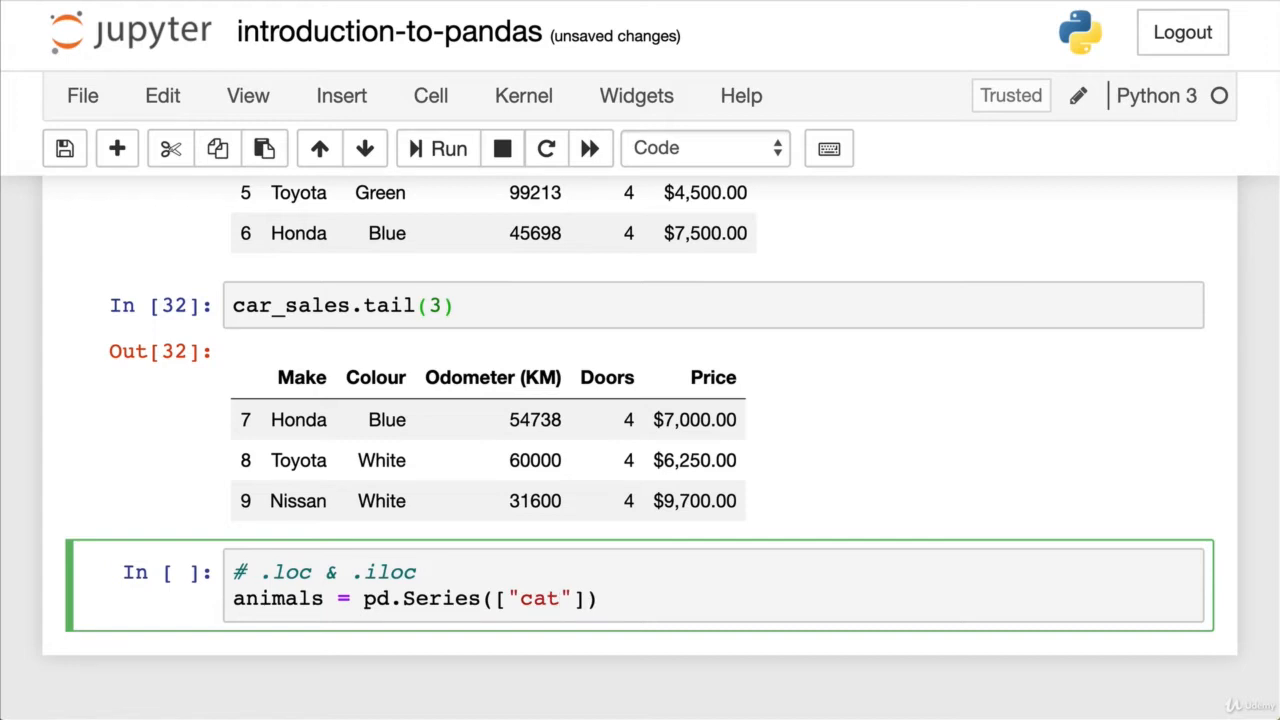
type(", \"dog\",")
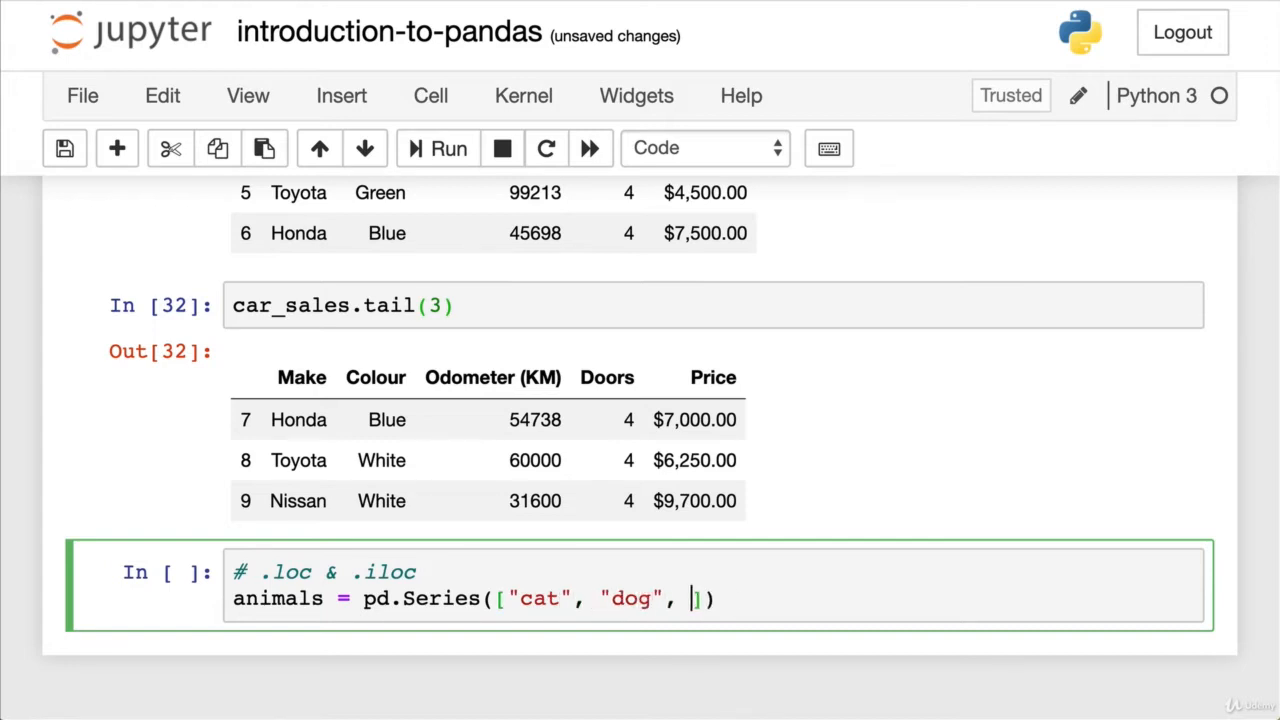
type("\"bird\", \"pandas\"")
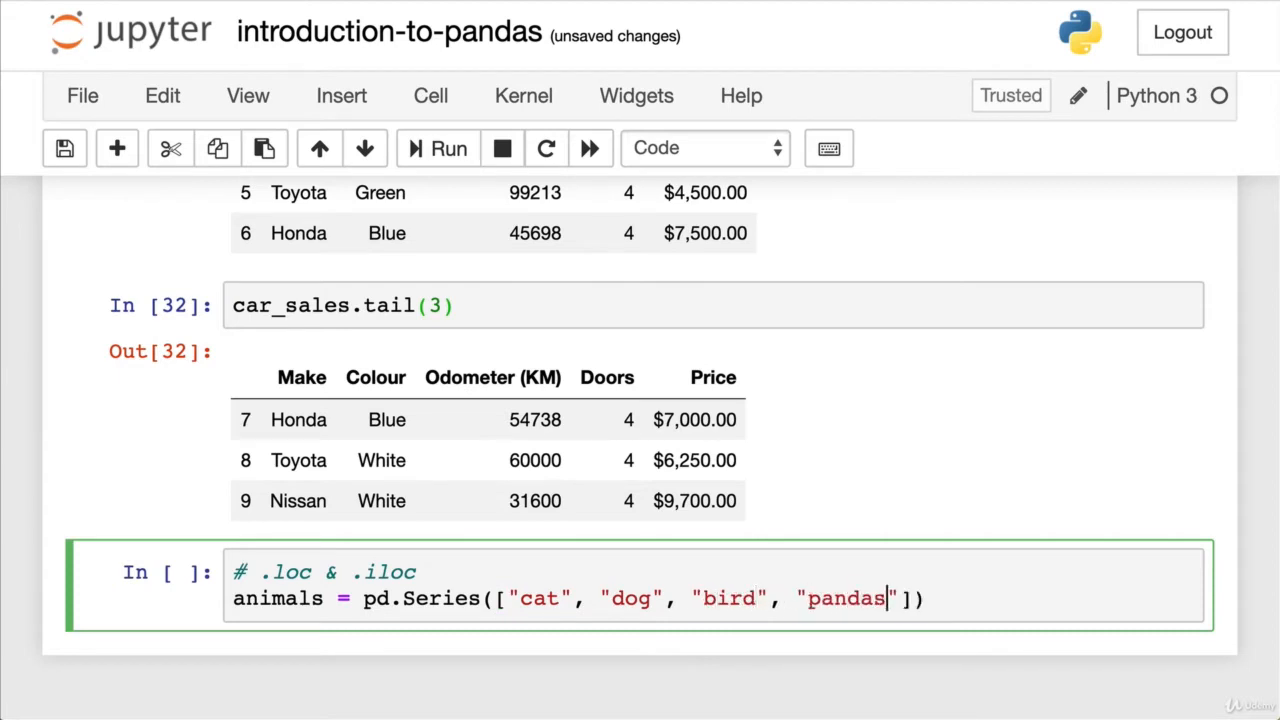
type(", \"sn")
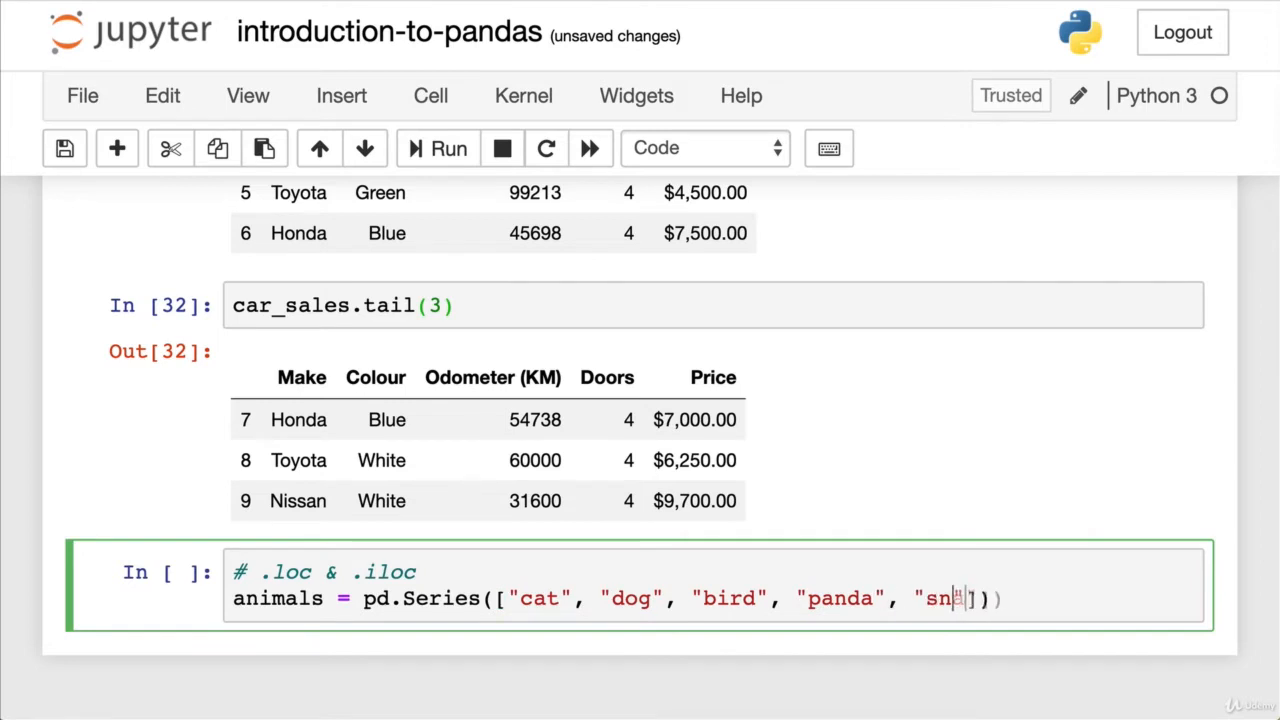
type("ake],")
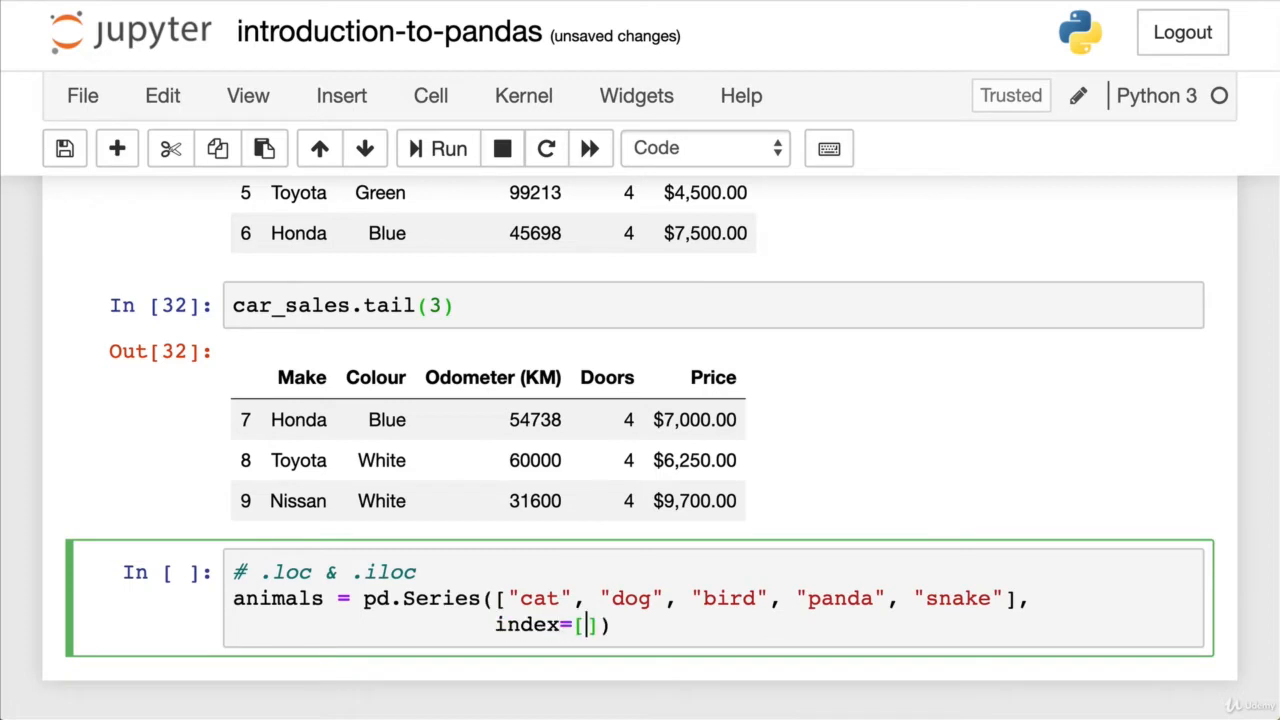
type("0")
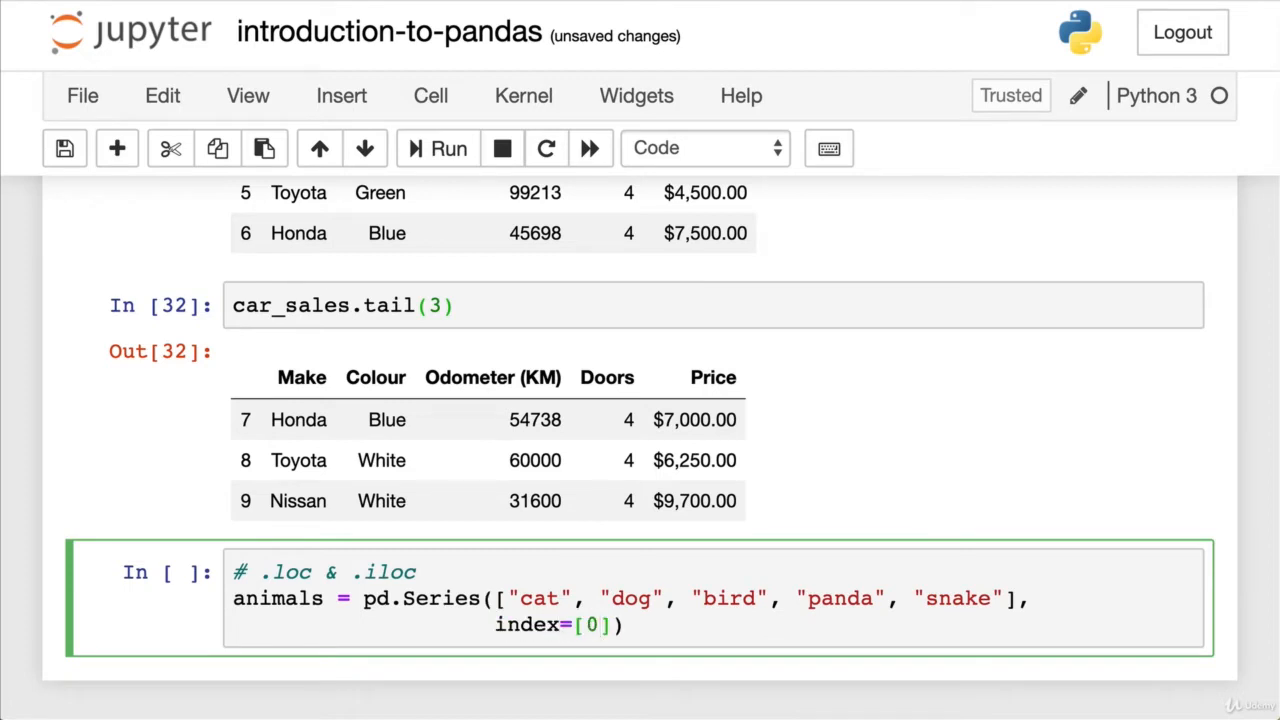
mouse_move(795, 598)
type("animals")
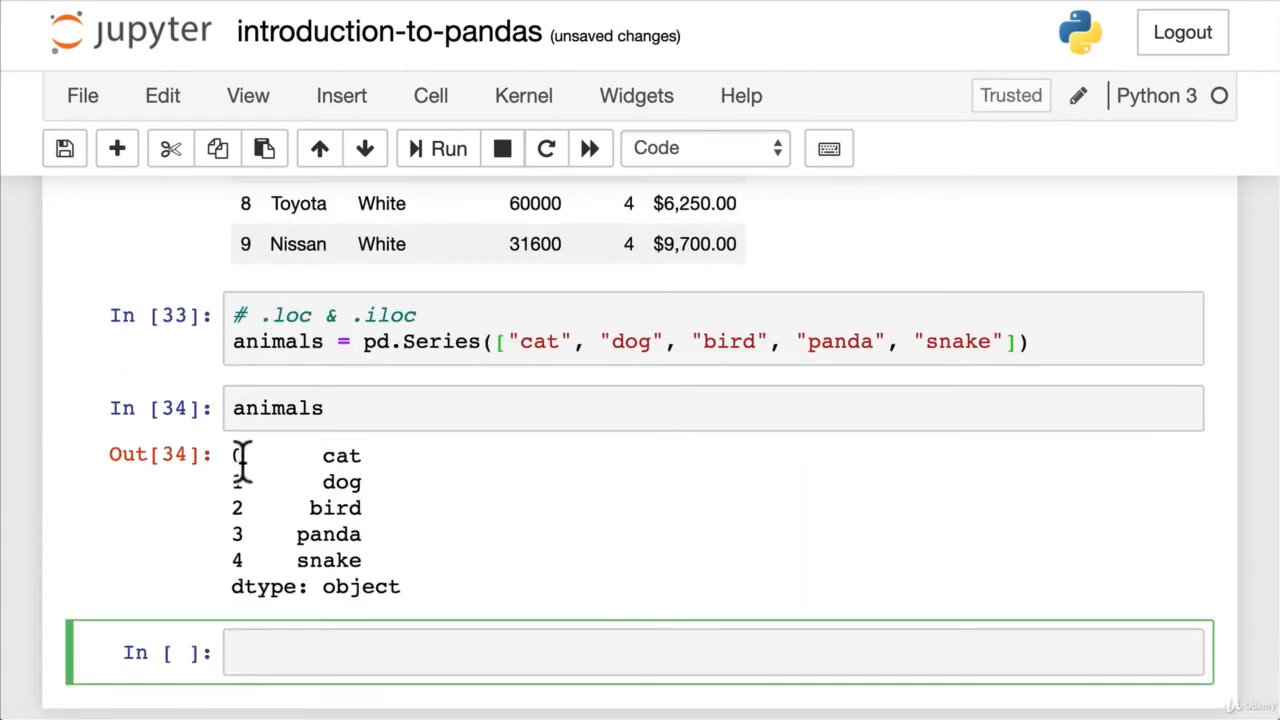
Step: Give animals the custom index [0, 3, 9, 8, 3] and rerun to show the relabelled Series
left_click(1025, 341)
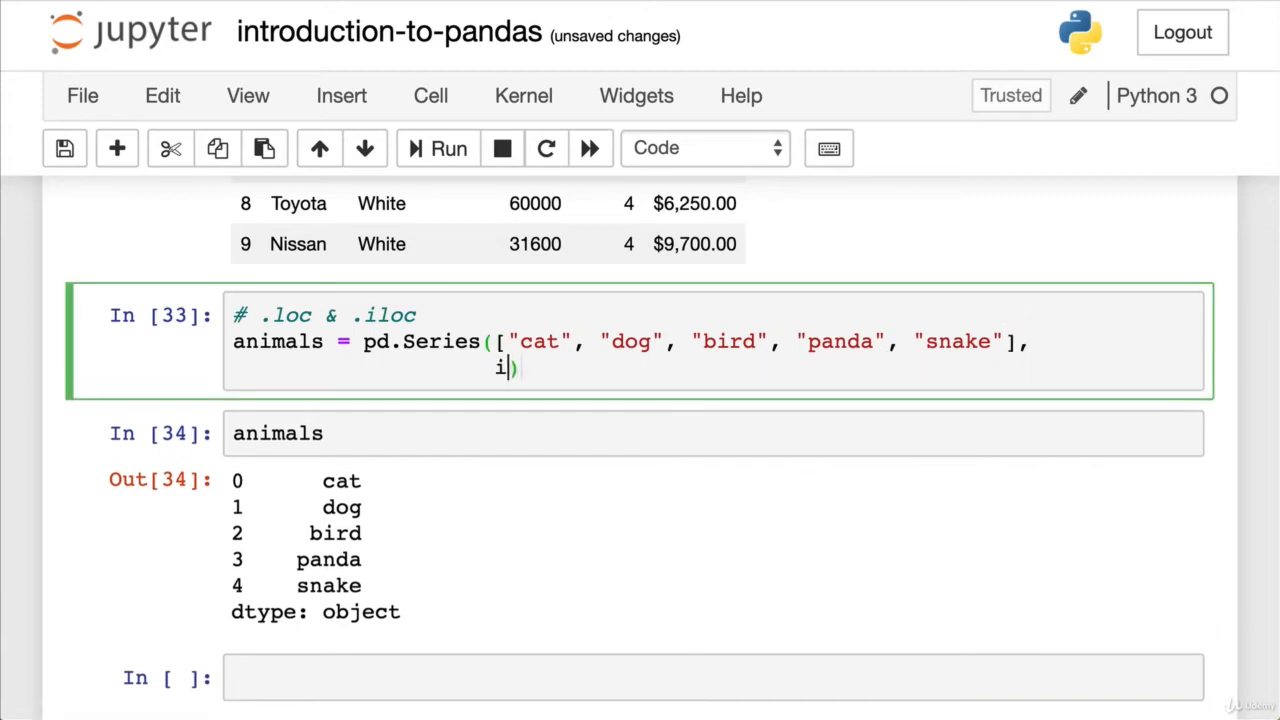
type("ndex=")
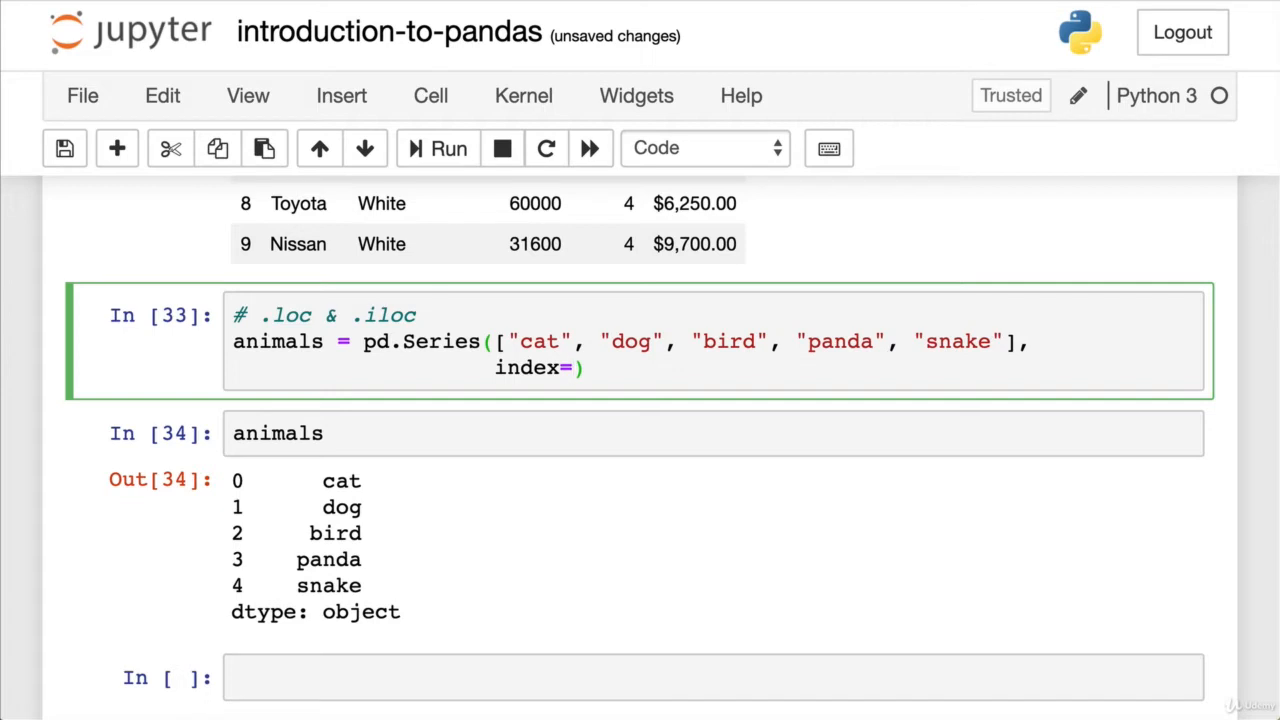
type("[0]")
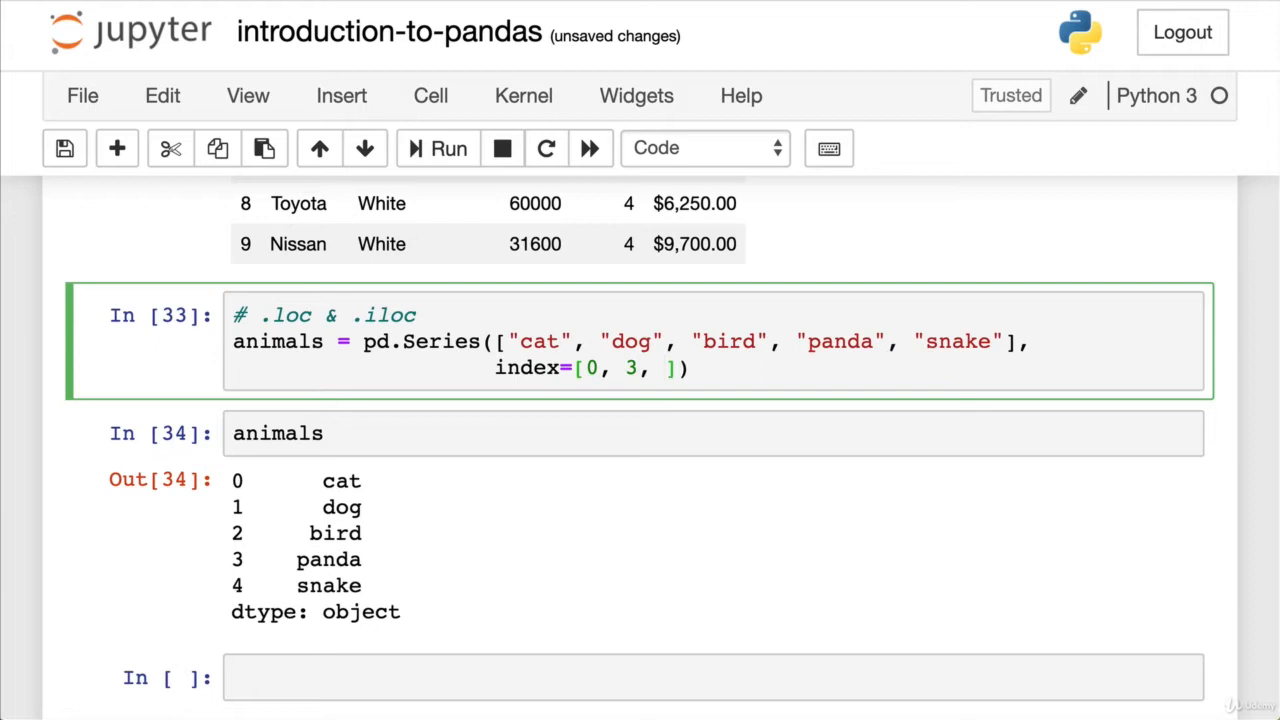
type("9, 8, 3")
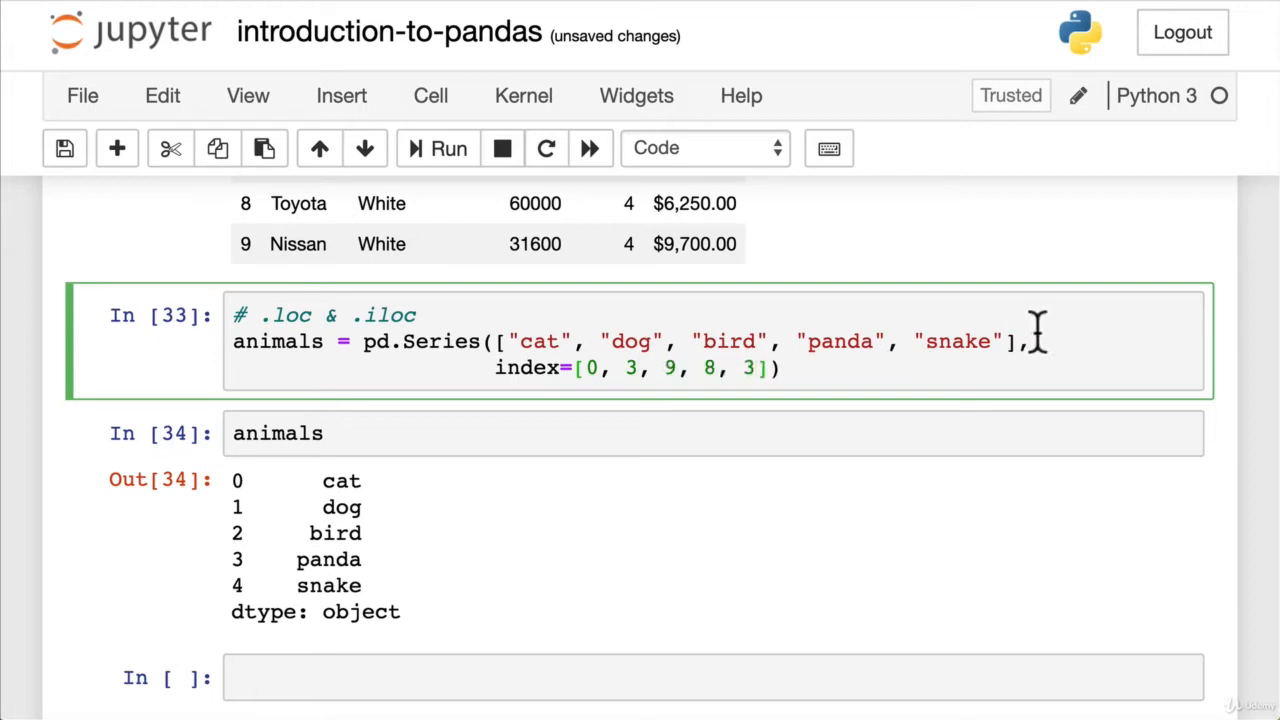
left_click(788, 368)
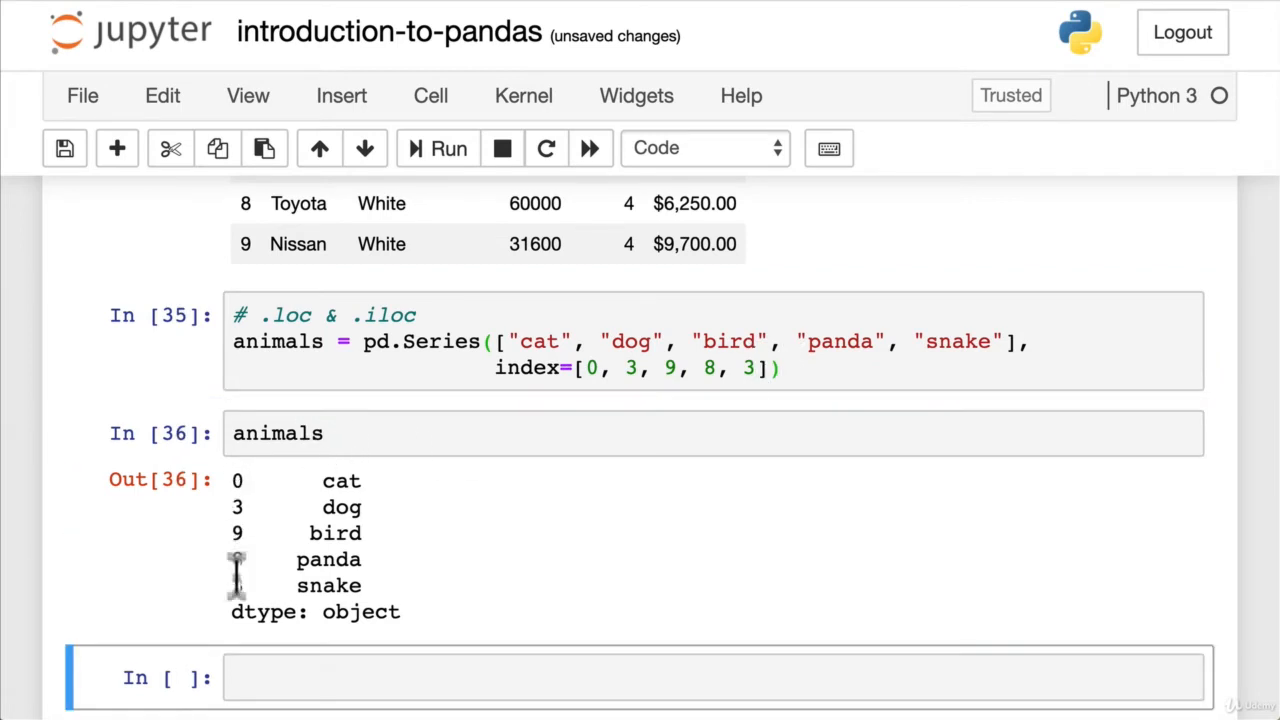
scroll("down", 3)
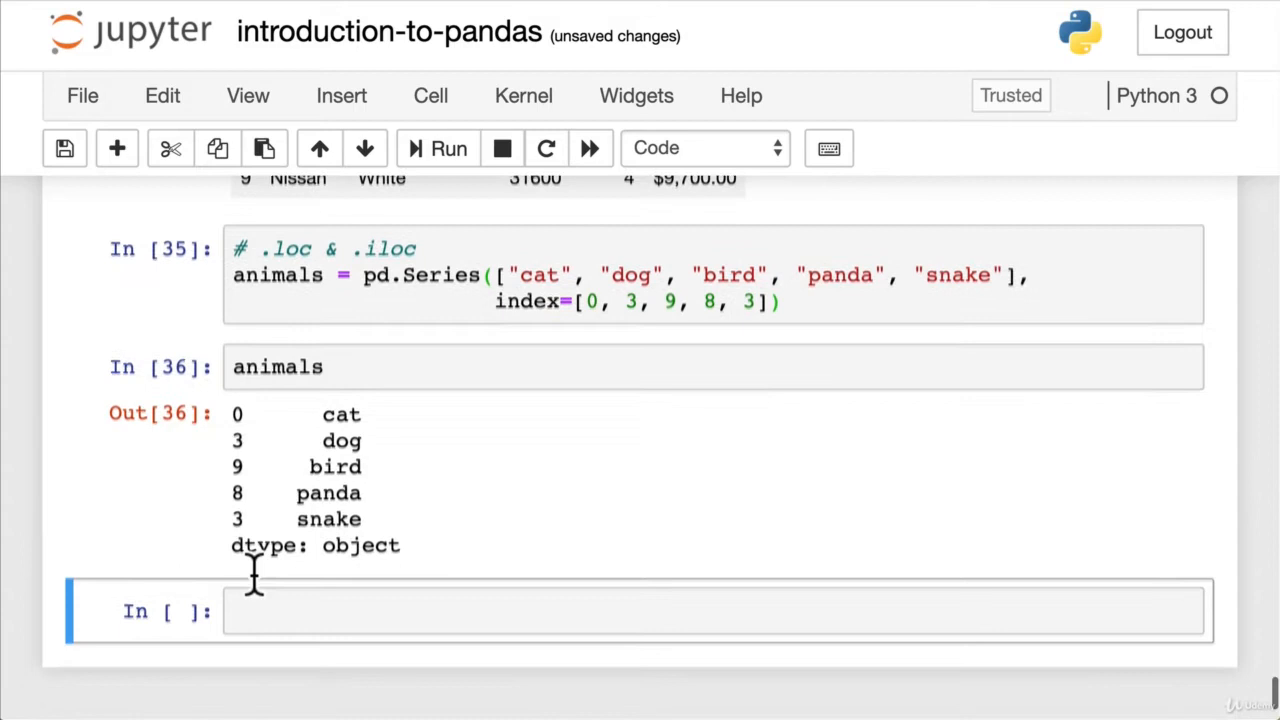
Step: Run animals.loc[3], returning both rows labelled 3, dog and snake
type("animals.loc")
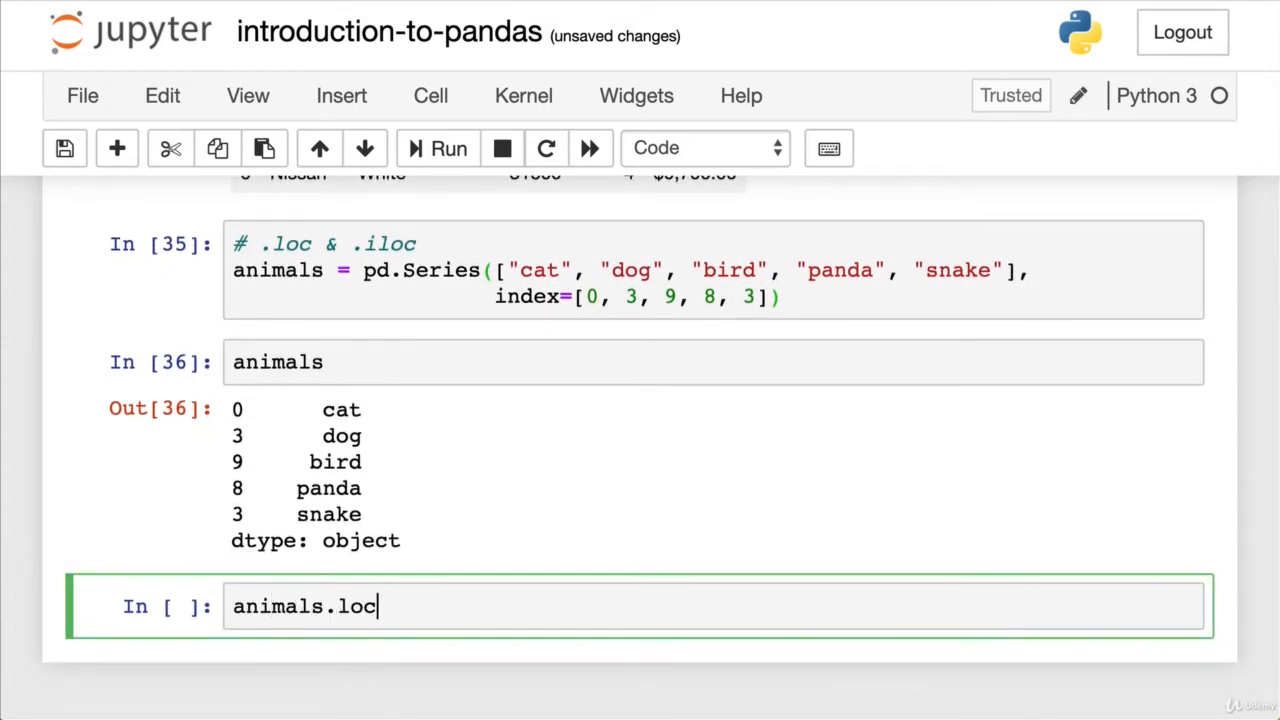
type("[3]")
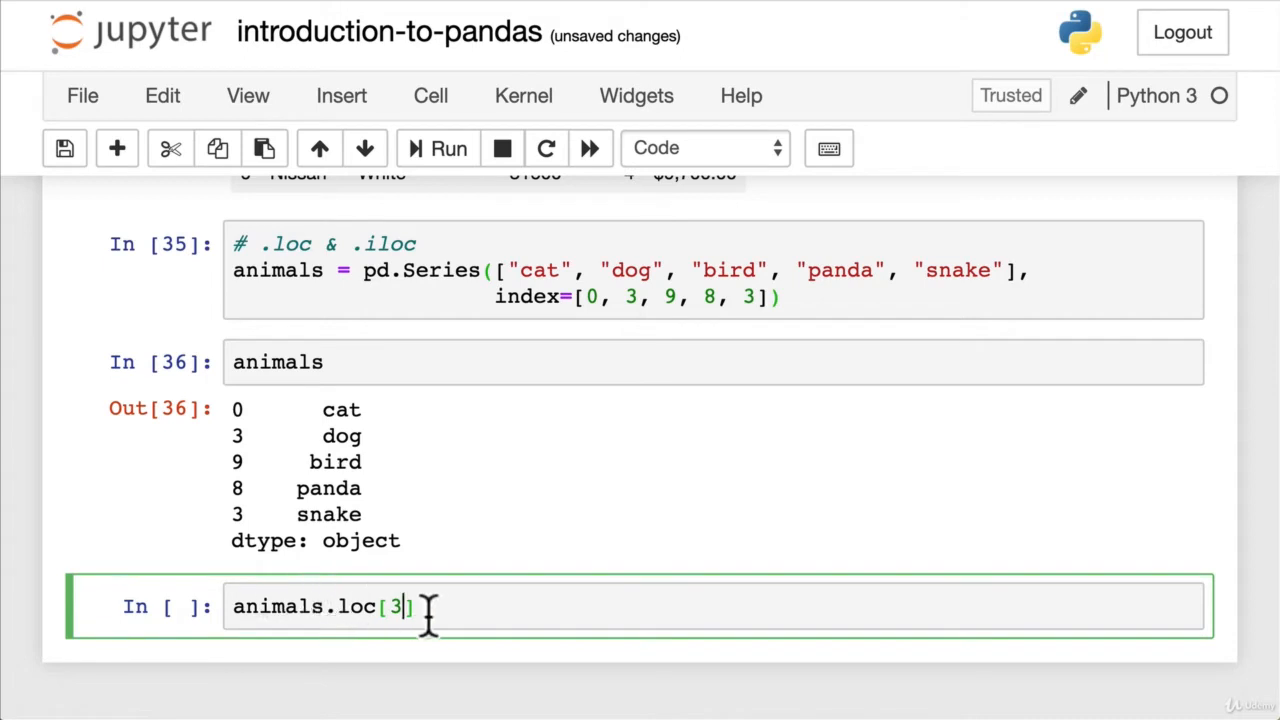
mouse_move(442, 615)
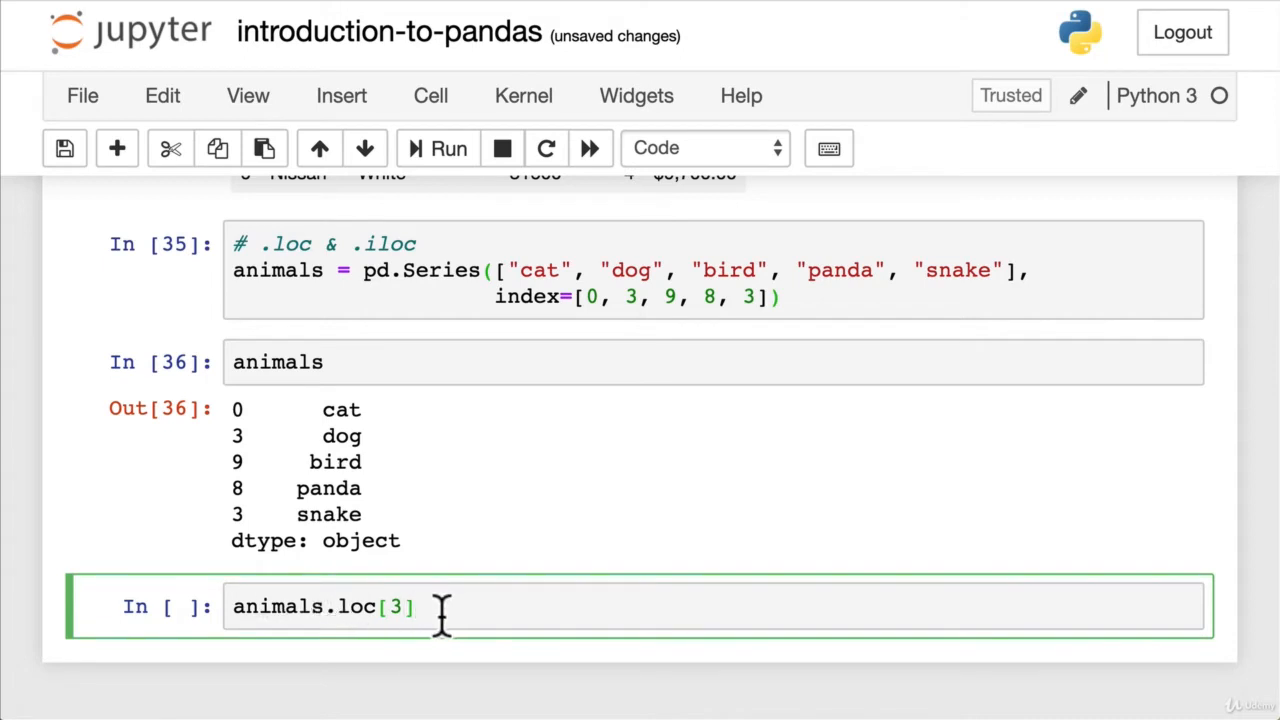
mouse_move(372, 607)
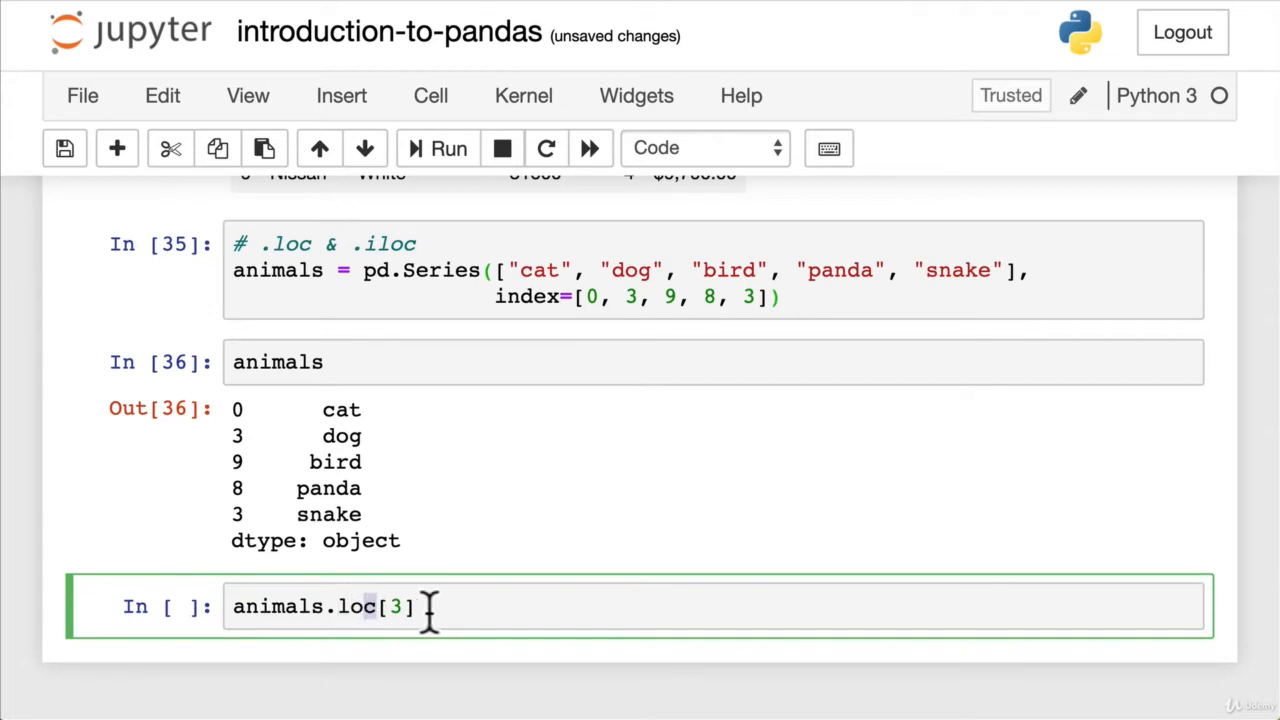
mouse_move(440, 607)
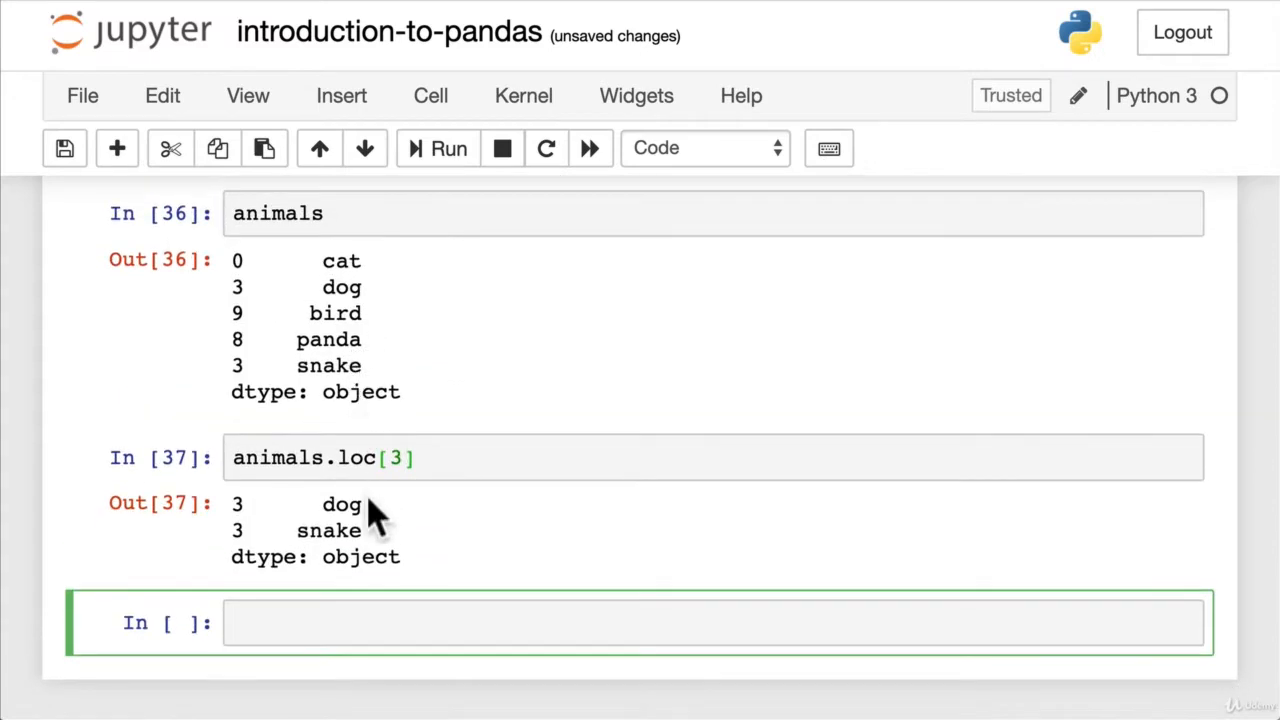
mouse_move(295, 367)
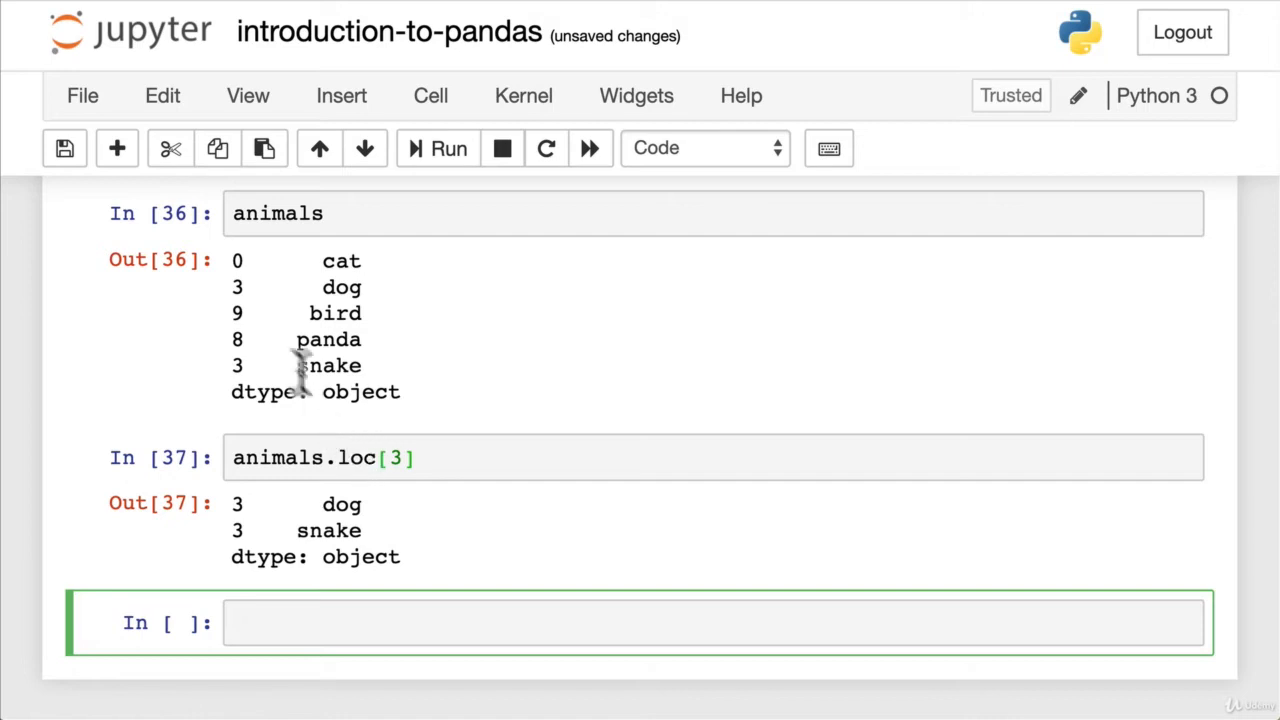
mouse_move(238, 290)
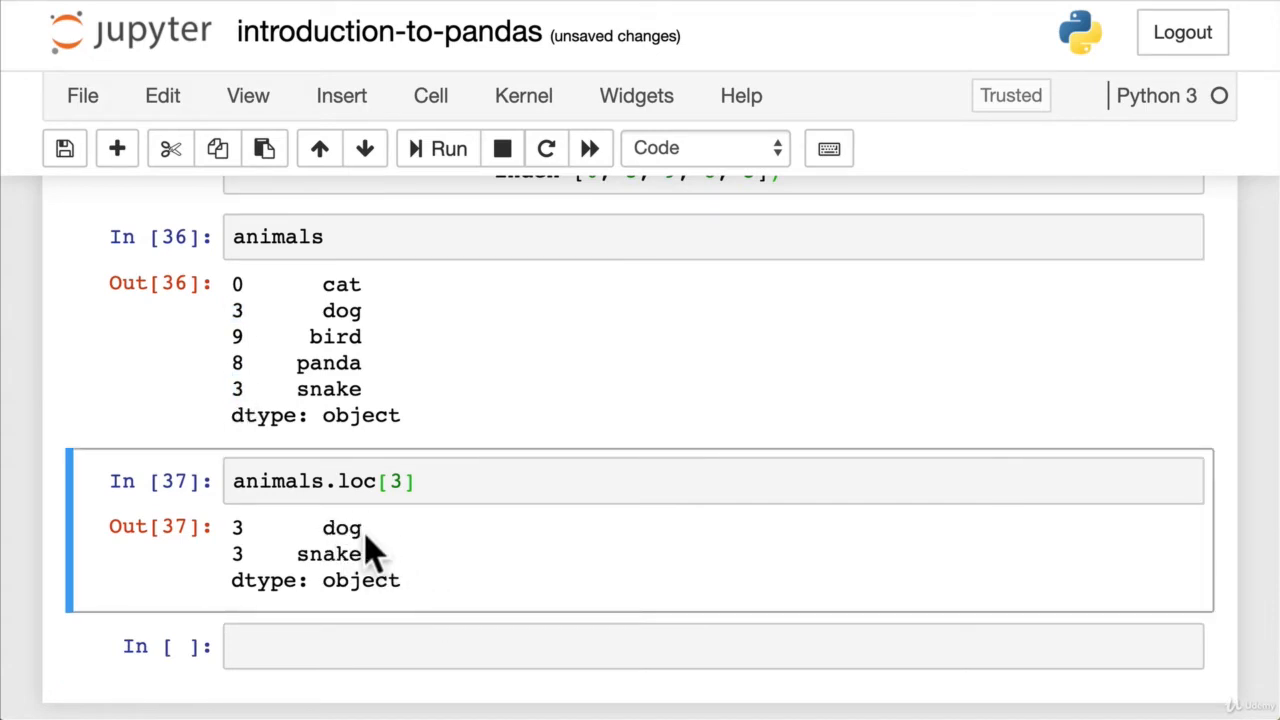
type("animals.loc[9")
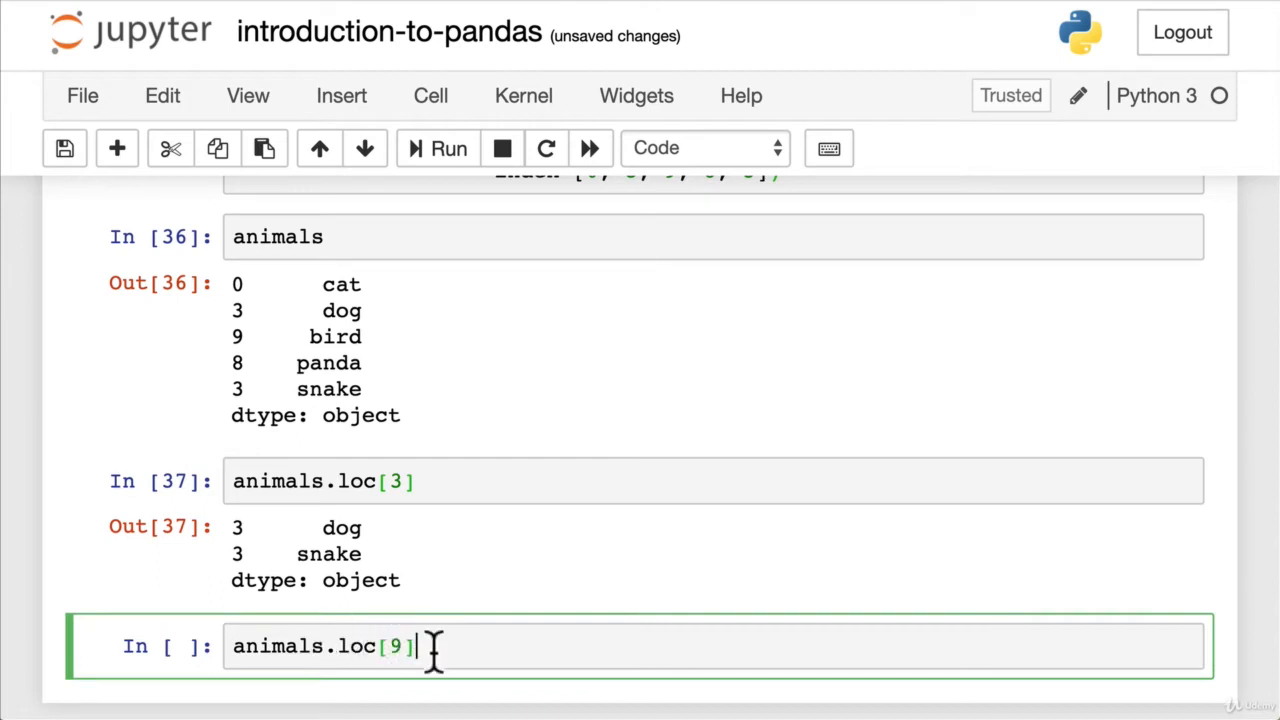
scroll("up", 3)
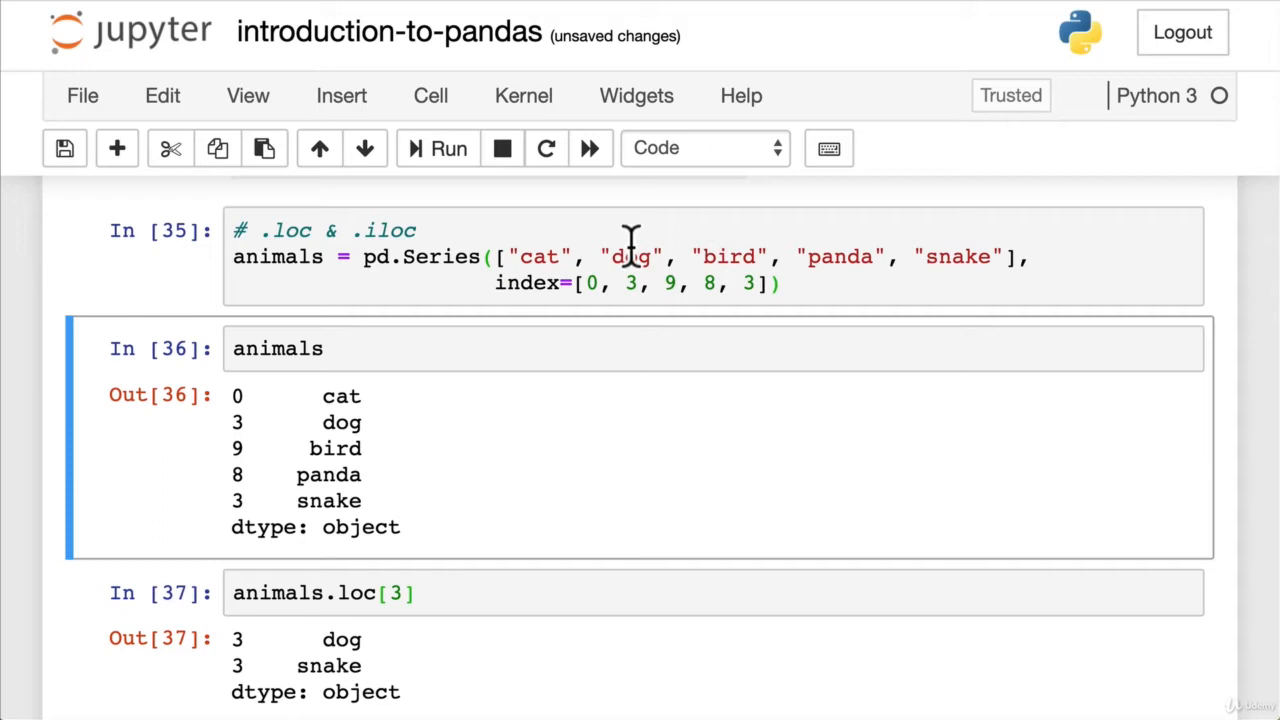
mouse_move(668, 283)
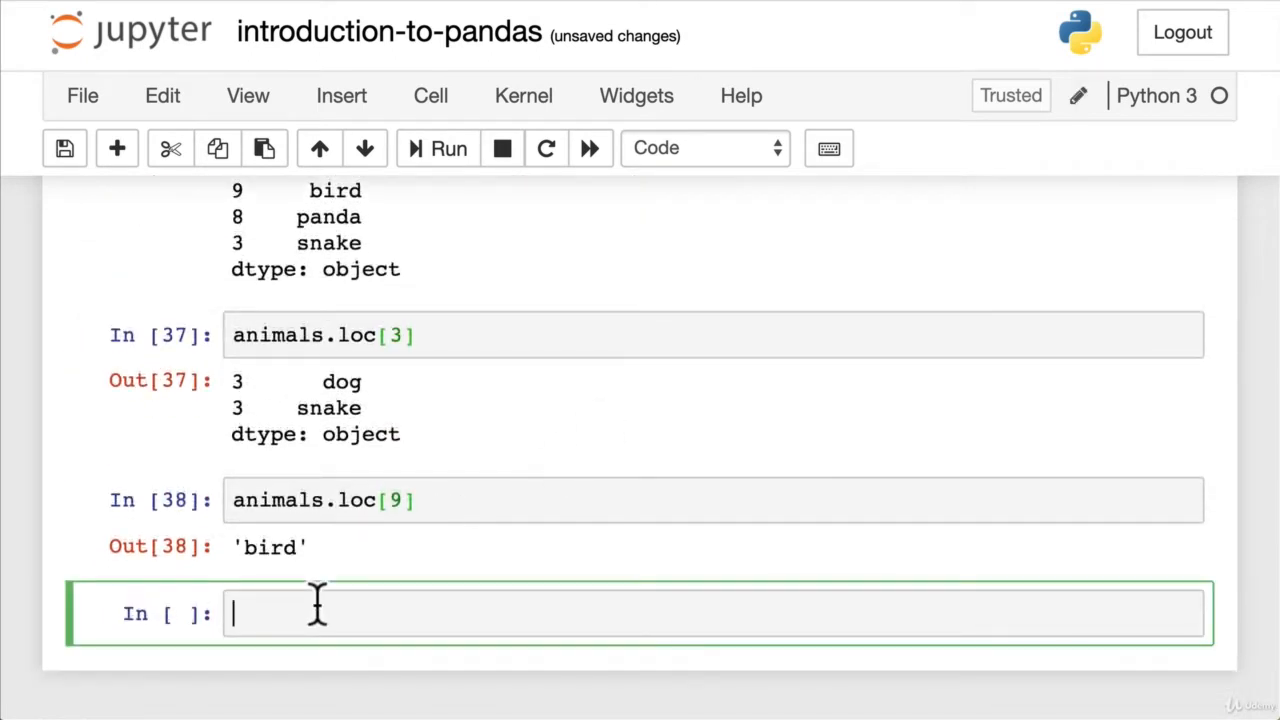
Step: Run car_sales.loc[3] to show the black BMW row, 5 doors, $22,000.00
type("car_s")
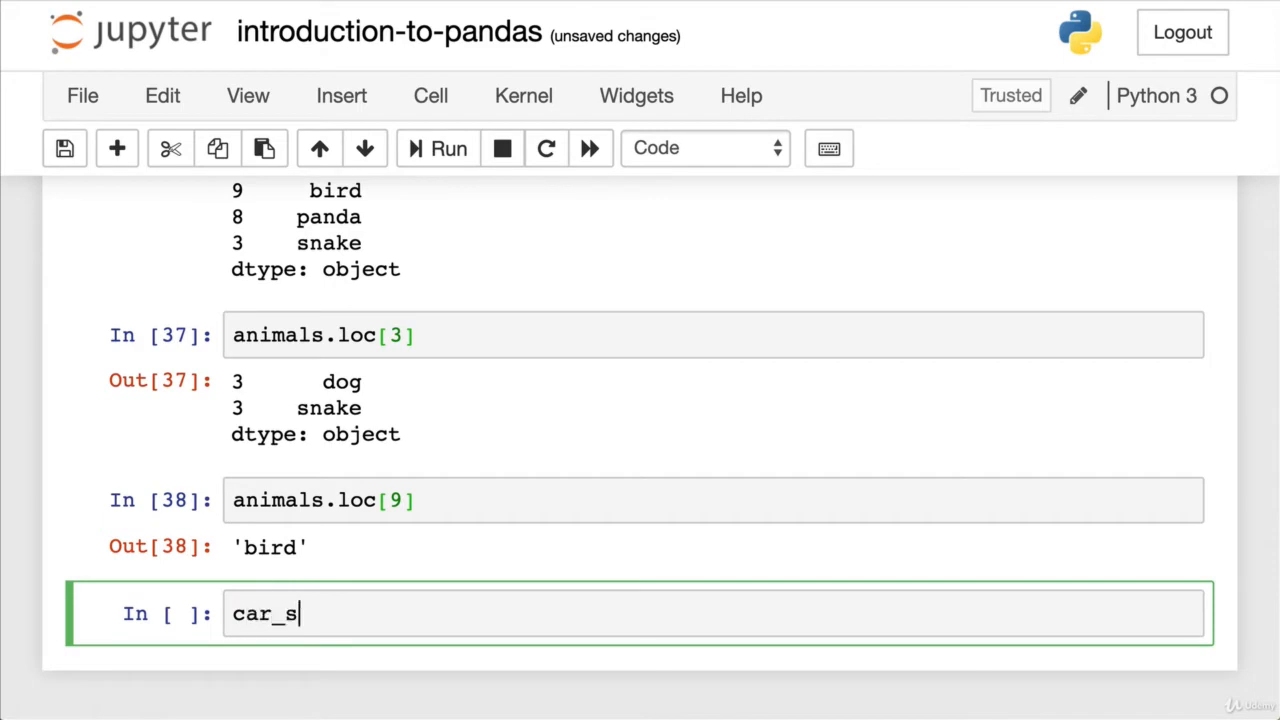
type("ales")
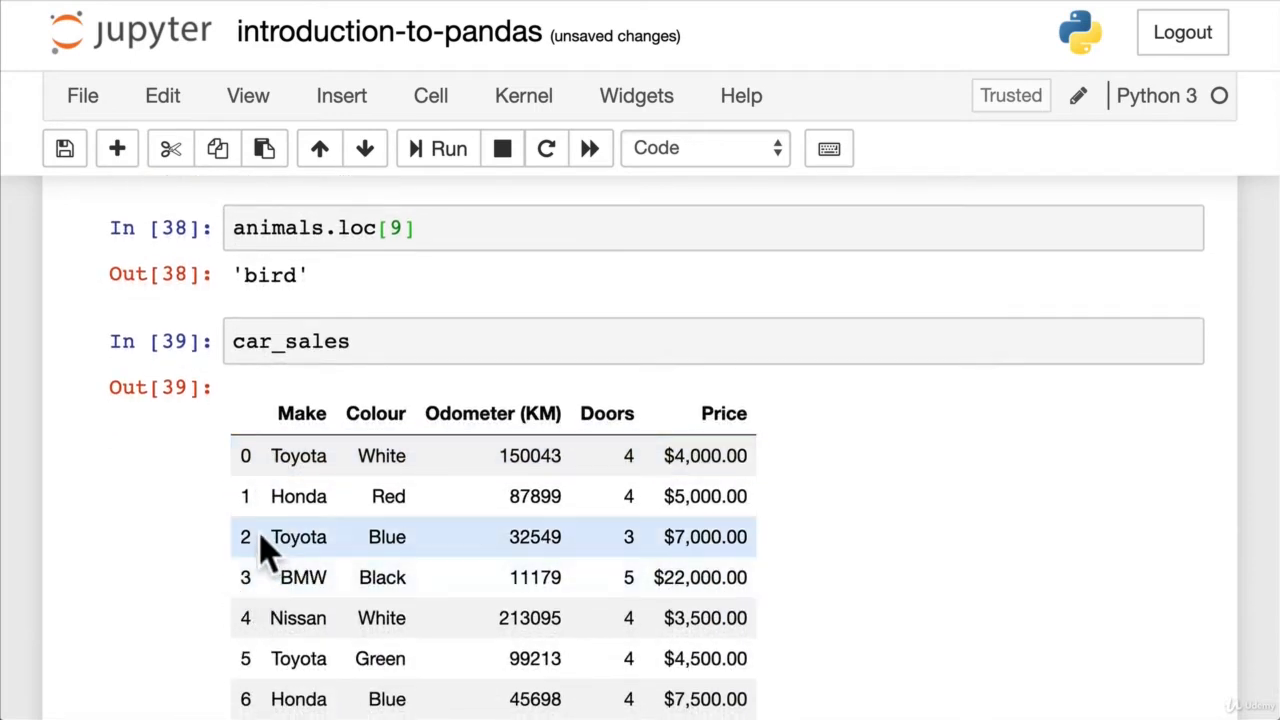
mouse_move(250, 600)
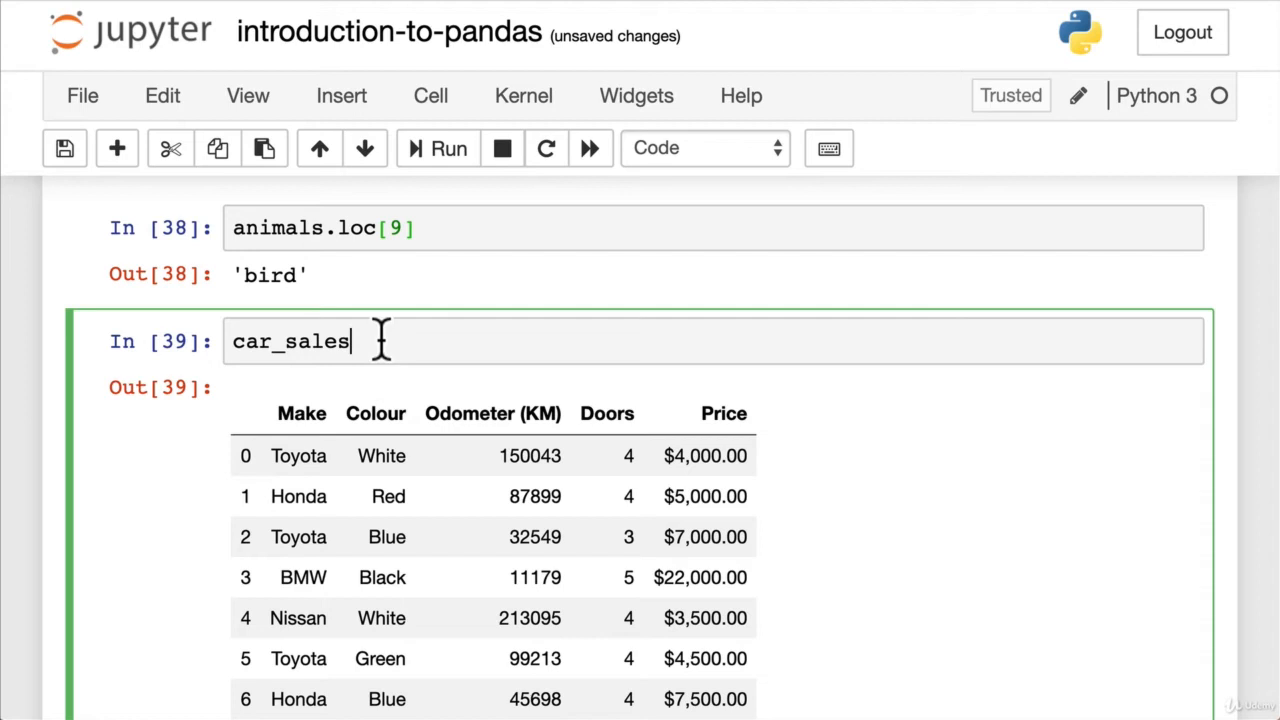
type(".loc")
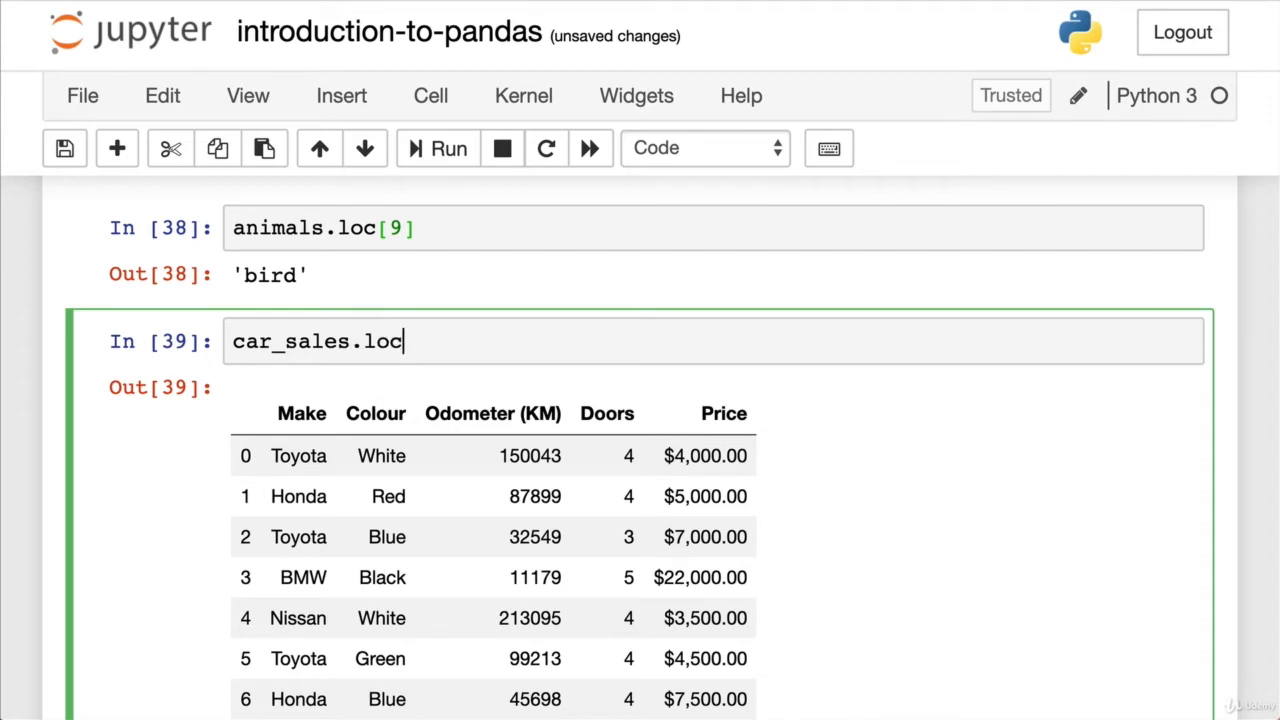
type("[3]")
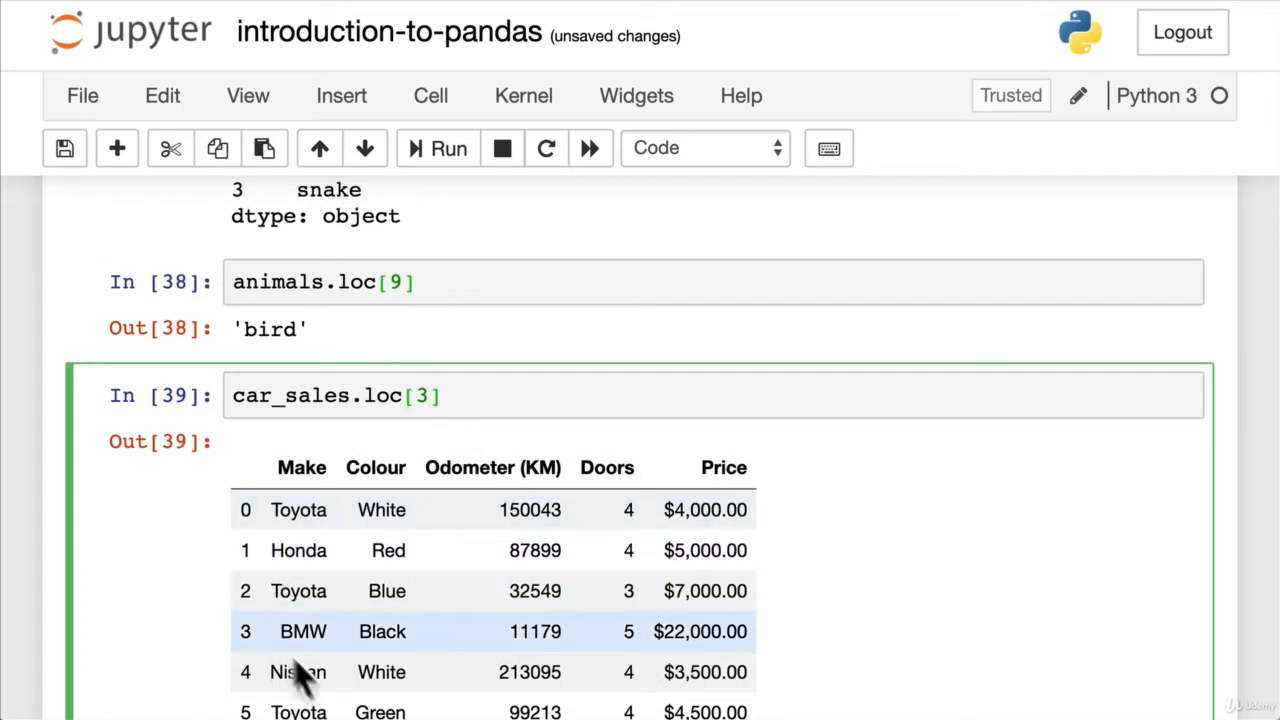
left_click(445, 396)
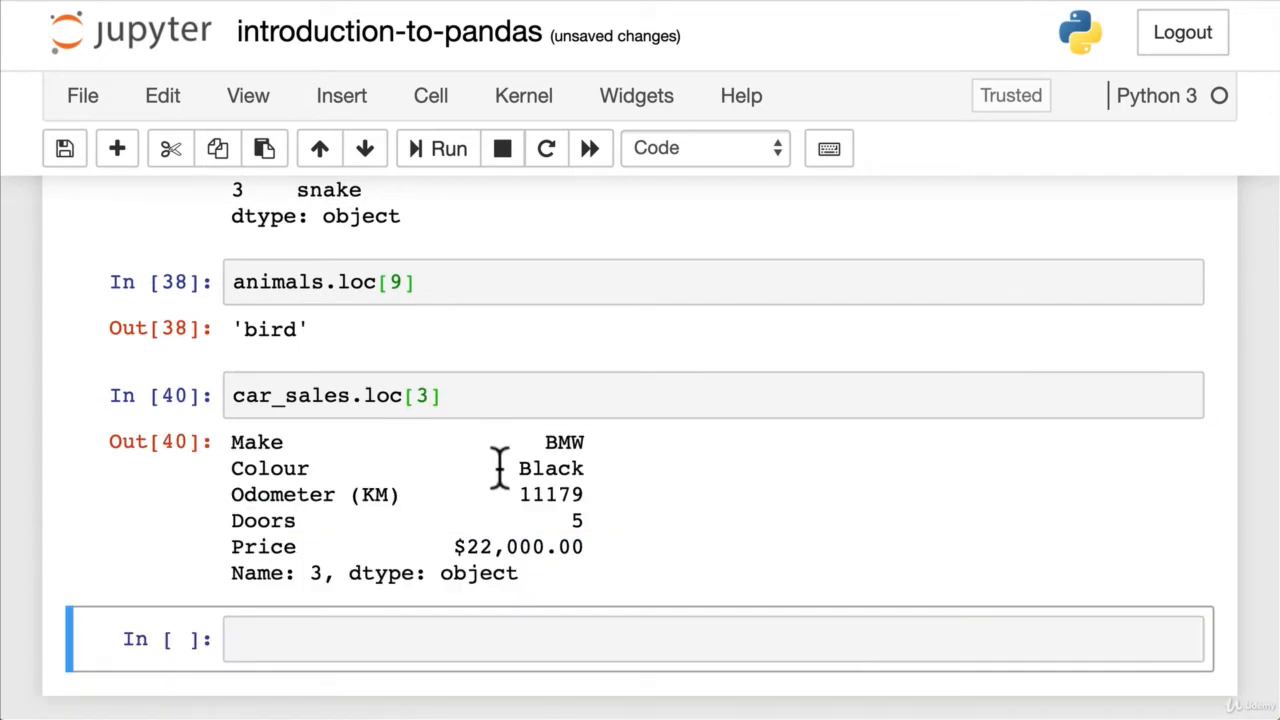
mouse_move(370, 442)
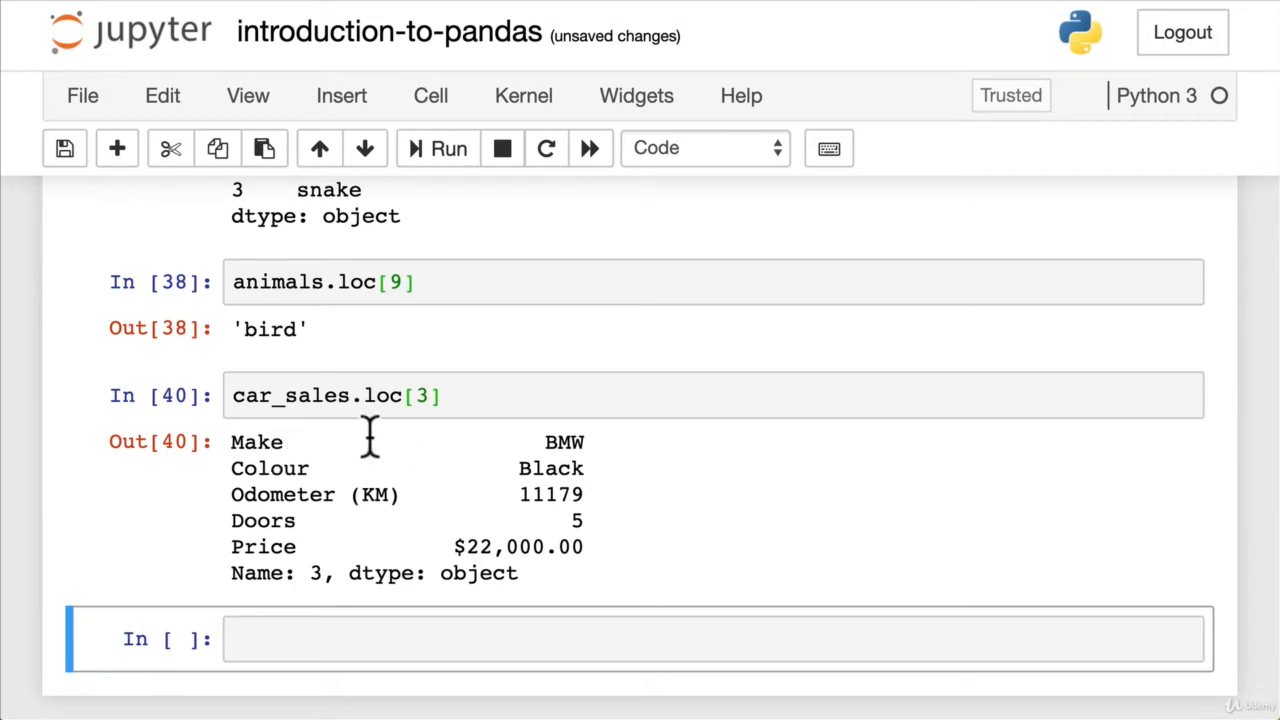
double_click(560, 443)
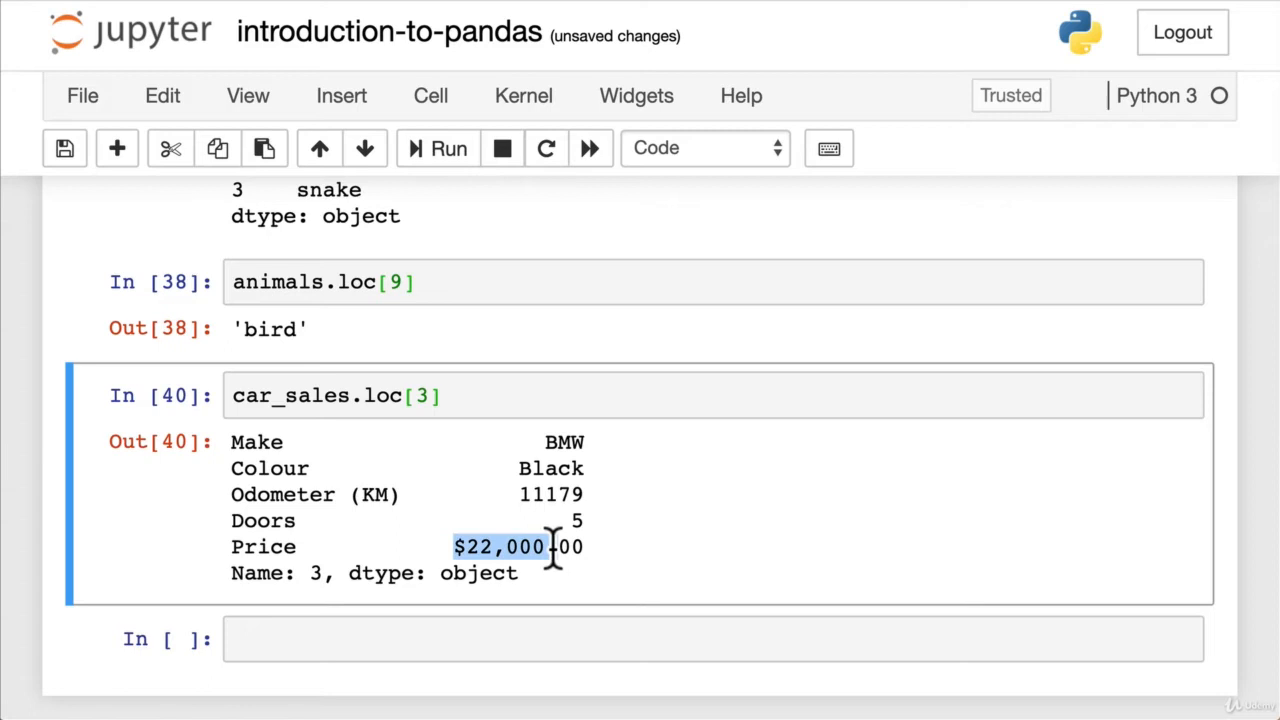
mouse_move(530, 630)
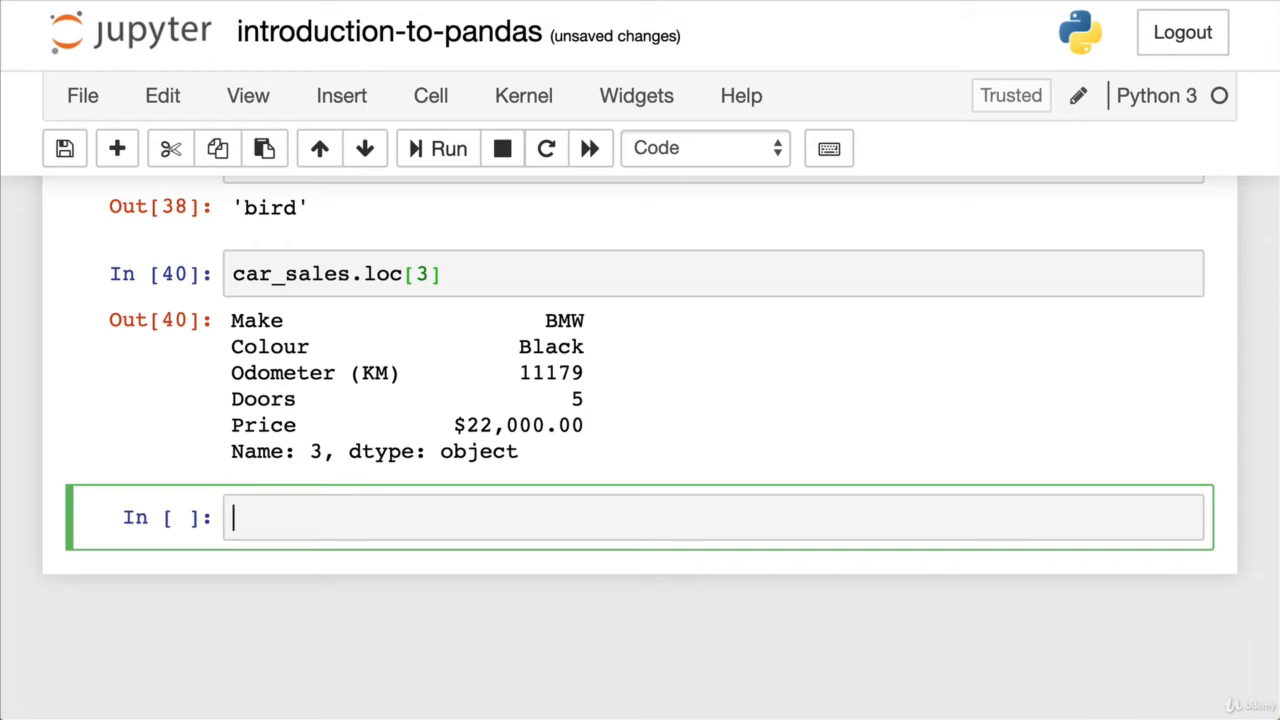
Step: Run animals.iloc[3] returning 'panda' and write the comment '# .iloc refers to position'
type("# .l")
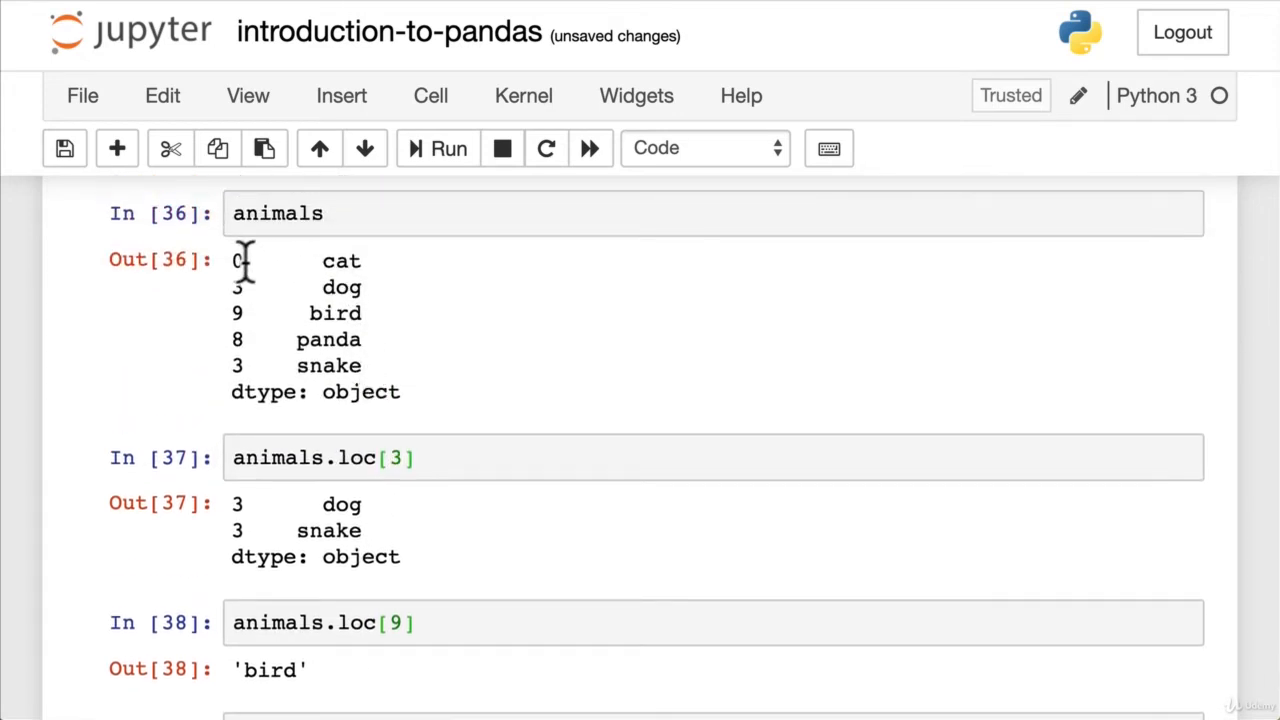
scroll("down", 3)
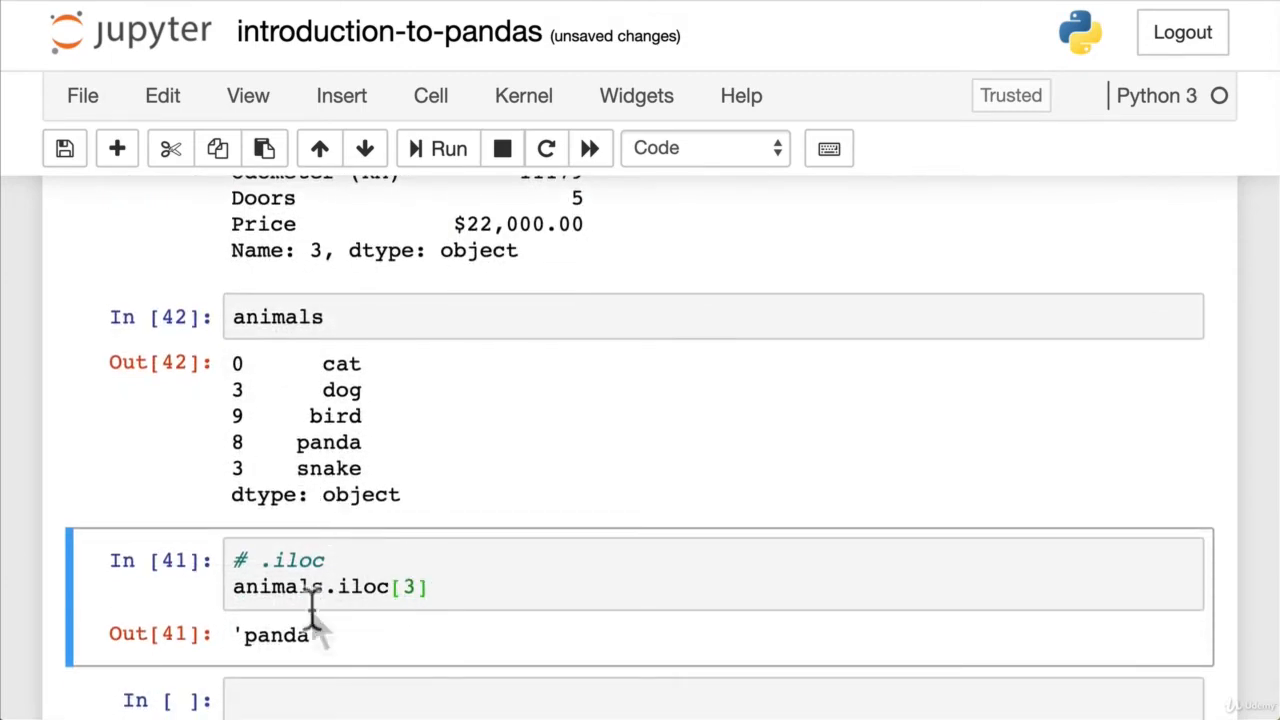
left_click(360, 560)
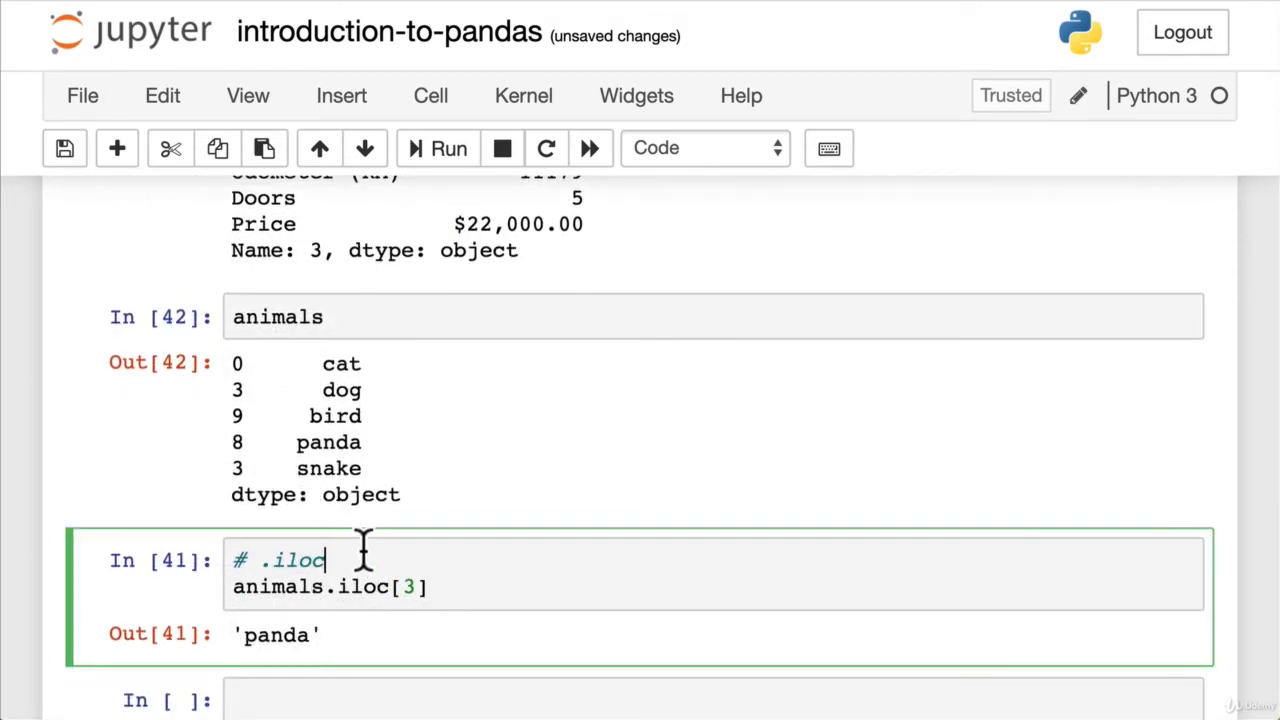
type("refers to position")
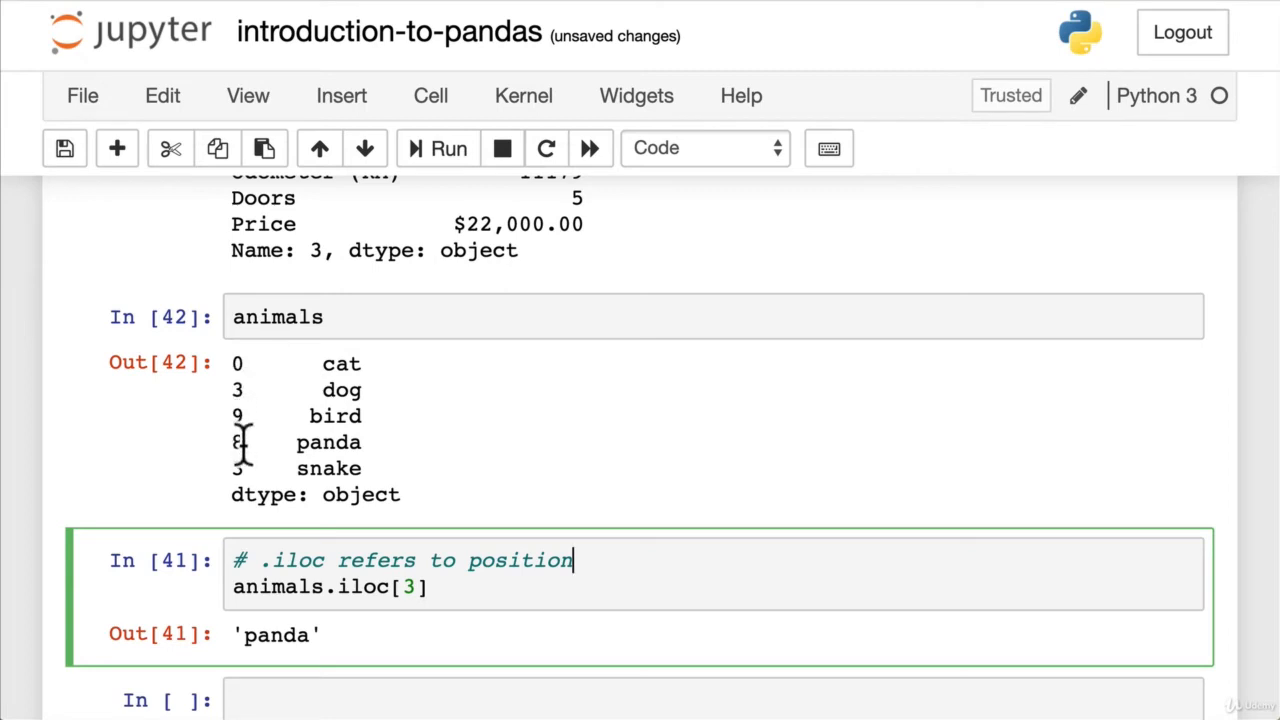
mouse_move(255, 468)
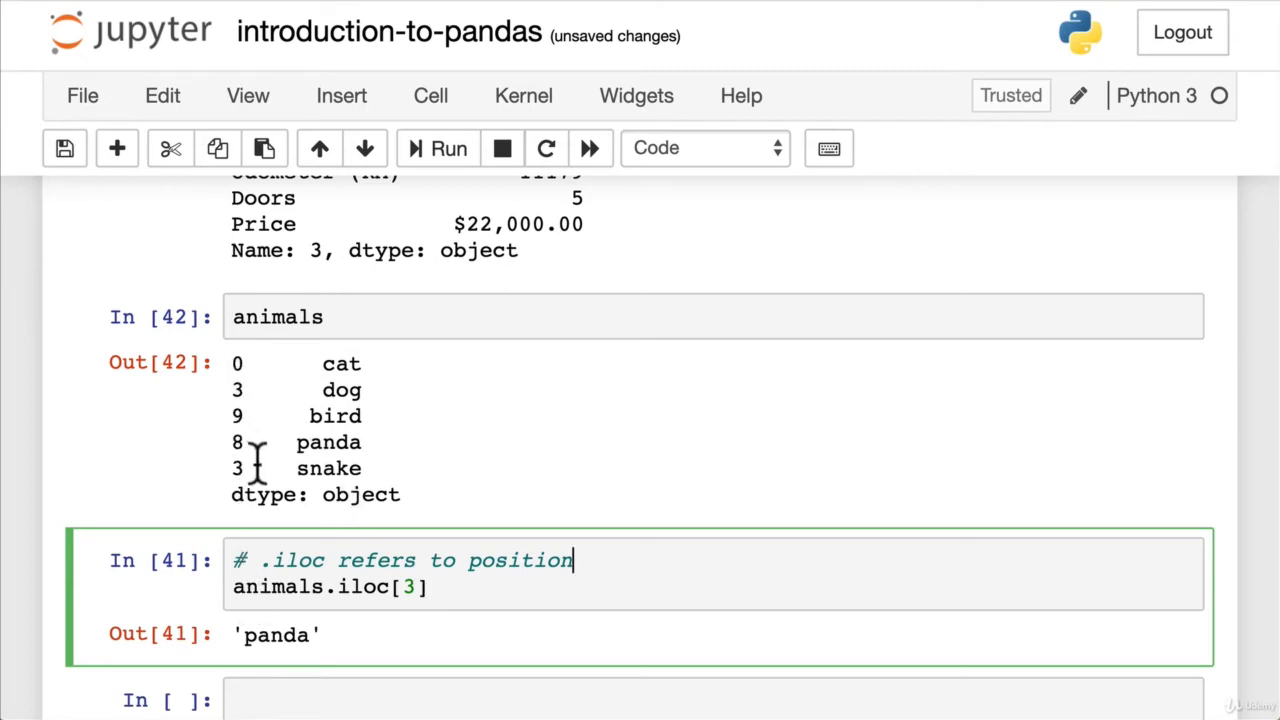
mouse_move(263, 385)
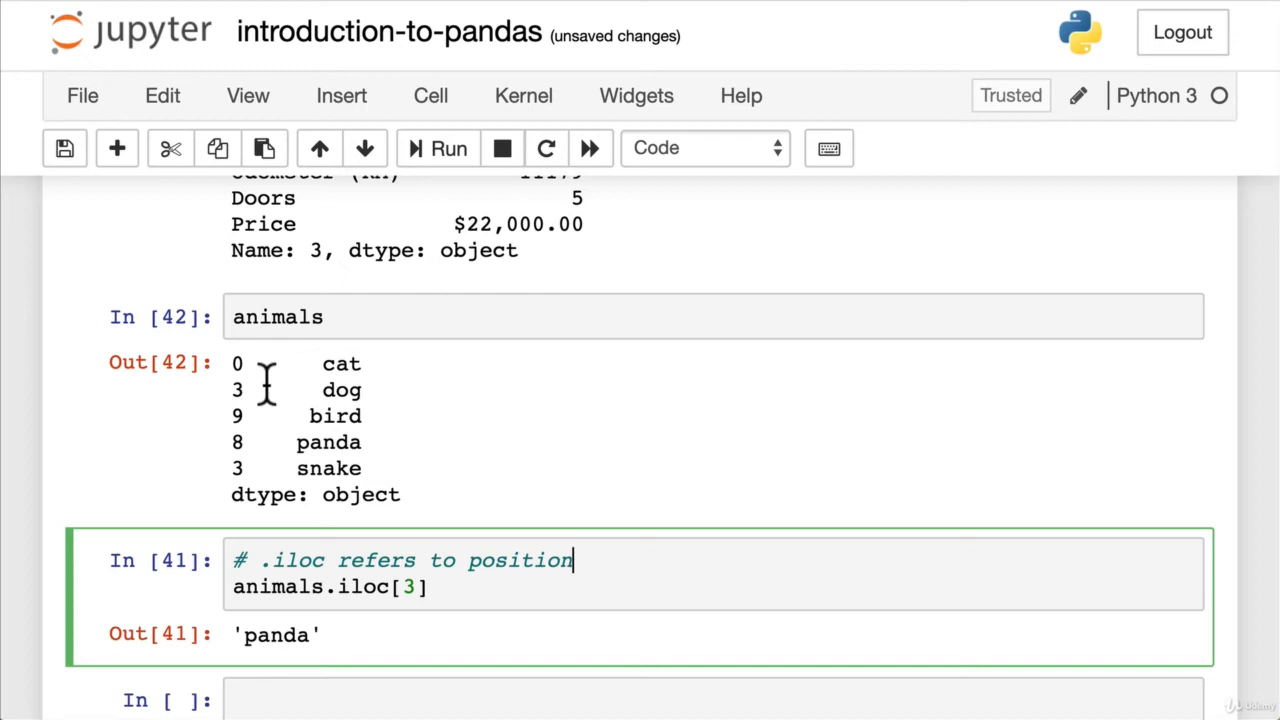
mouse_move(238, 367)
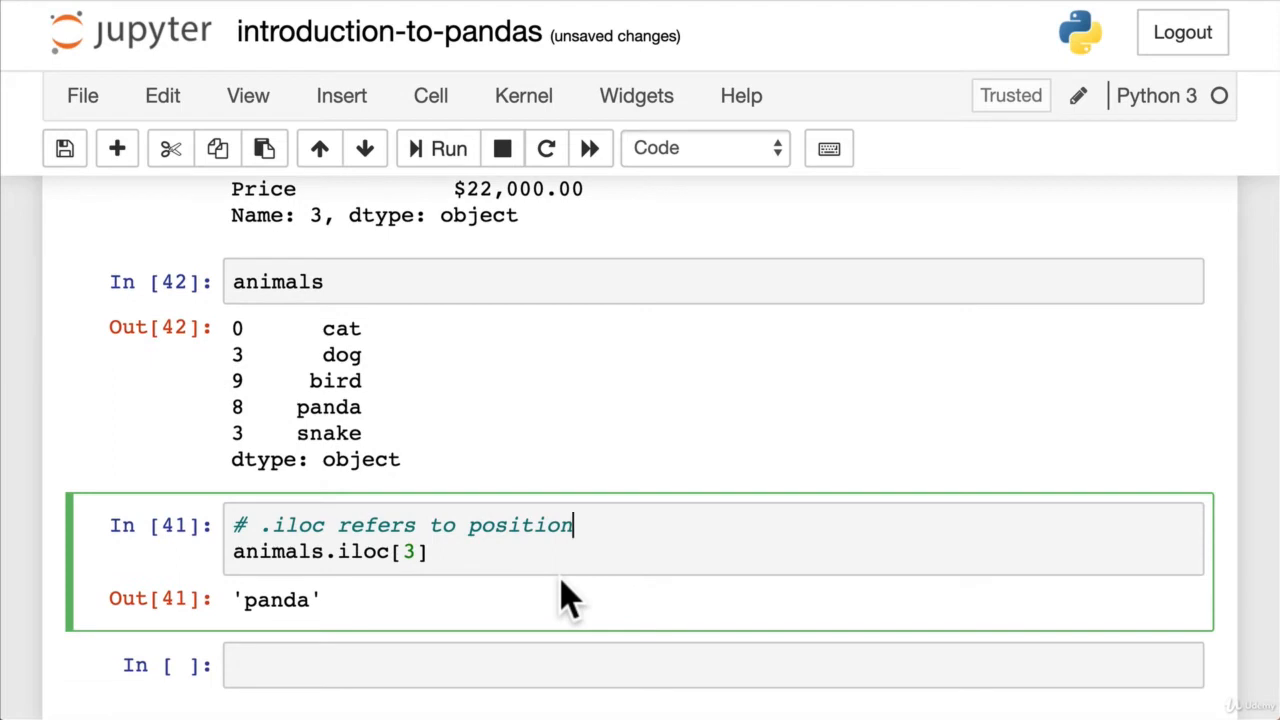
scroll("down", 3)
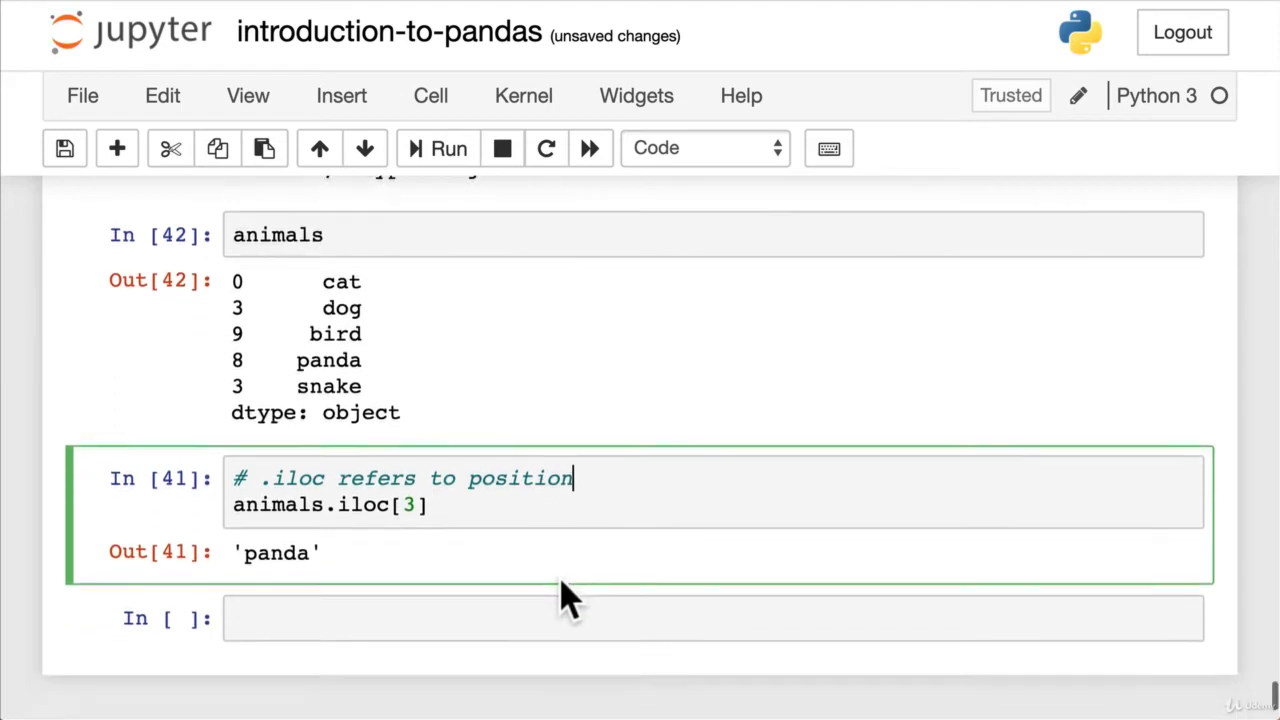
Step: Run car_sales.iloc[3] for the row at position 3, then redisplay the full car_sales table
type("car_sales.")
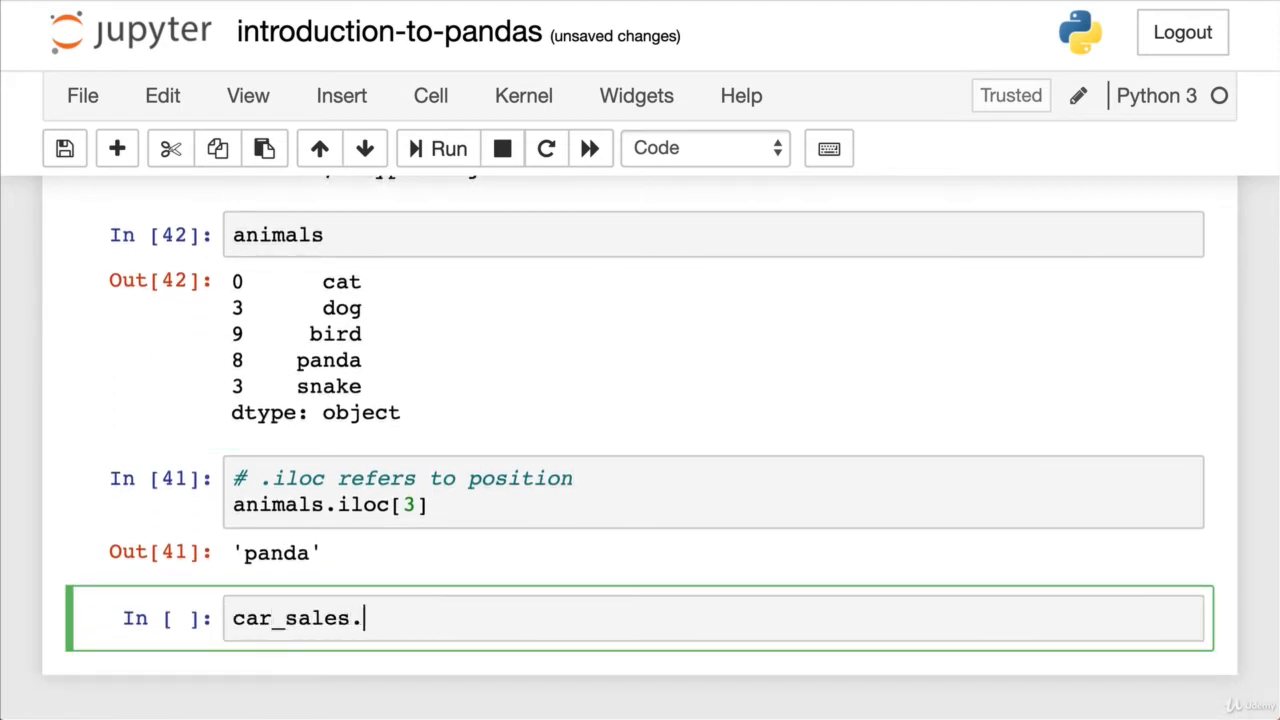
type("iloc[")
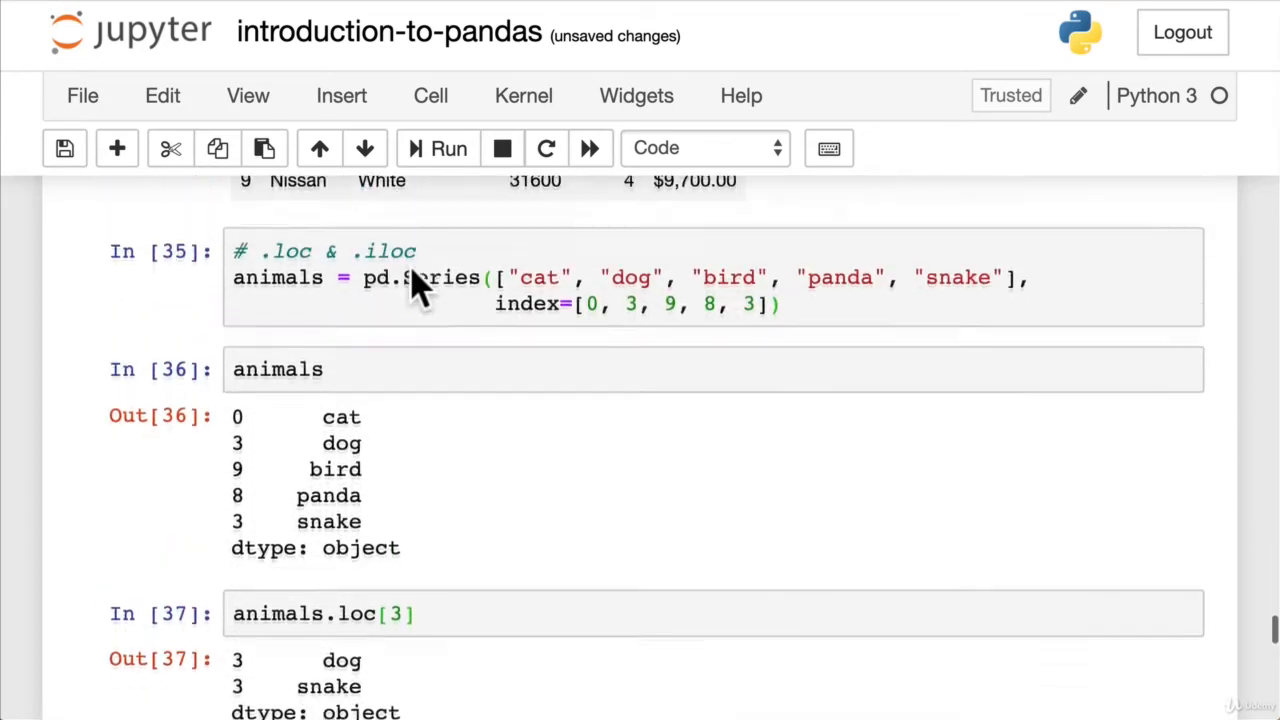
scroll("down", 3)
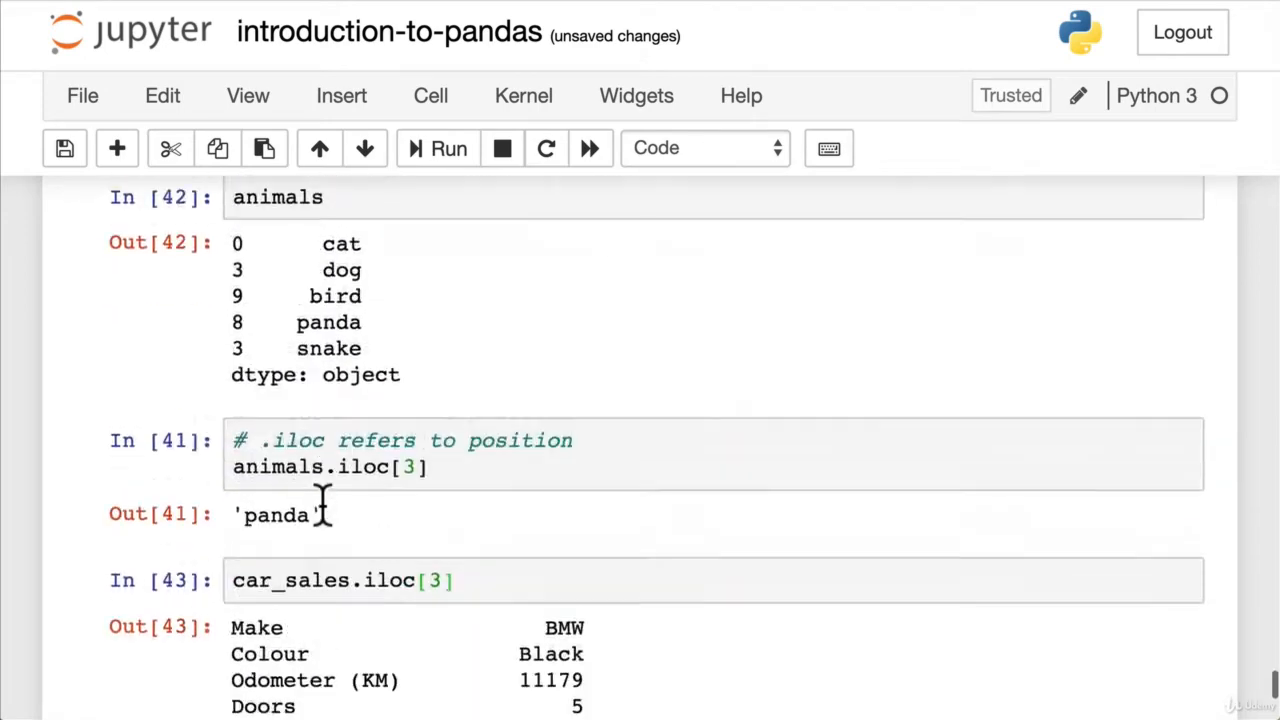
type("car_sales")
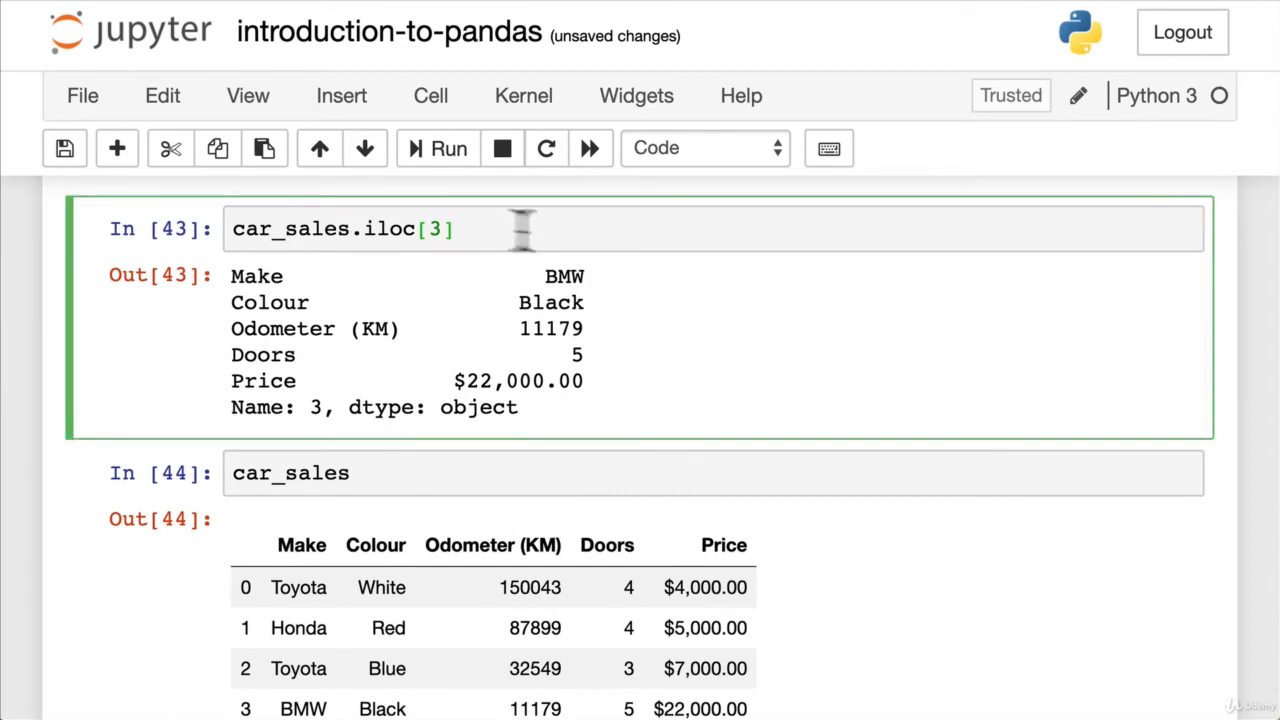
scroll("down", 3)
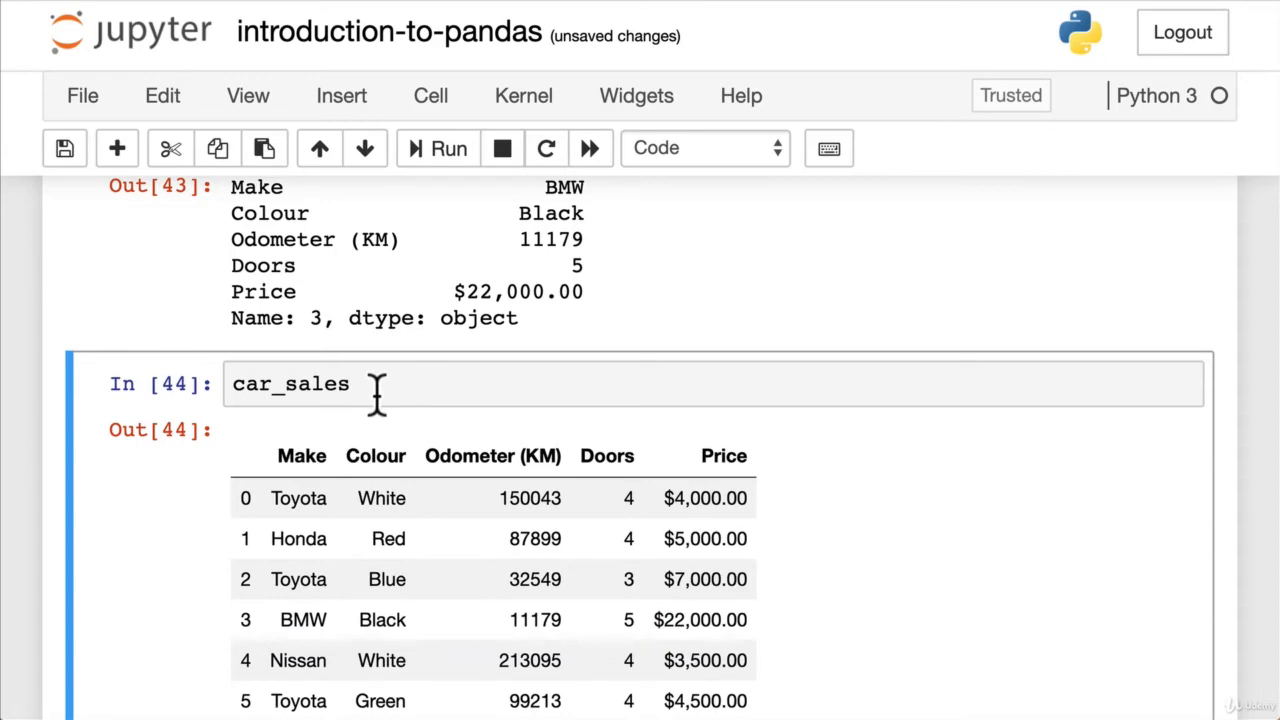
Step: Add the comment '# loc refers to index' above the car_sales.loc[3] cell
scroll("down", 3)
type("#")
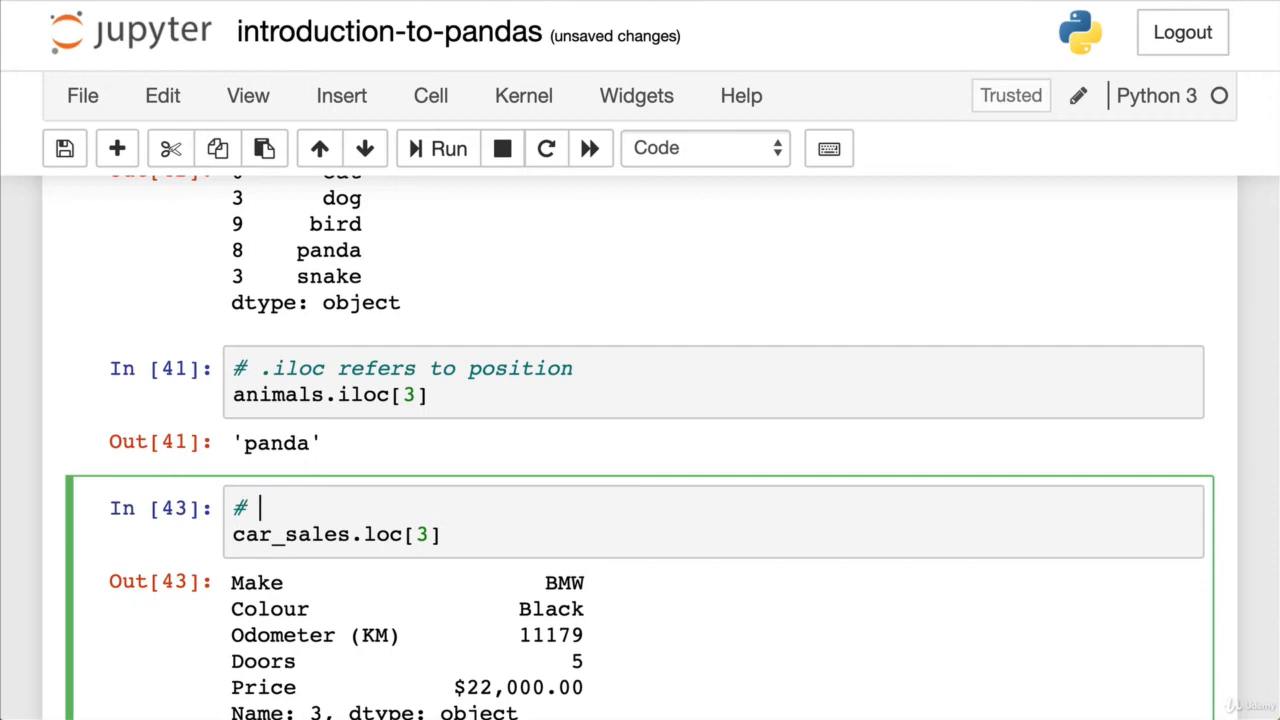
type("loc refers t")
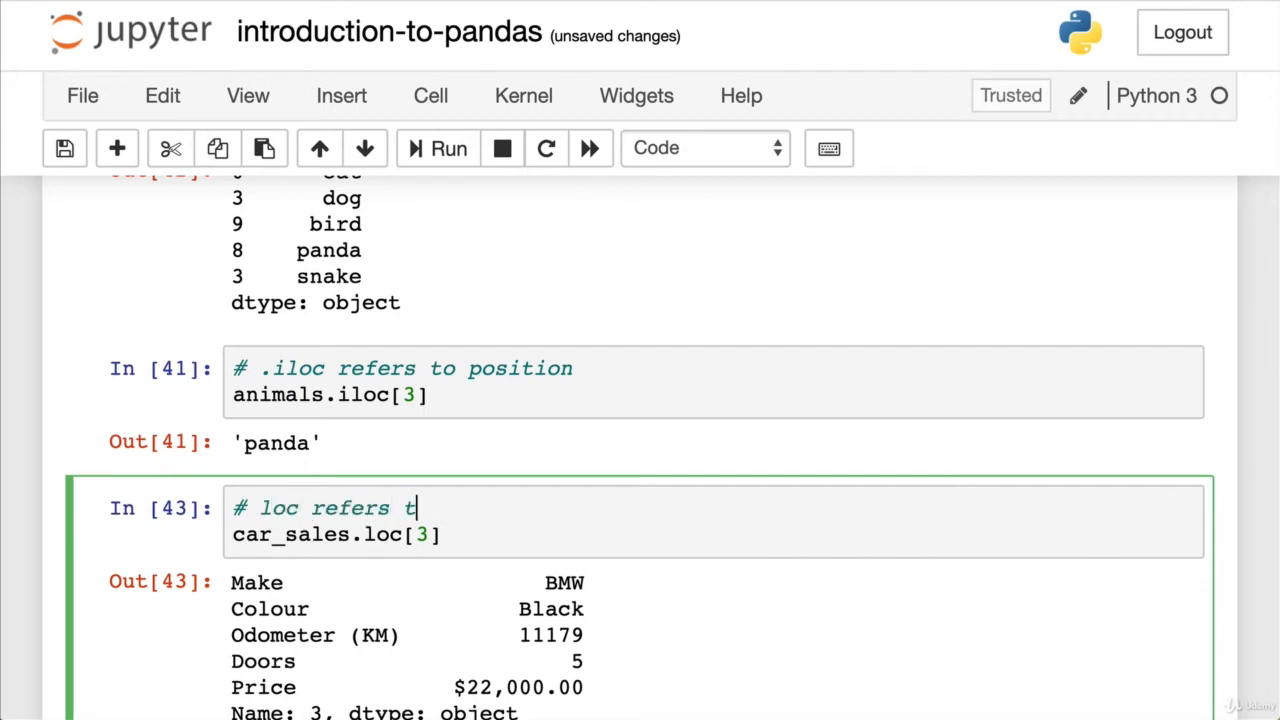
type("o index")
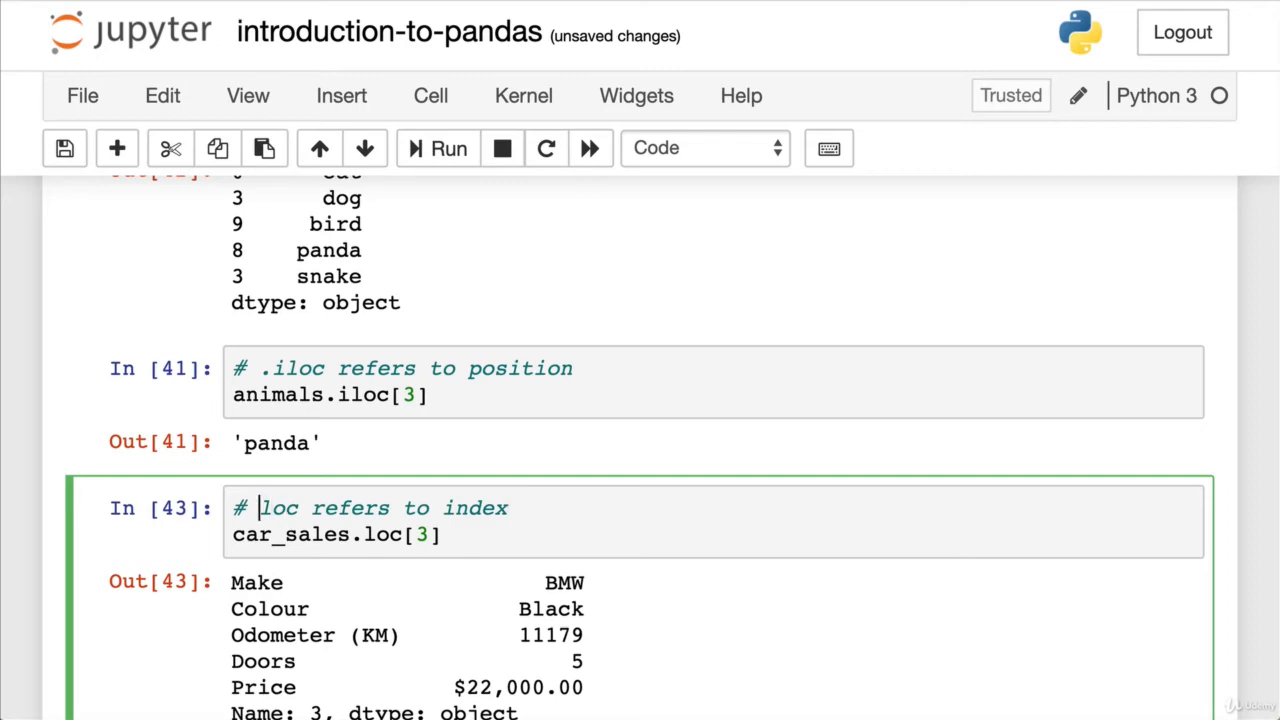
scroll("down", 3)
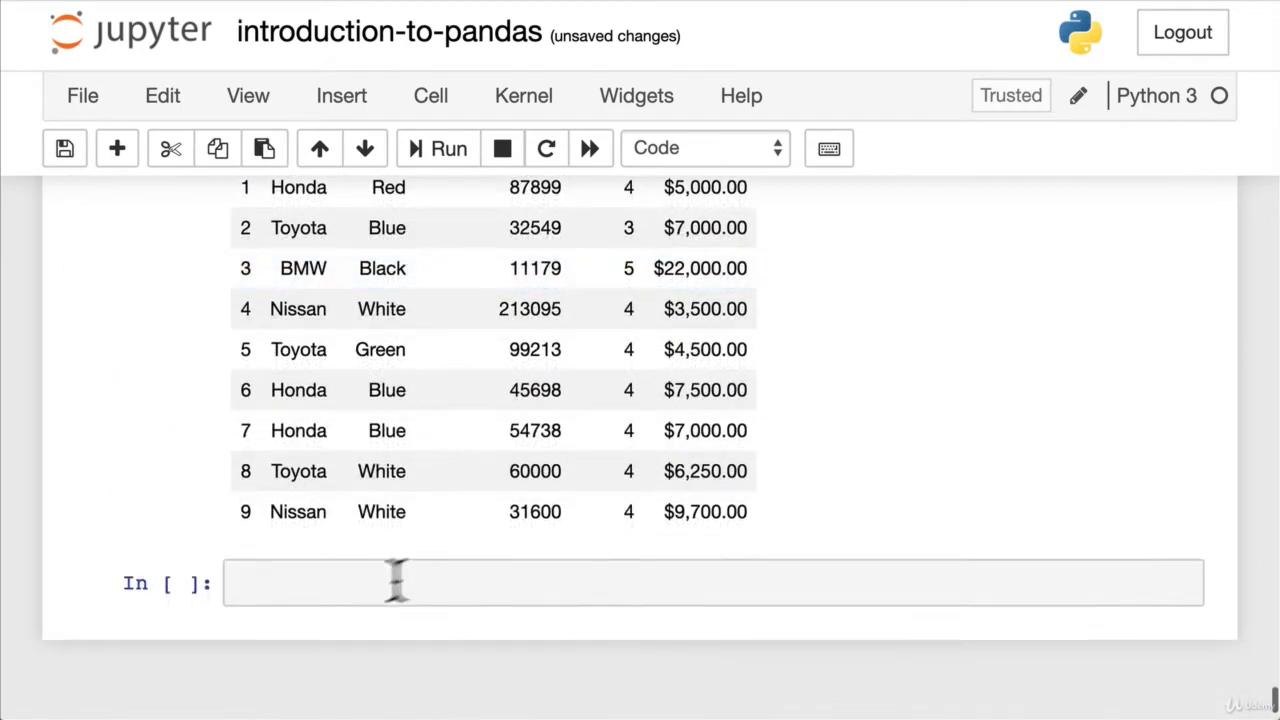
Step: Run animals.iloc[:3] returning cat, dog, bird, with the full animals series shown above
left_click(395, 583)
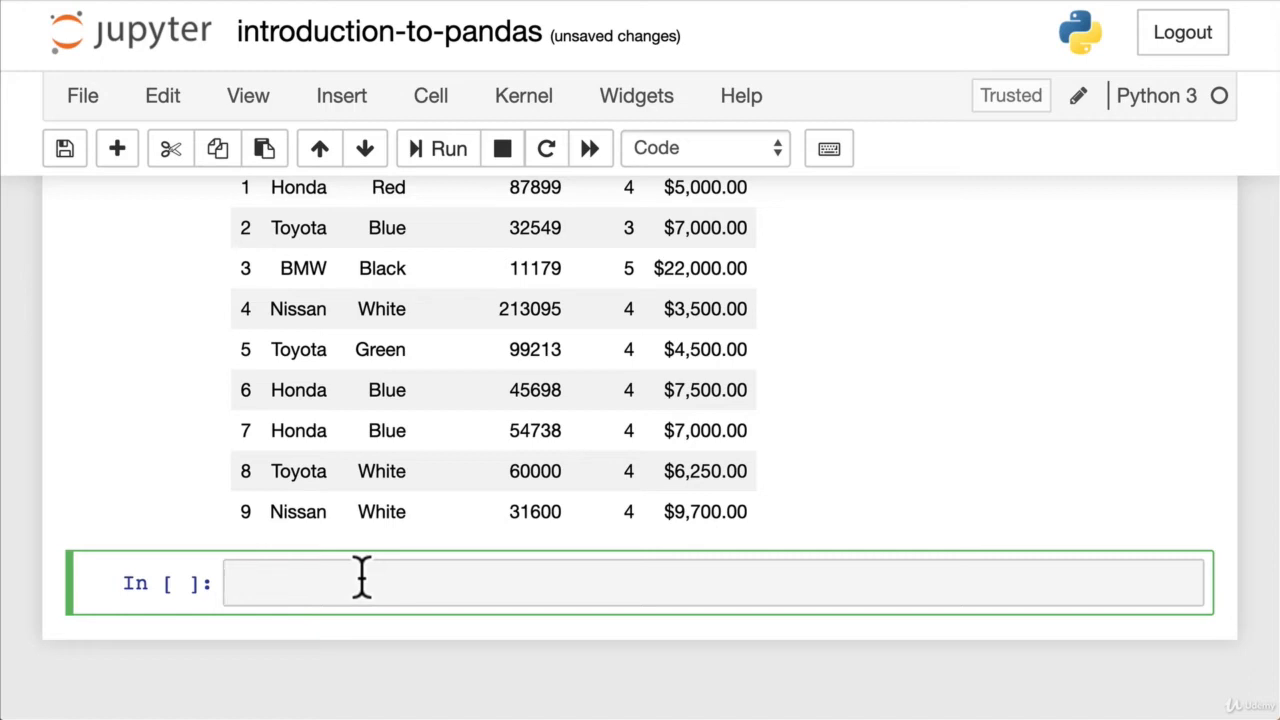
left_click(360, 583)
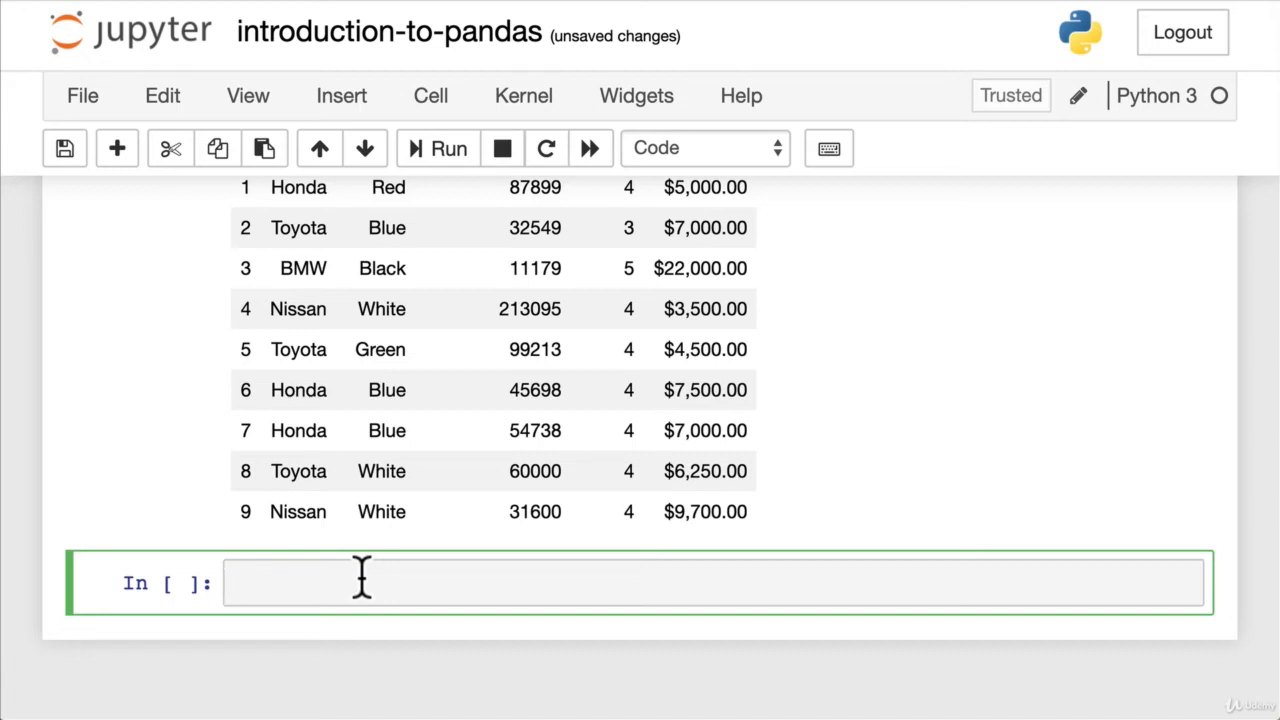
type("animals.")
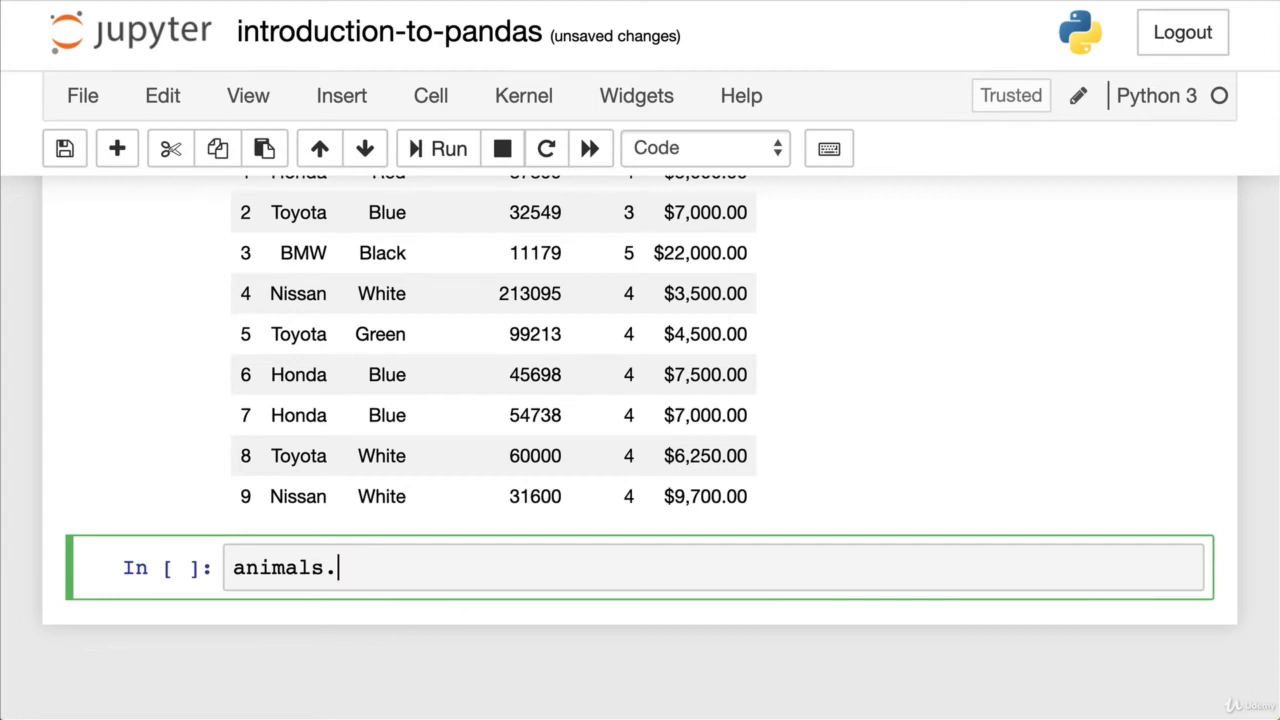
type("ilocp[]")
type("animals")
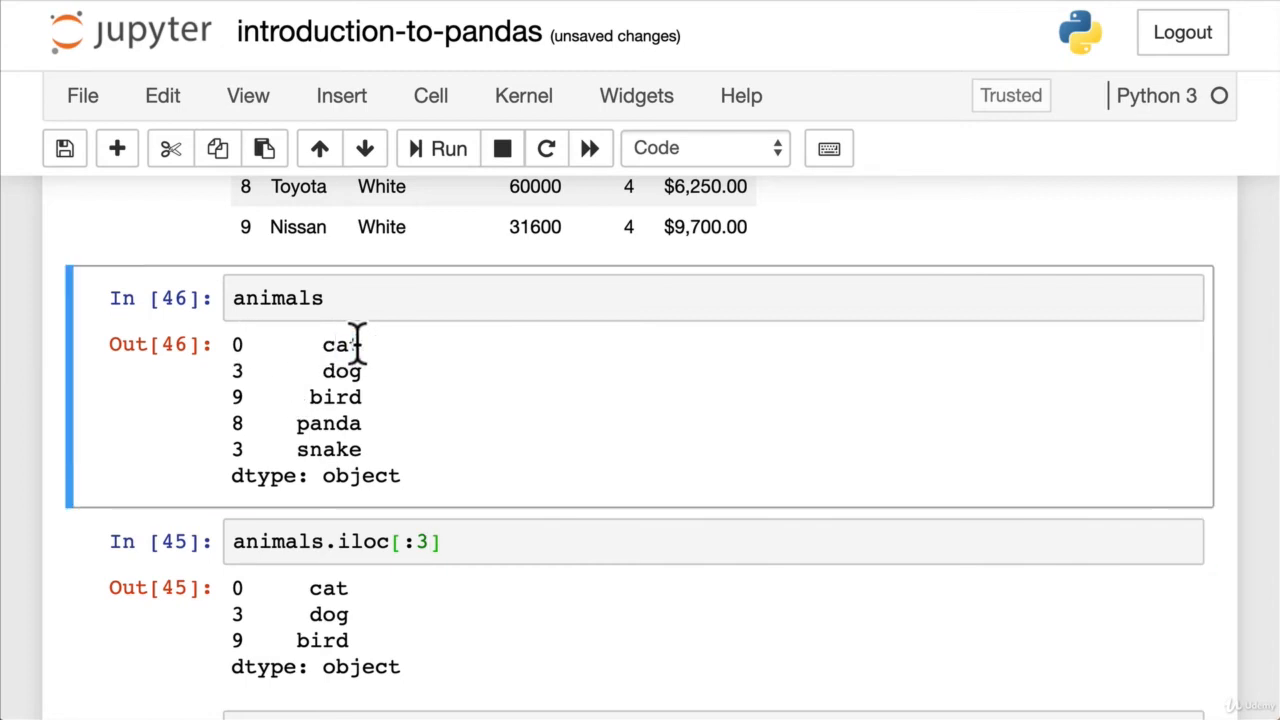
mouse_move(335, 400)
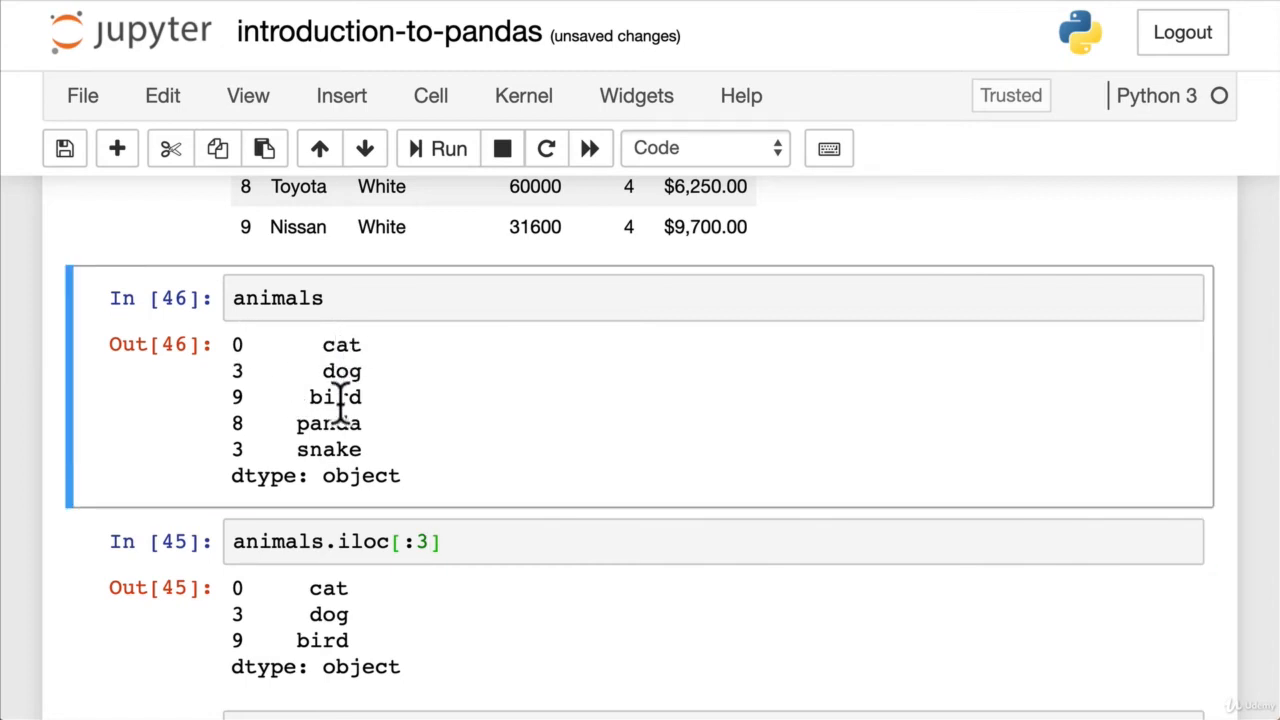
mouse_move(408, 507)
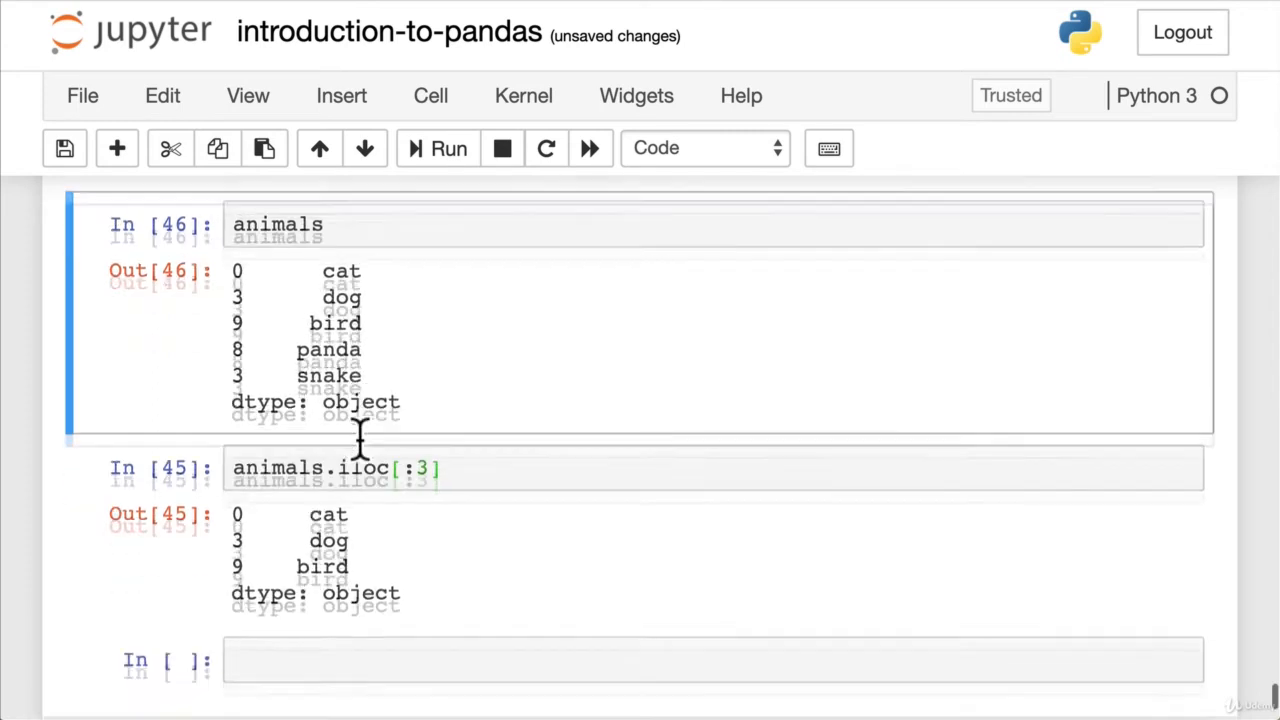
Step: Run car_sales.loc[:3] to show rows with index labels 0–3
type("car_sales.")
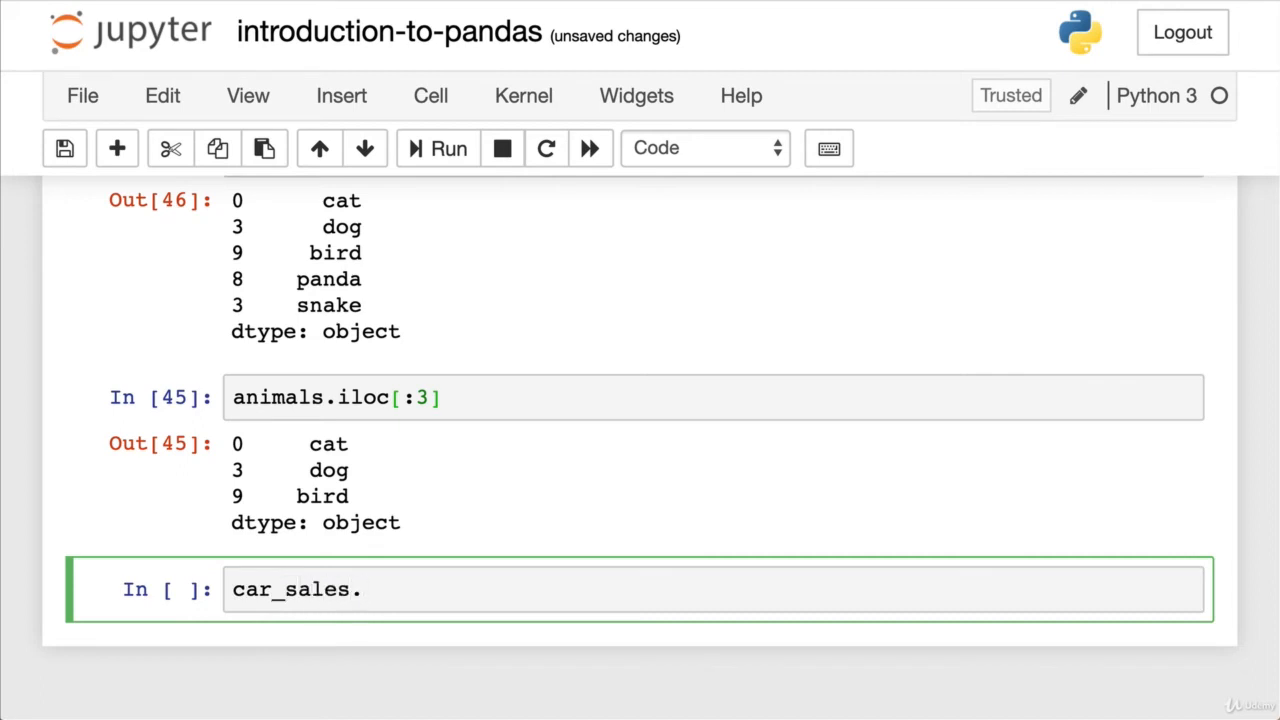
type("loc[:3]")
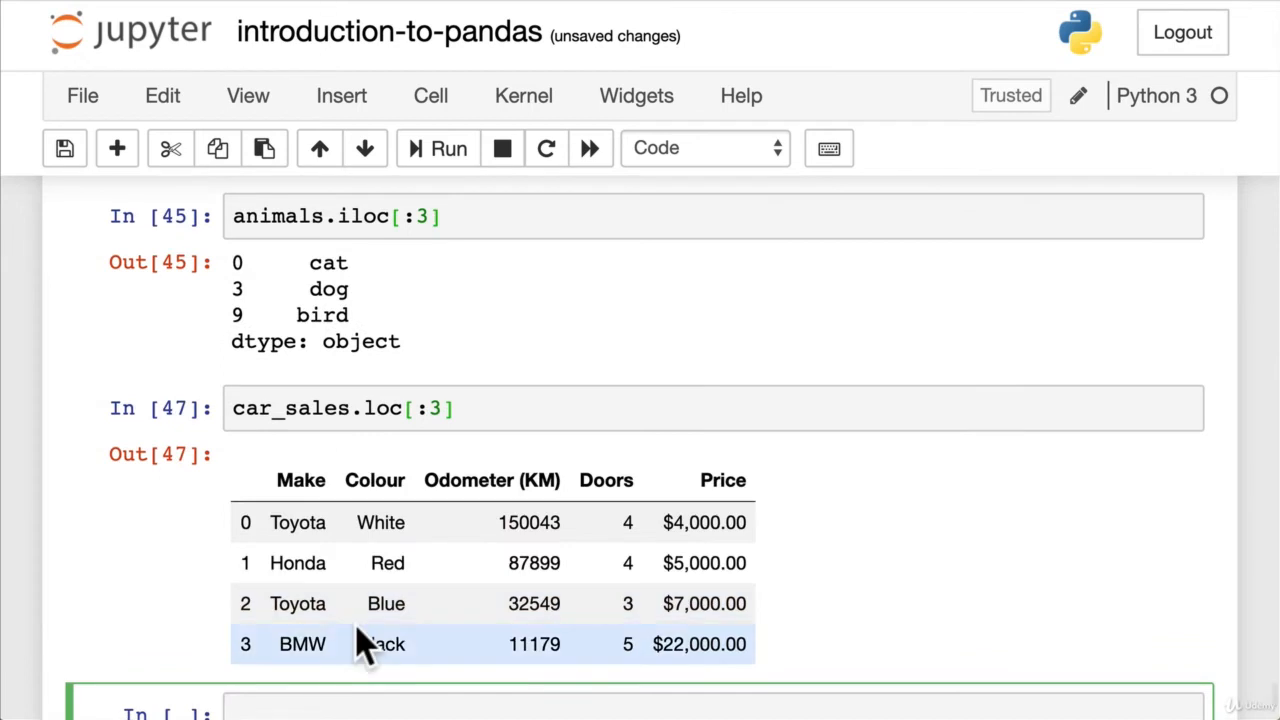
scroll("down", 3)
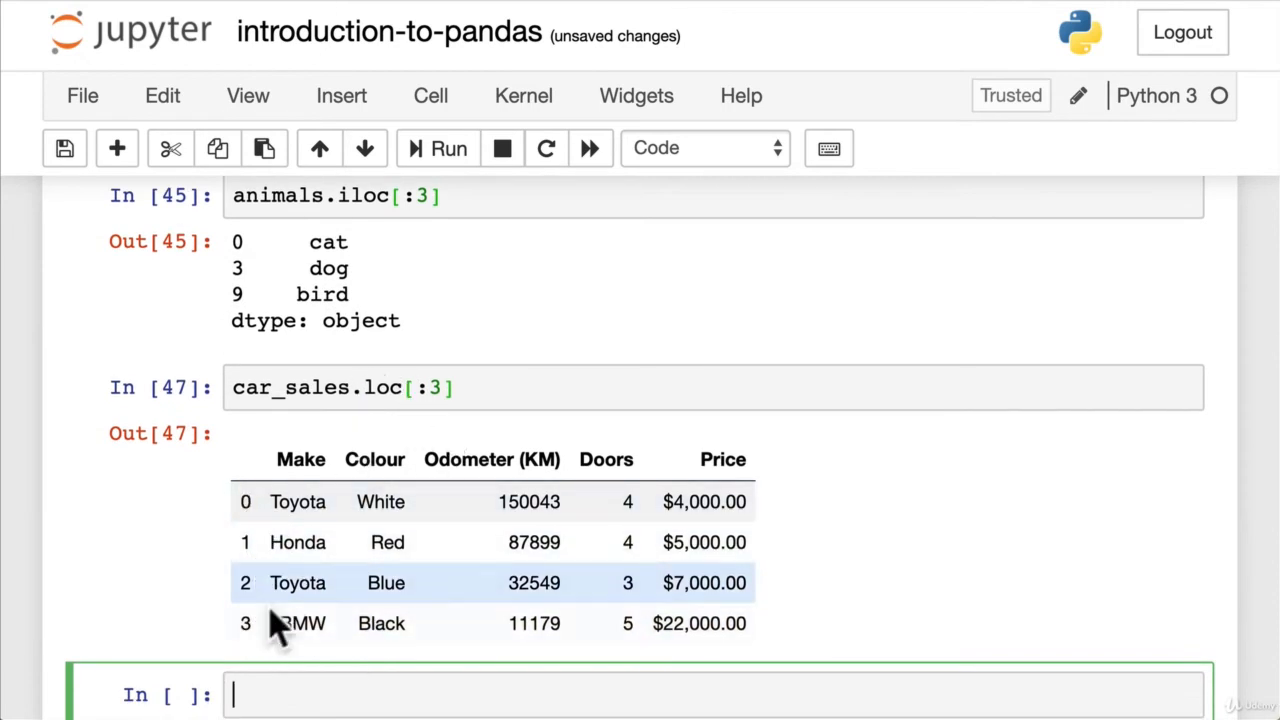
mouse_move(330, 502)
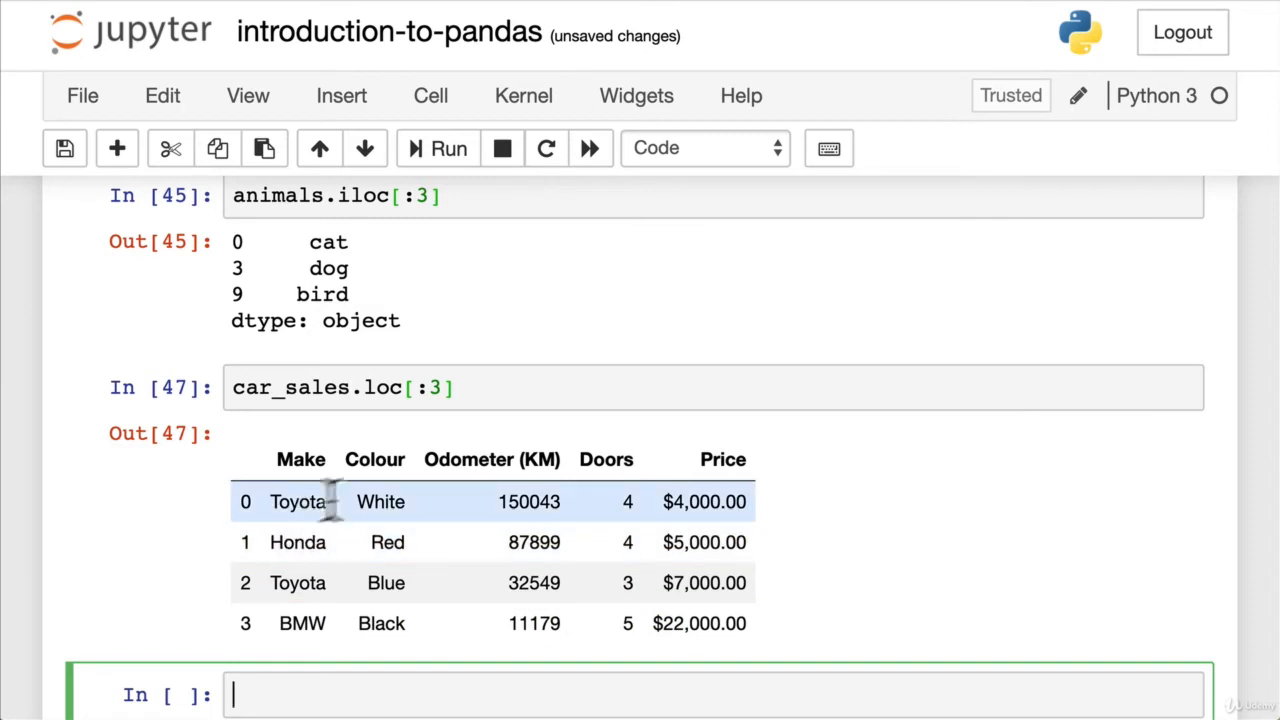
scroll("down", 3)
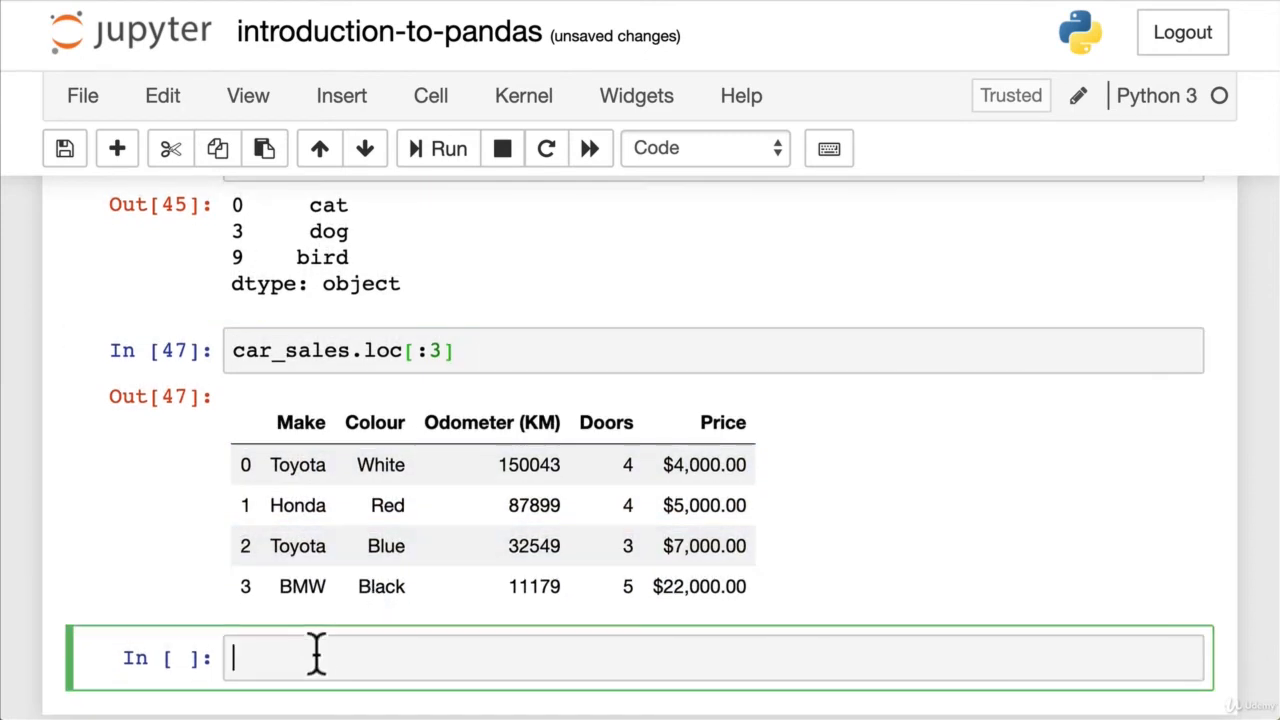
Step: Run car_sales.head(4) in a new cell, returning the same four cars
type("czr")
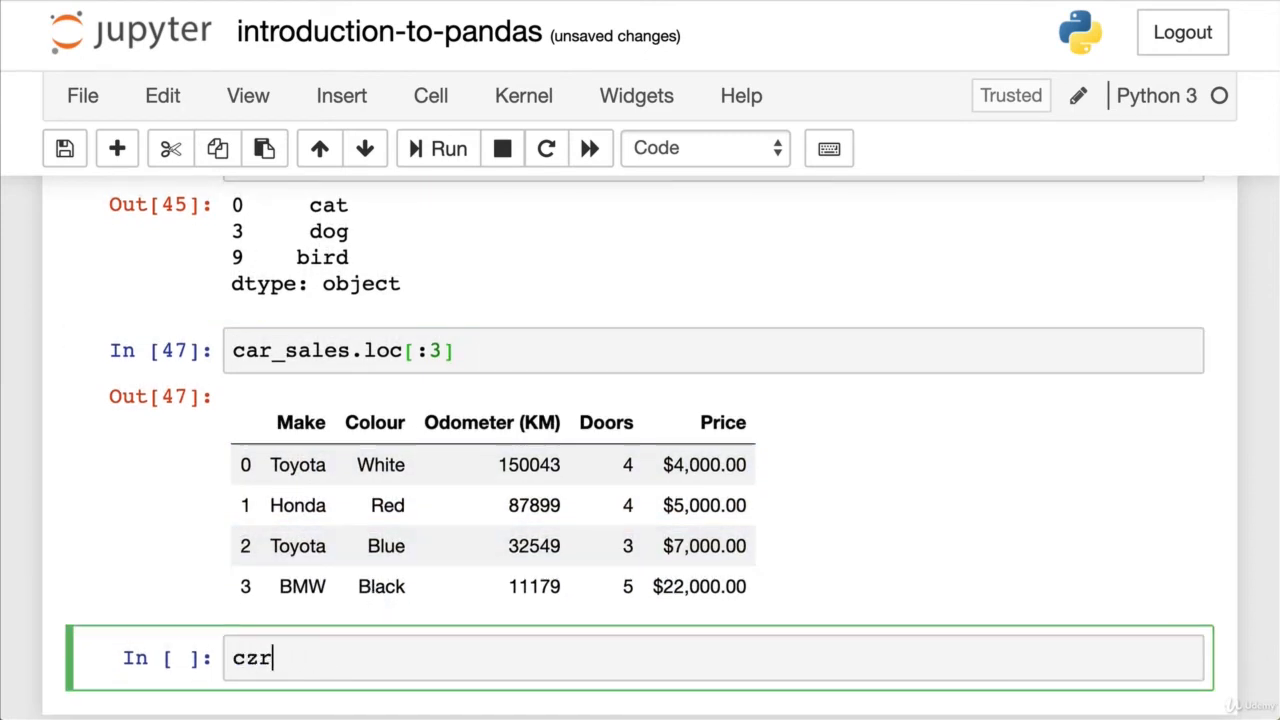
type("car_sales.head(4")
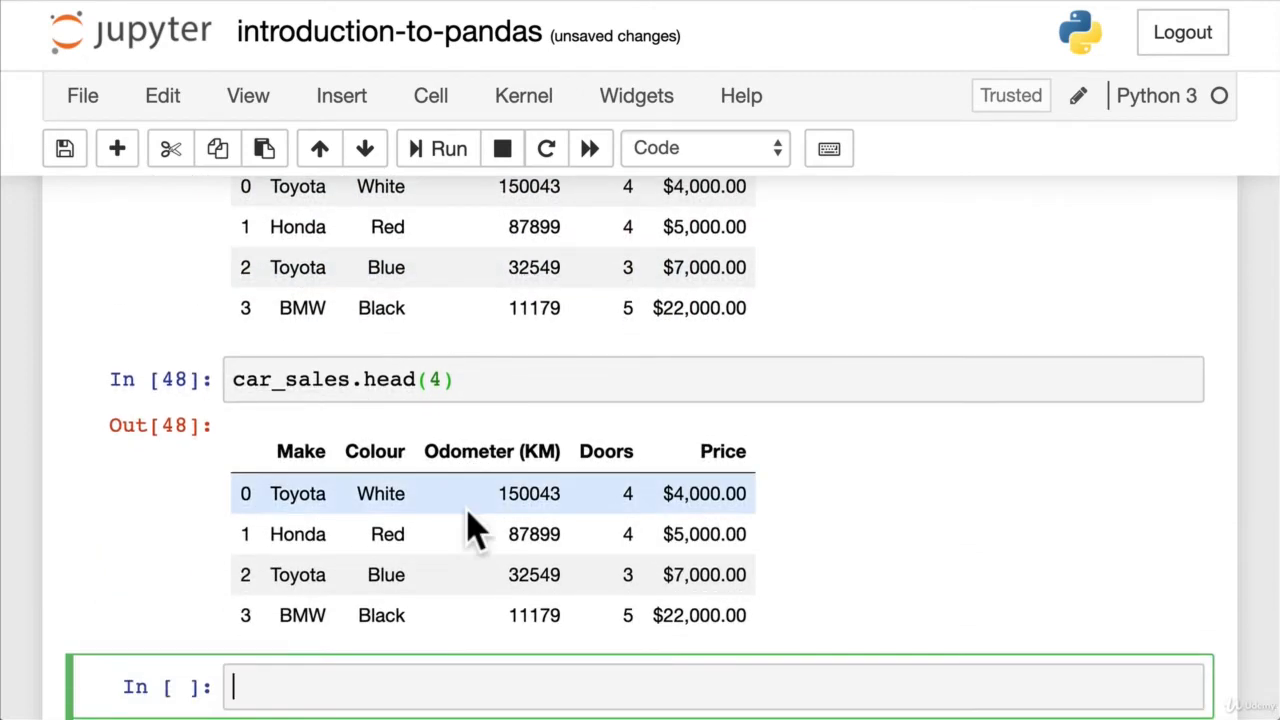
scroll("down", 3)
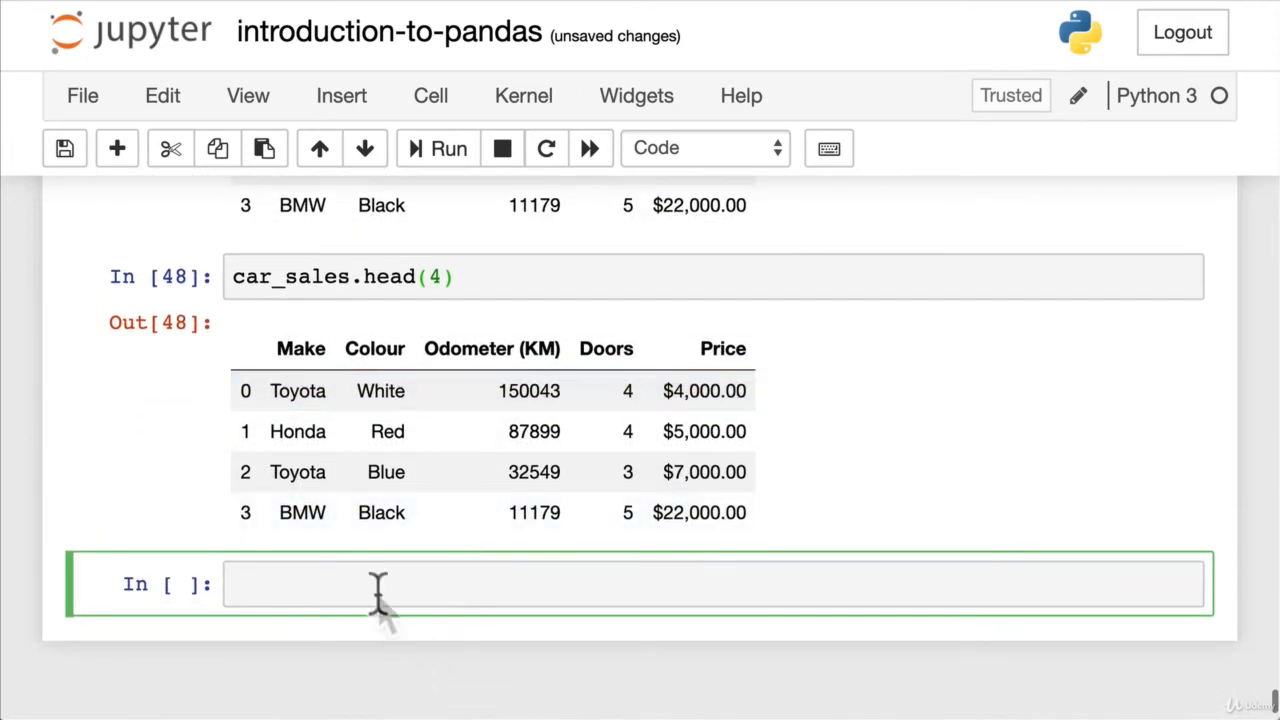
Step: Select car_sales["Make"] and then car_sales["Colour"] as separate column outputs
type("car_sales")
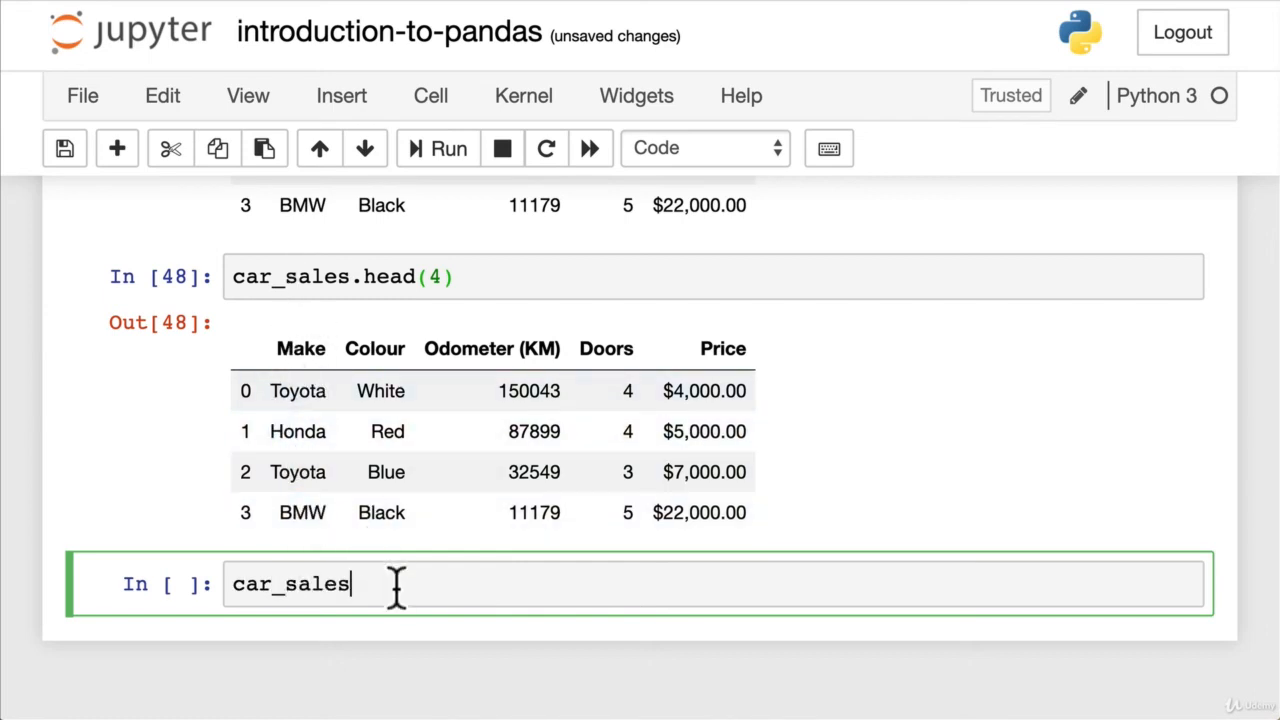
type("[]")
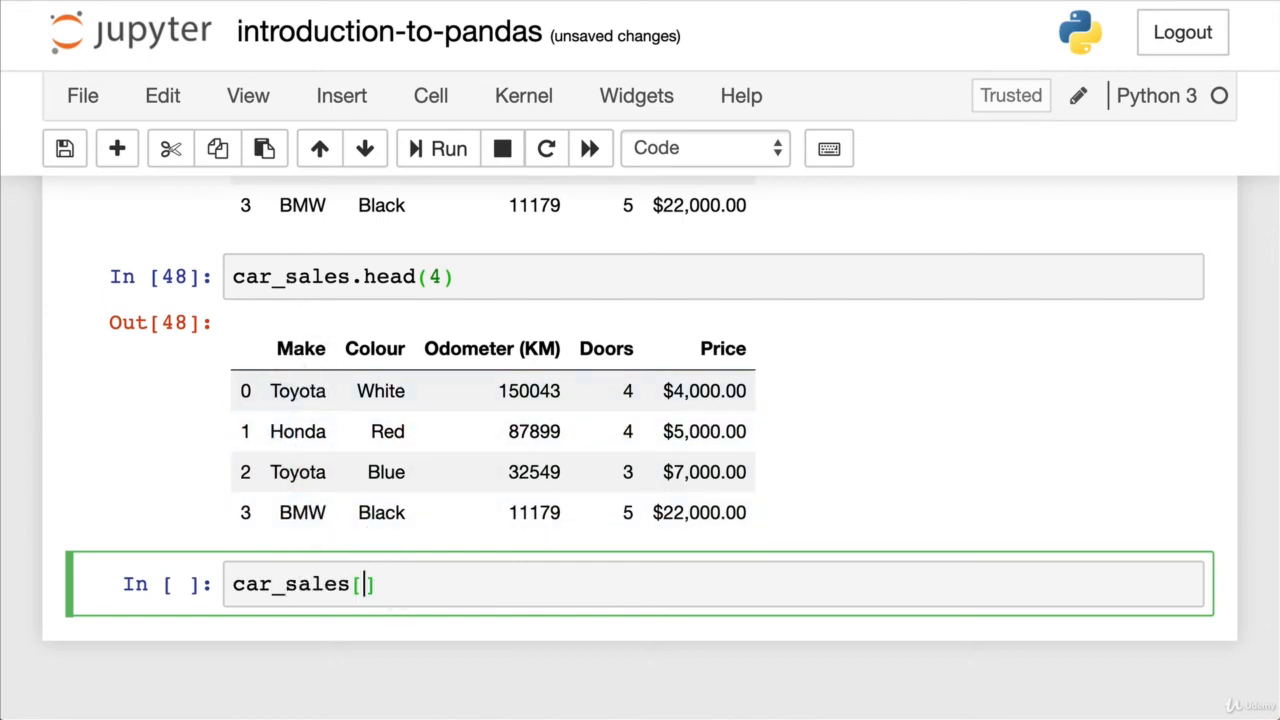
key("Backspace")
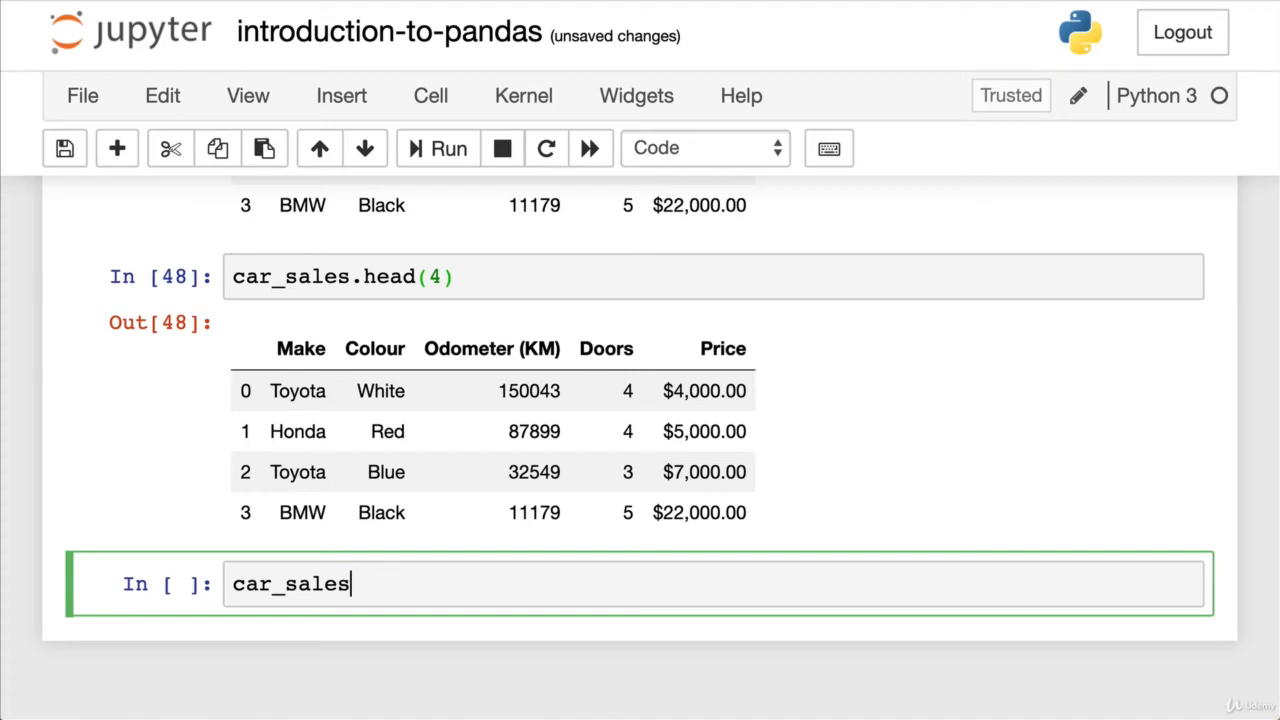
type("[\"Make\"]")
type("car_sales[\"Colour\"]")
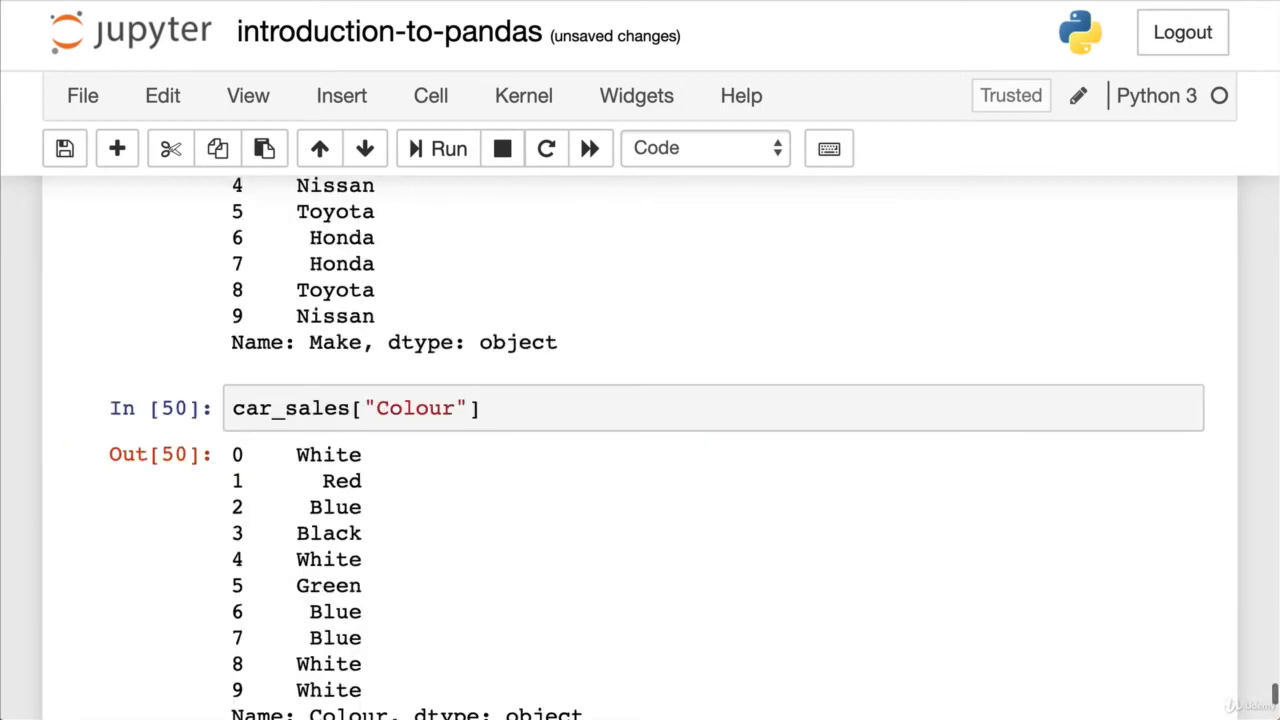
scroll("down", 3)
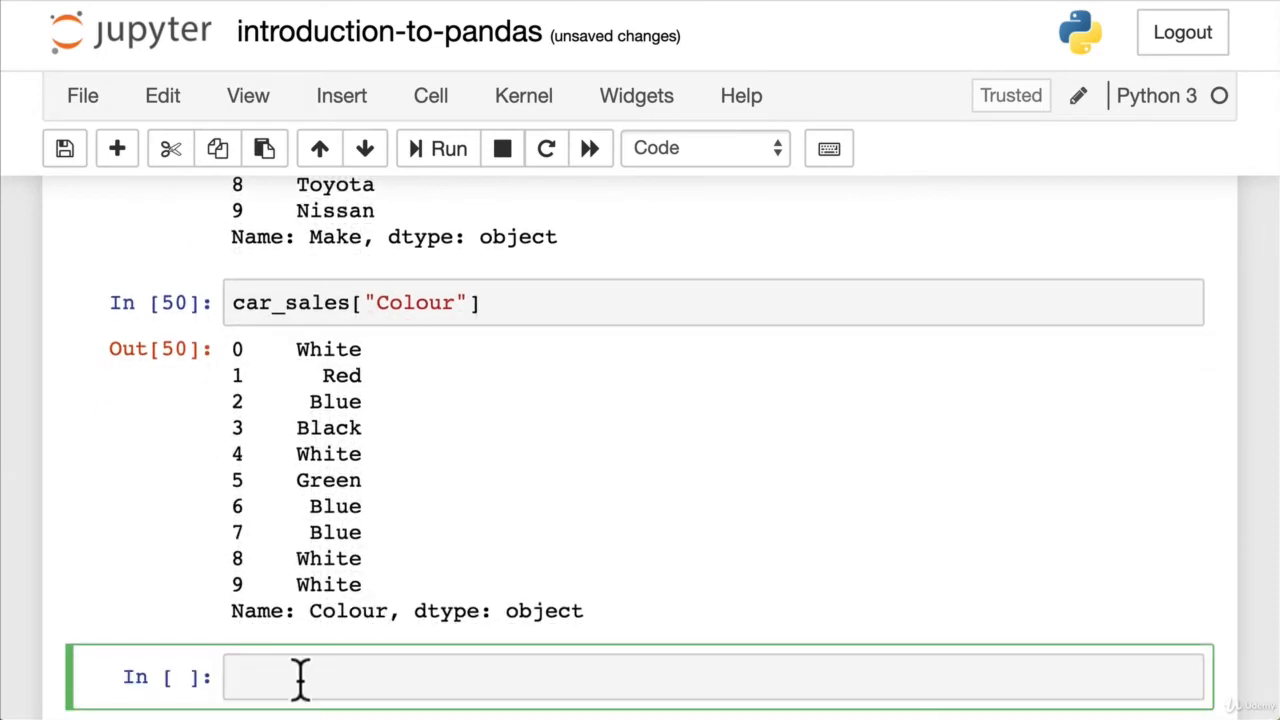
Step: Run car_sales.Make with car_sales["Make"] on the line above, showing dot notation gives the same ten makes
type("car_sales")
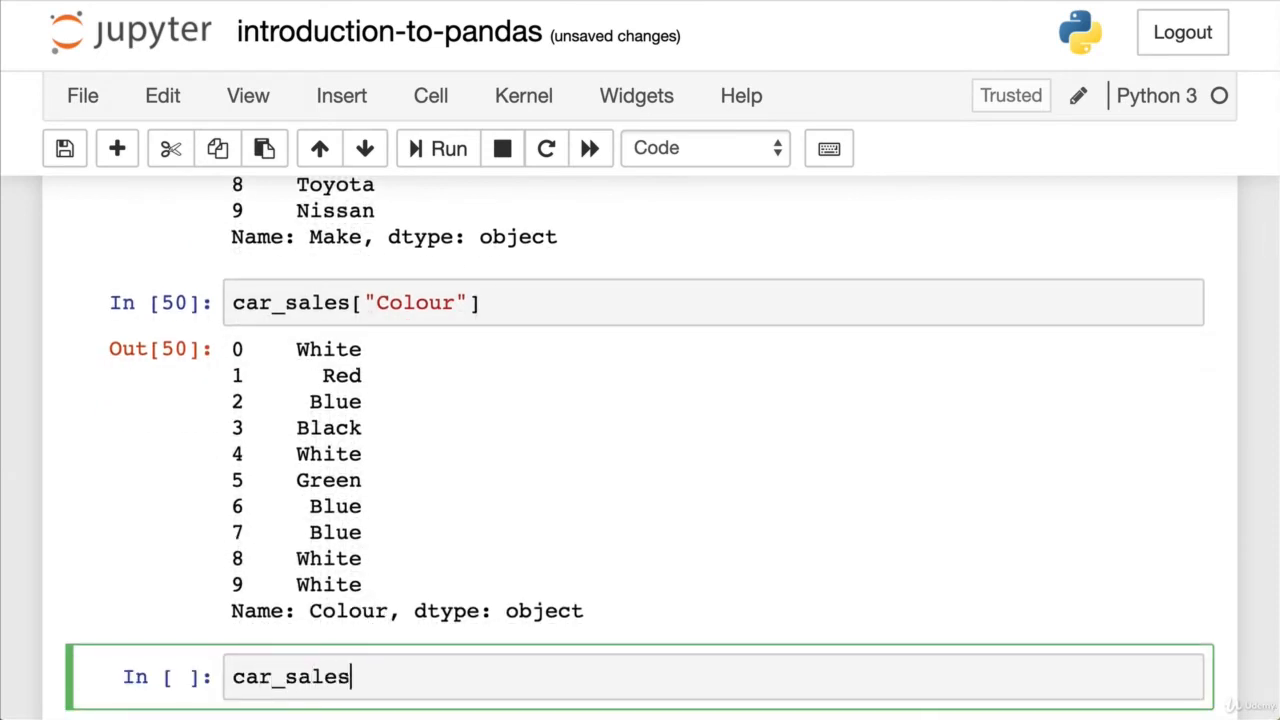
type(".Make")
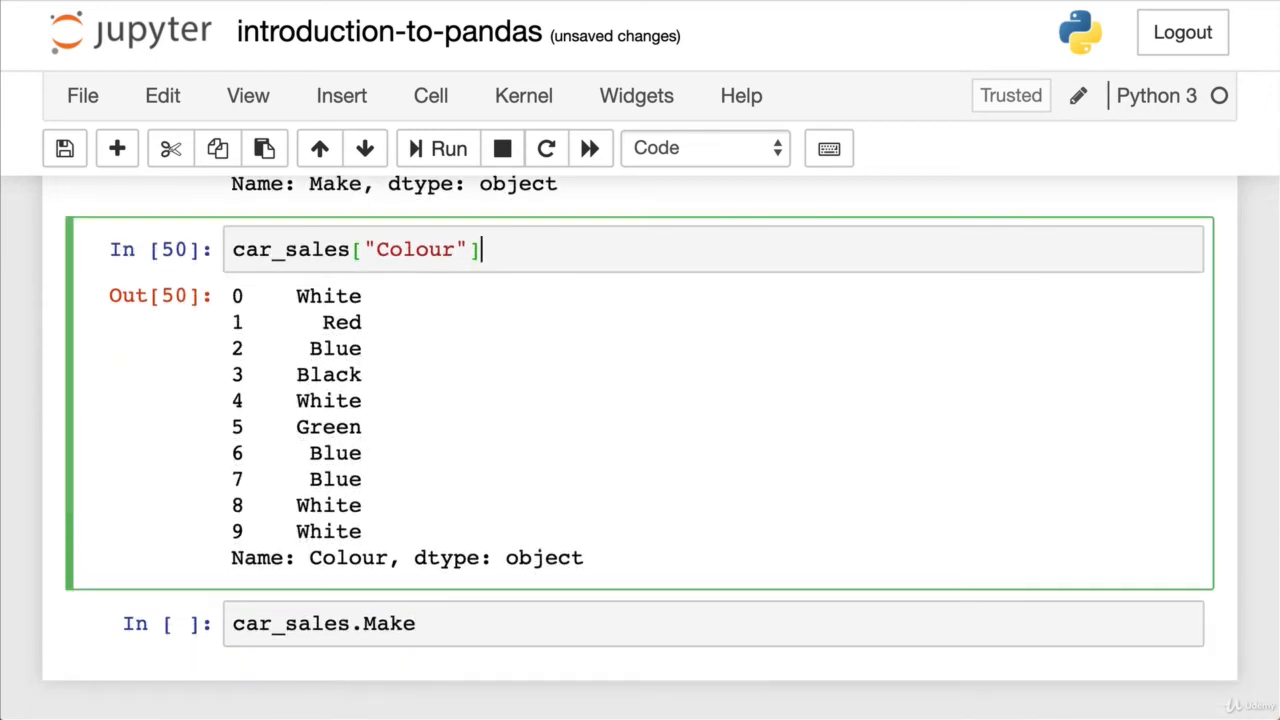
left_click(440, 624)
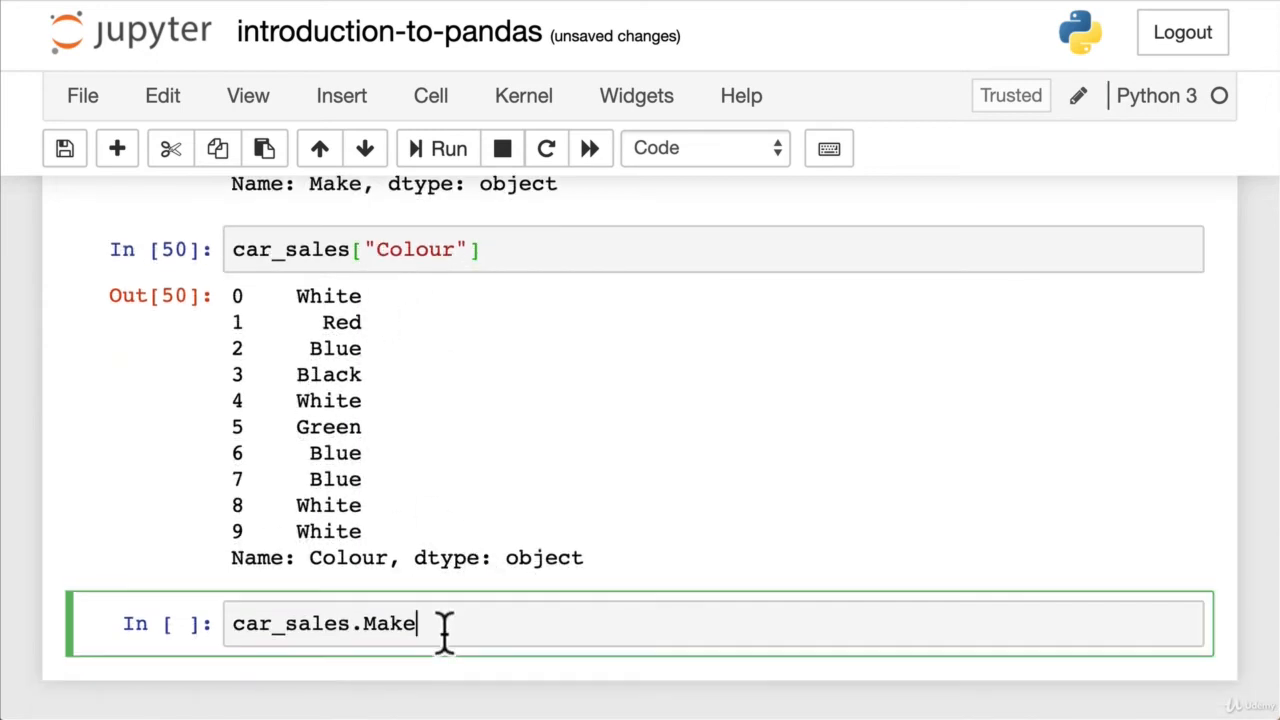
key("Enter")
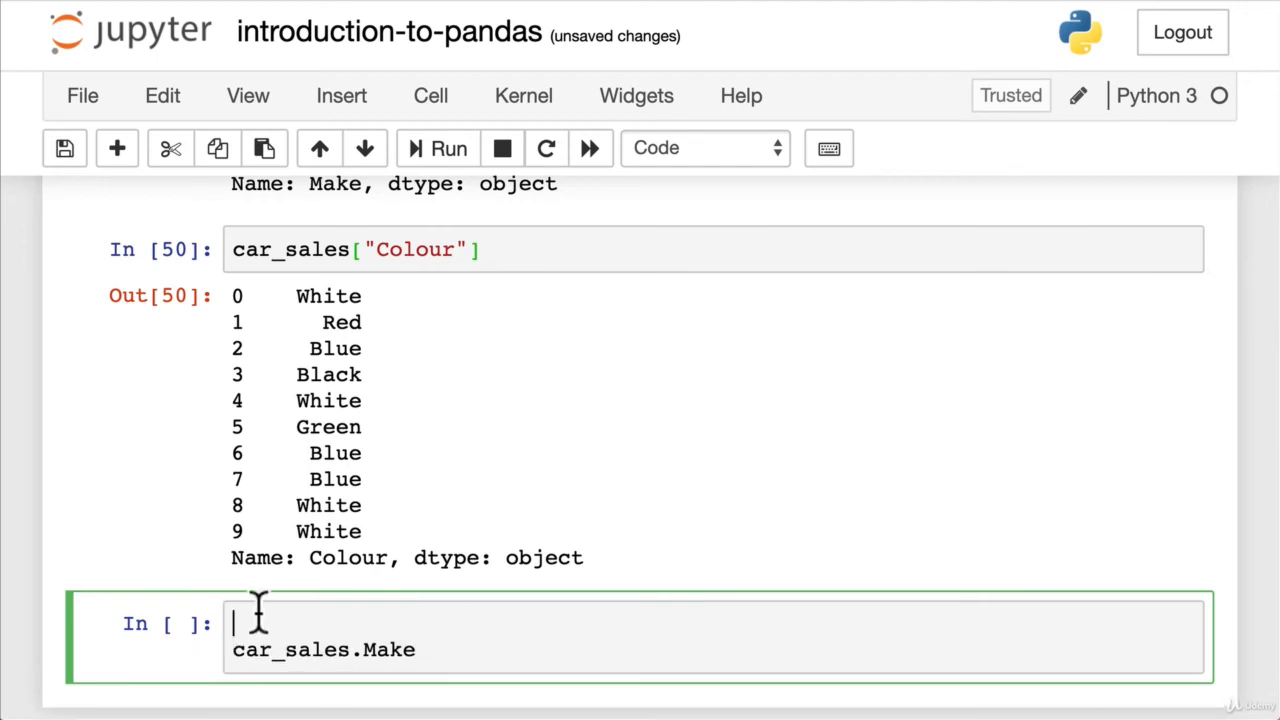
type("car_sales.")
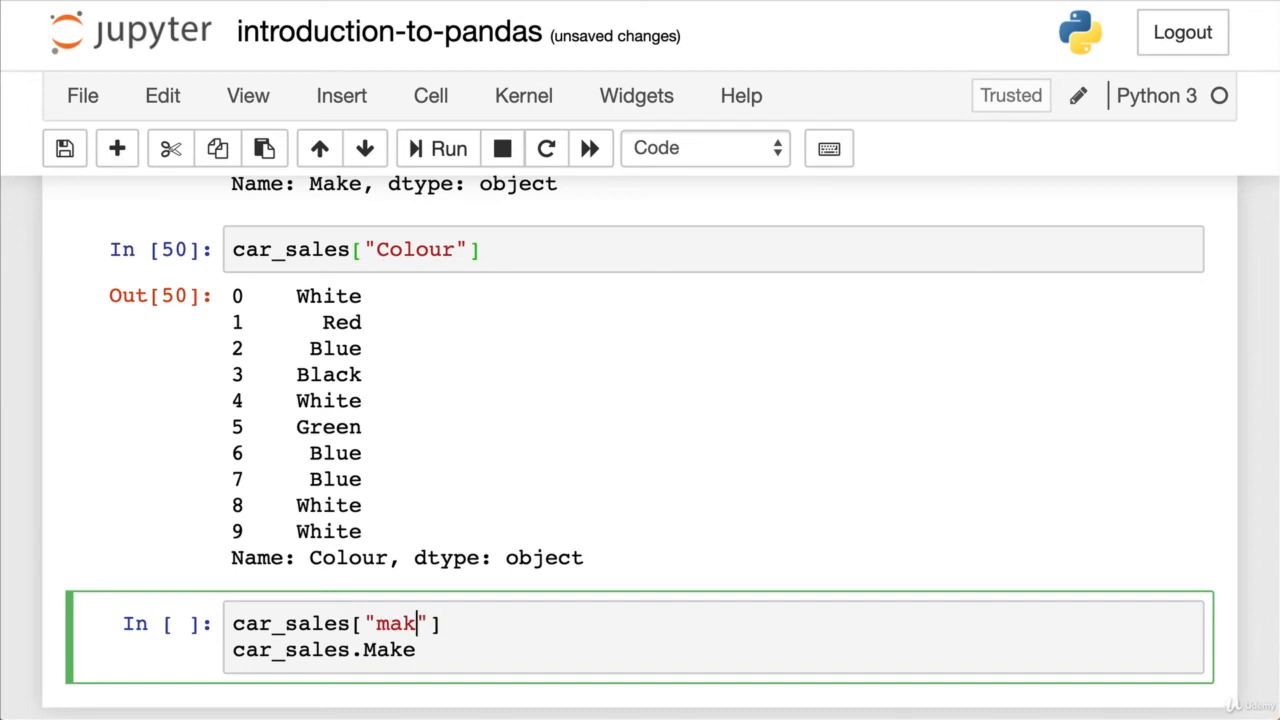
type("Make")
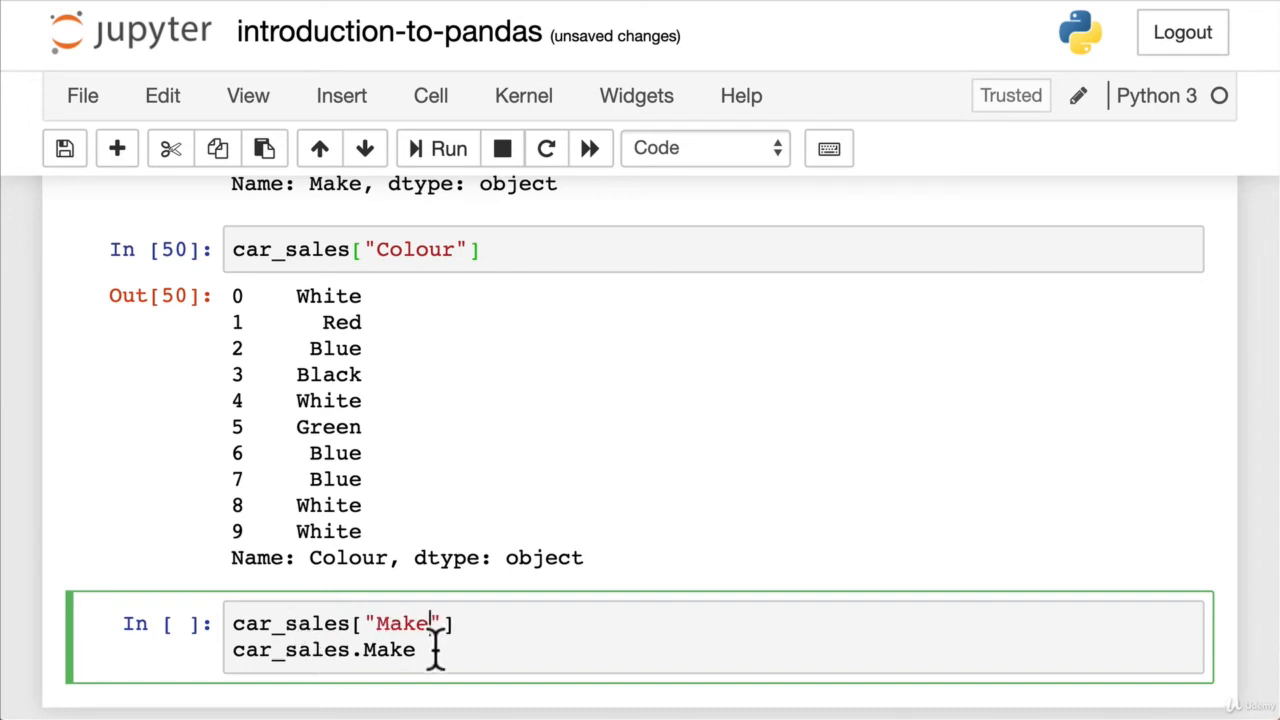
scroll("down", 3)
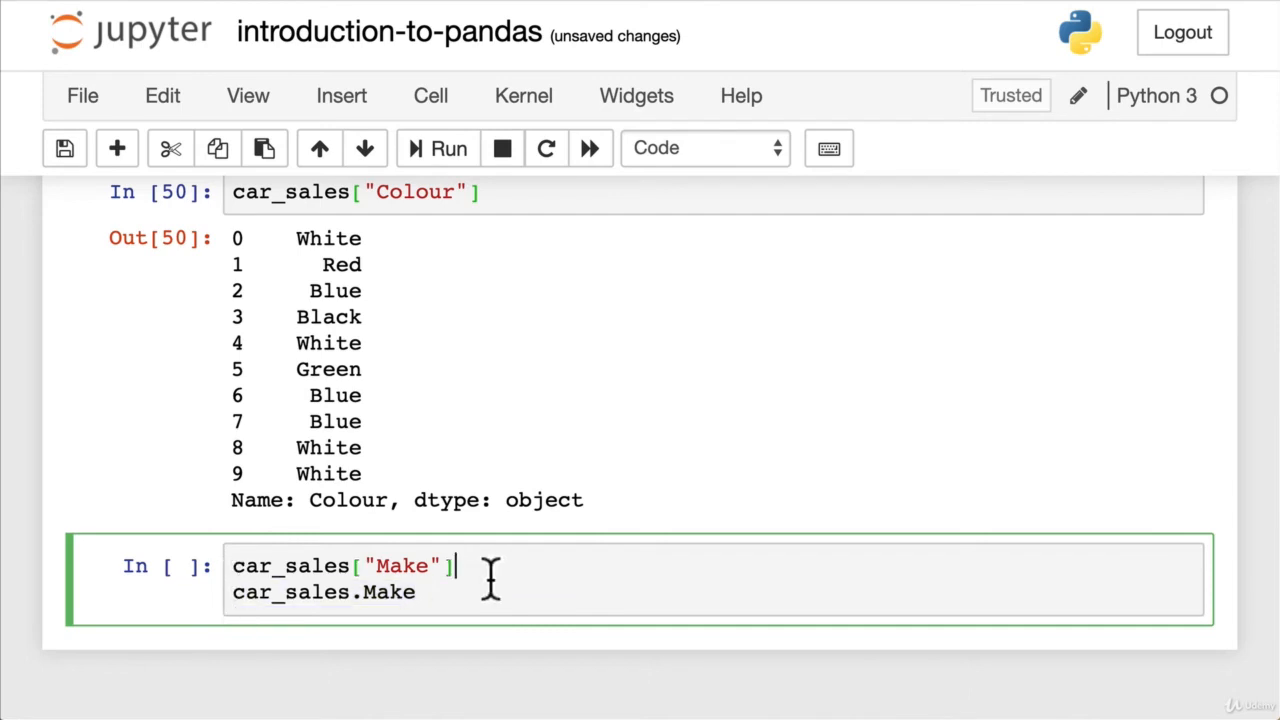
key("Enter")
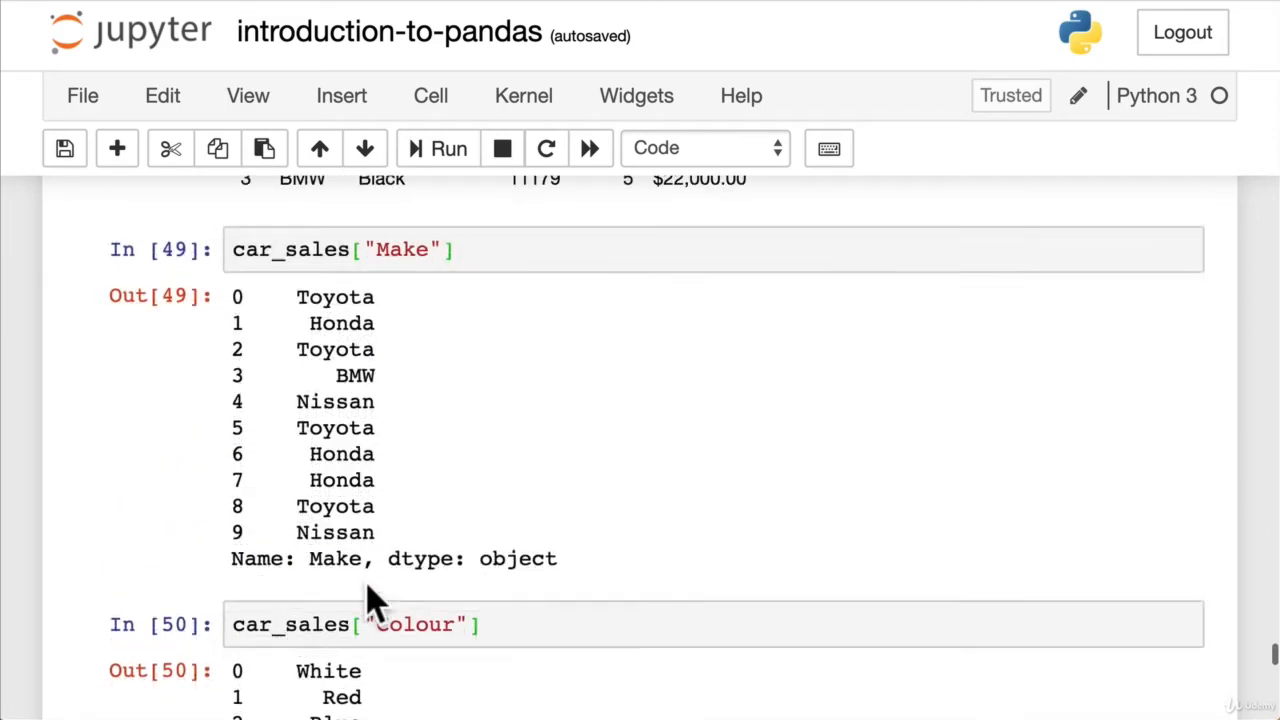
scroll("up", 3)
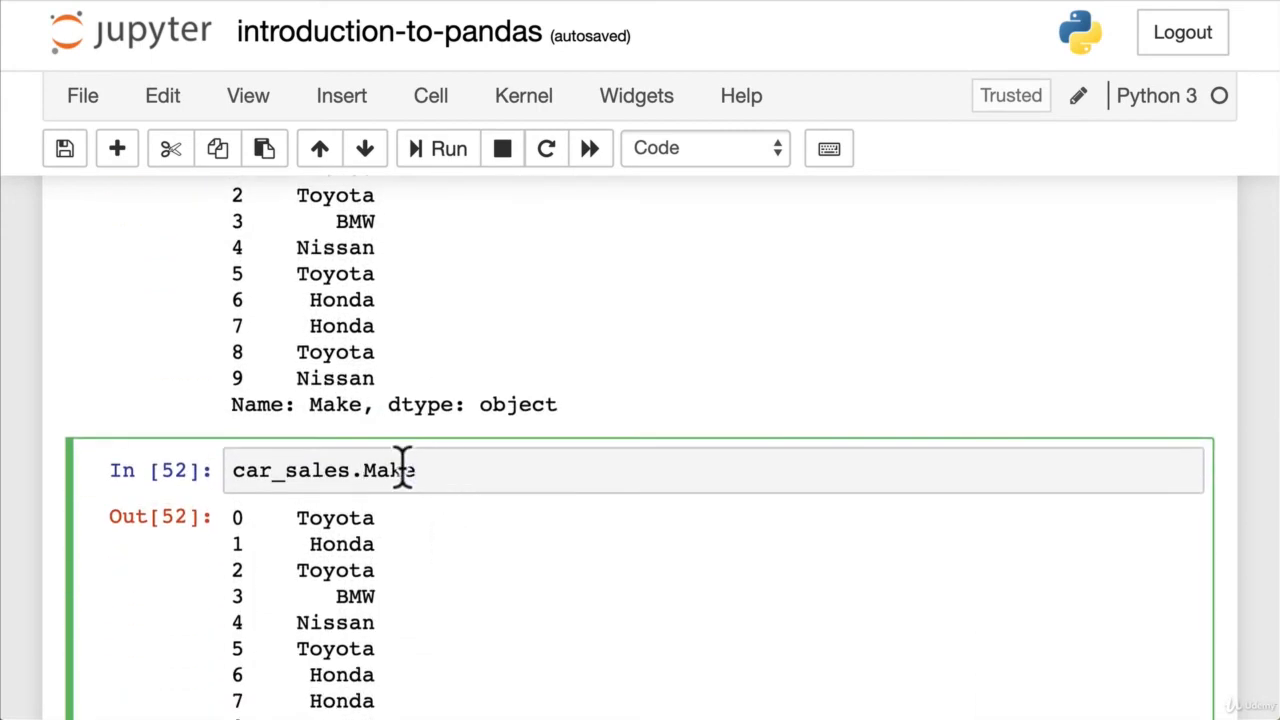
Step: Show car_sales.Odometer (KM) fails, then select the column with car_sales["Odometer (KM)"]
type("Odom")
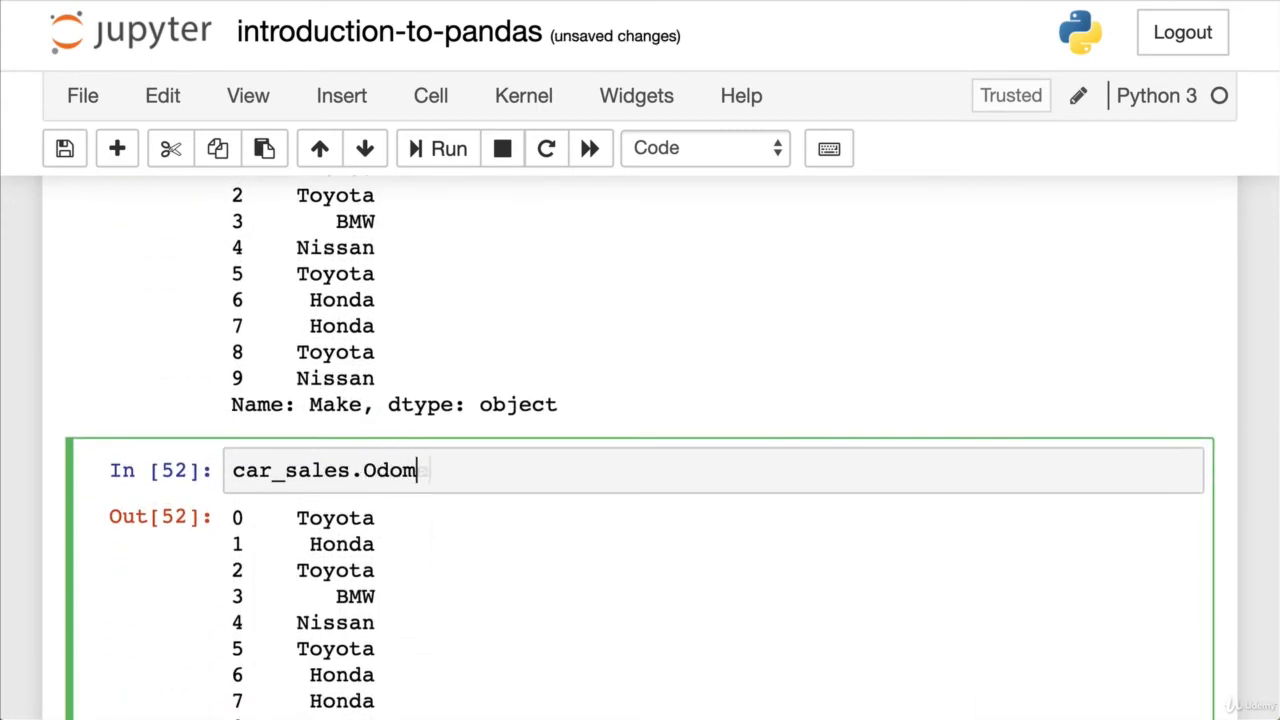
type("eter (KM")
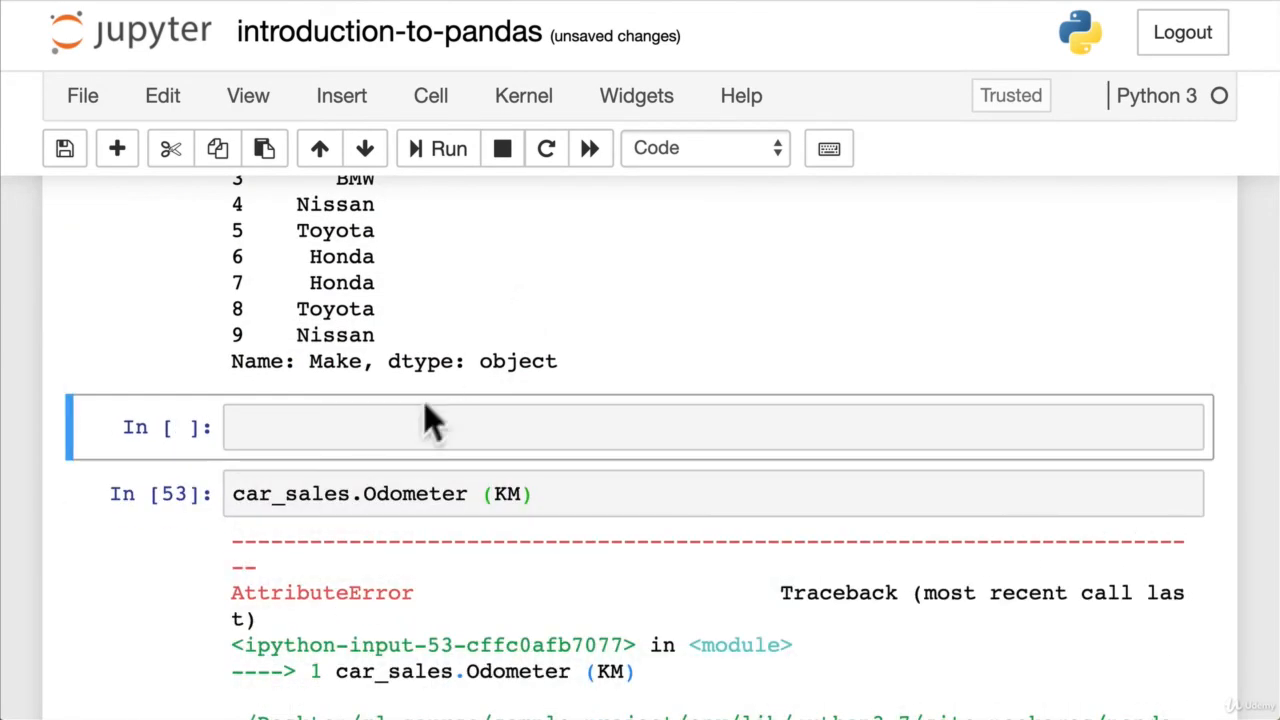
type("car_sales[]")
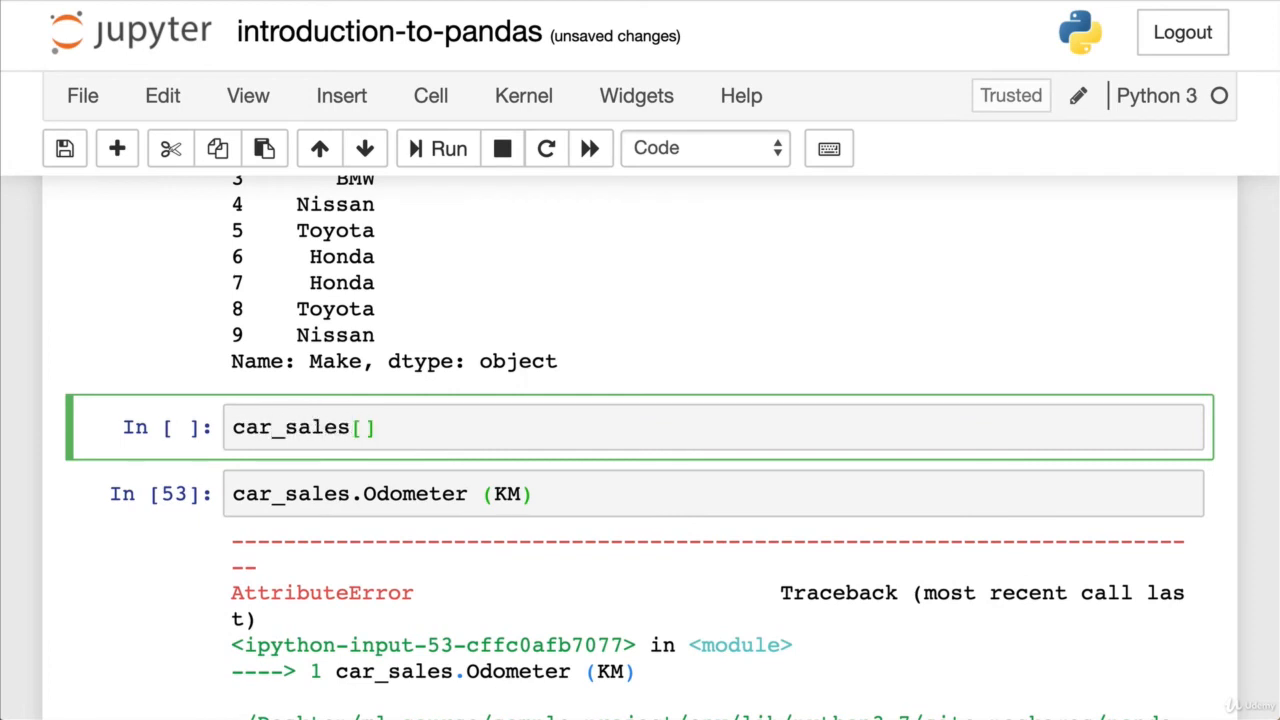
type("\"Odom\"")
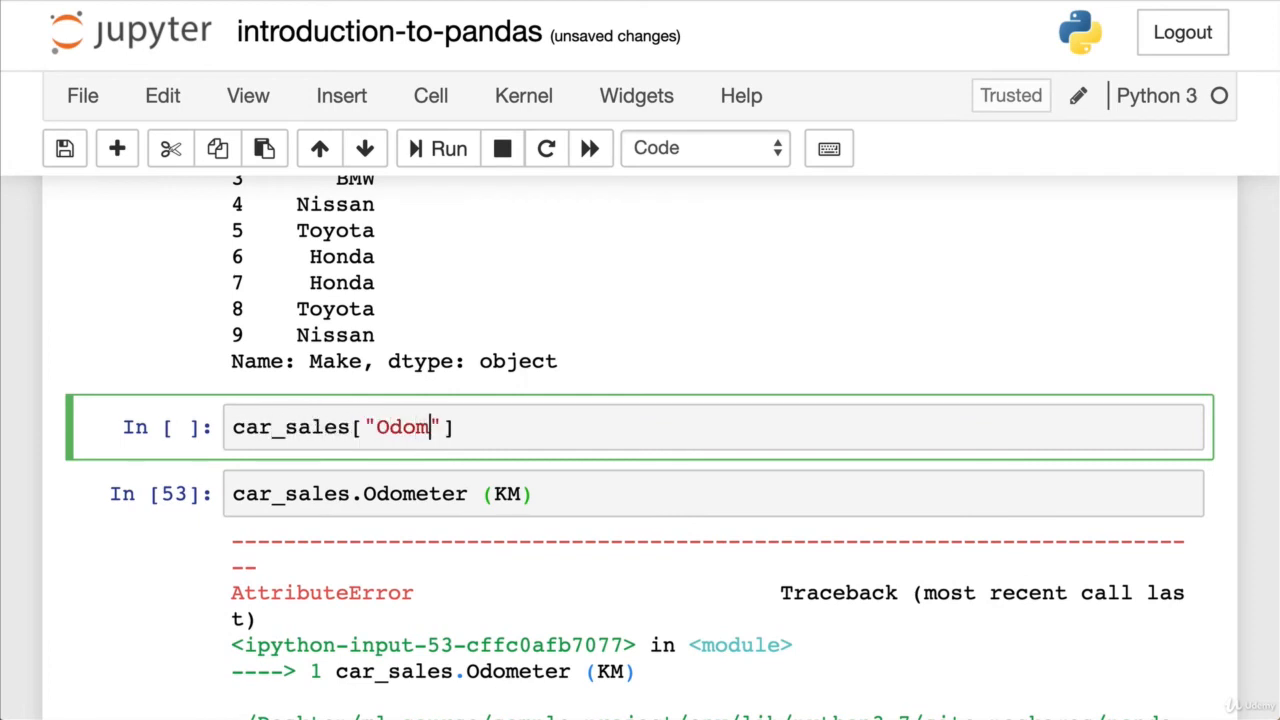
type("eter (KM)")
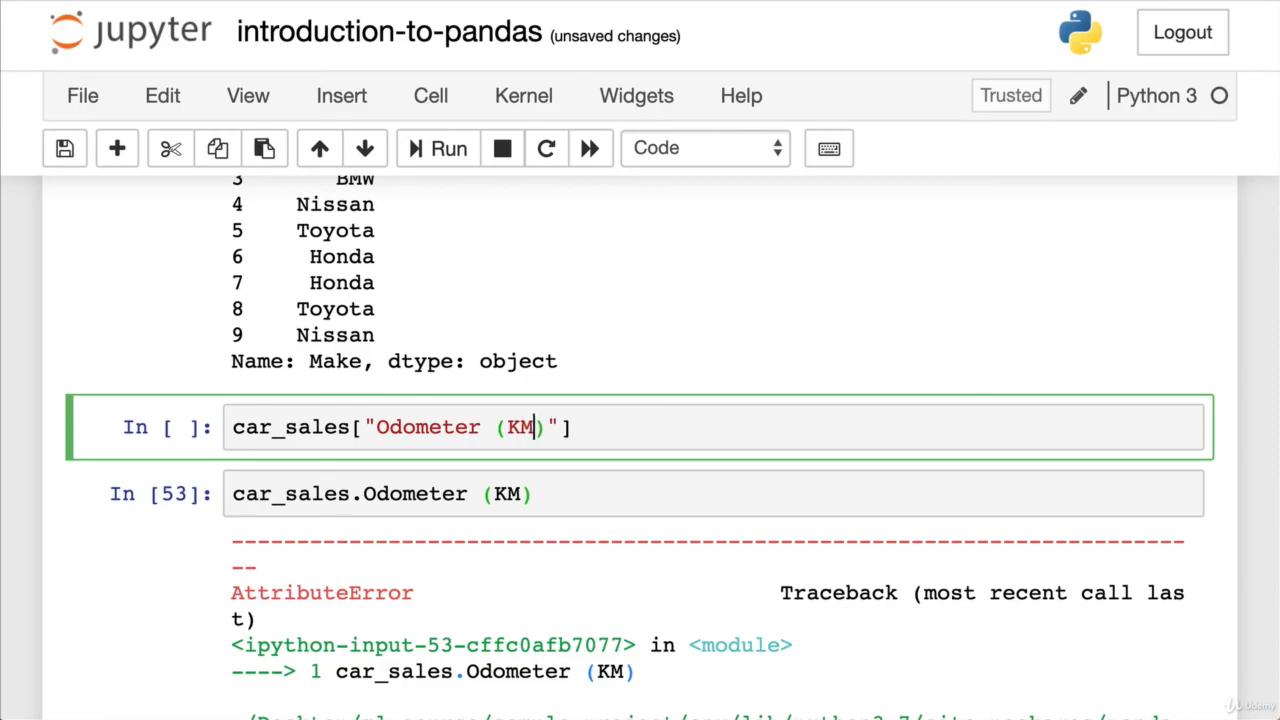
scroll("down", 3)
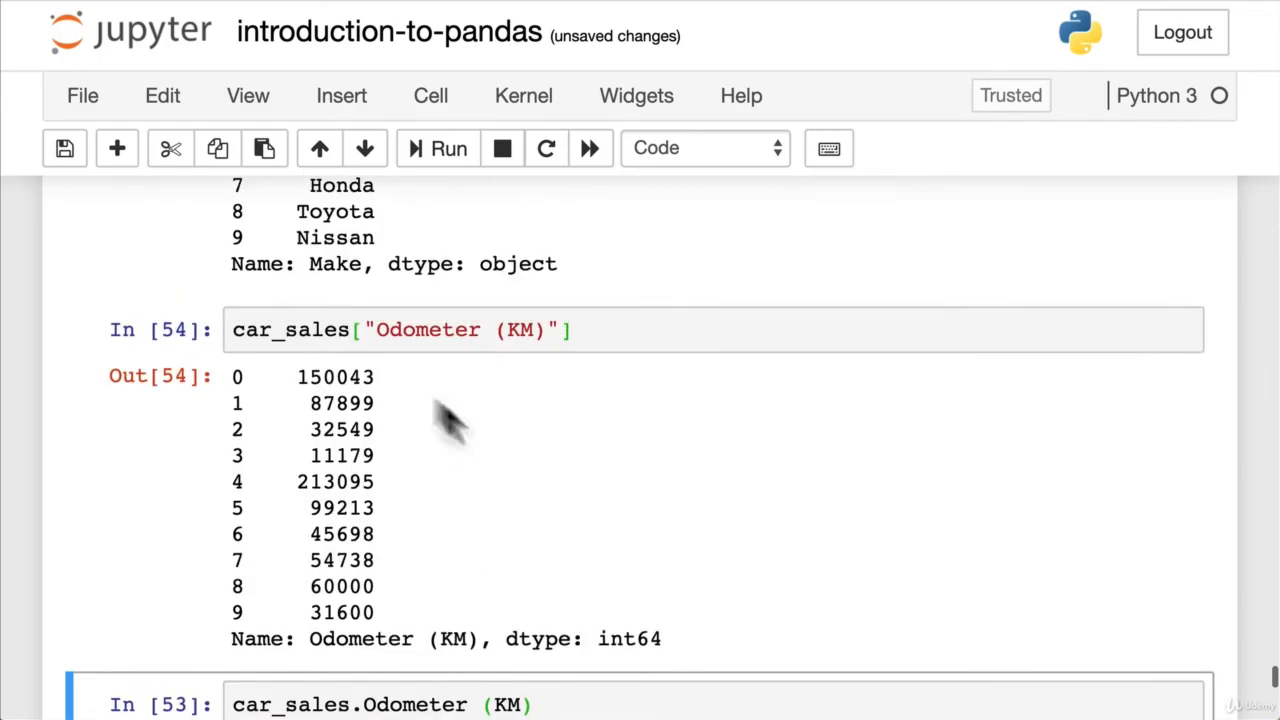
scroll("up", 3)
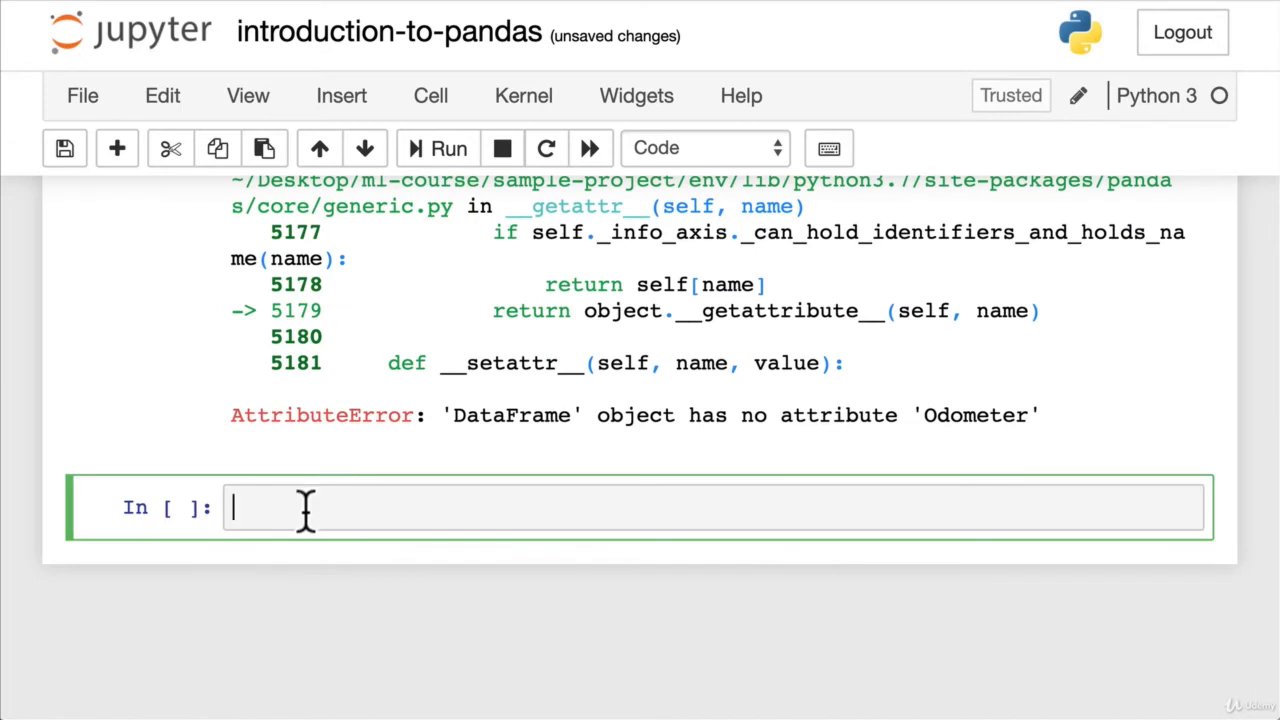
Step: Filter with car_sales[car_sales["Make"] == "Toyota"] to return only the four Toyota rows
type("car_sales[]")
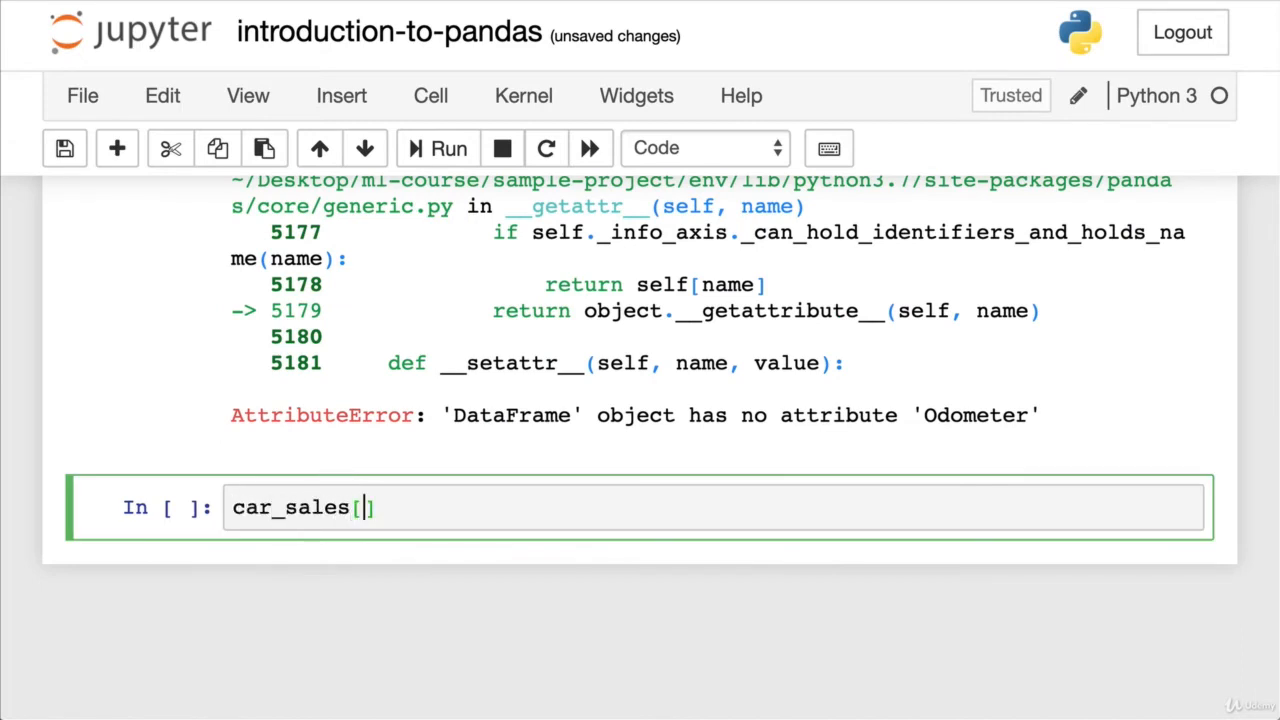
type("car_sales")
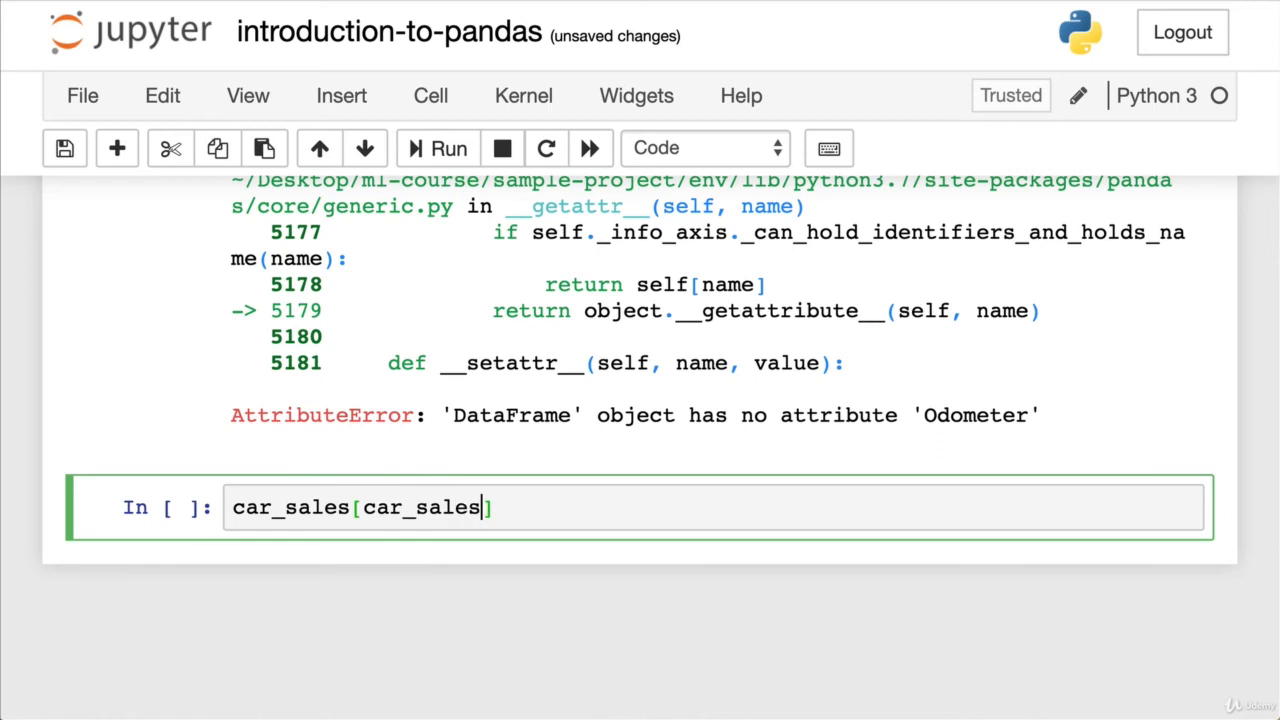
type("[\"MAke\"]")
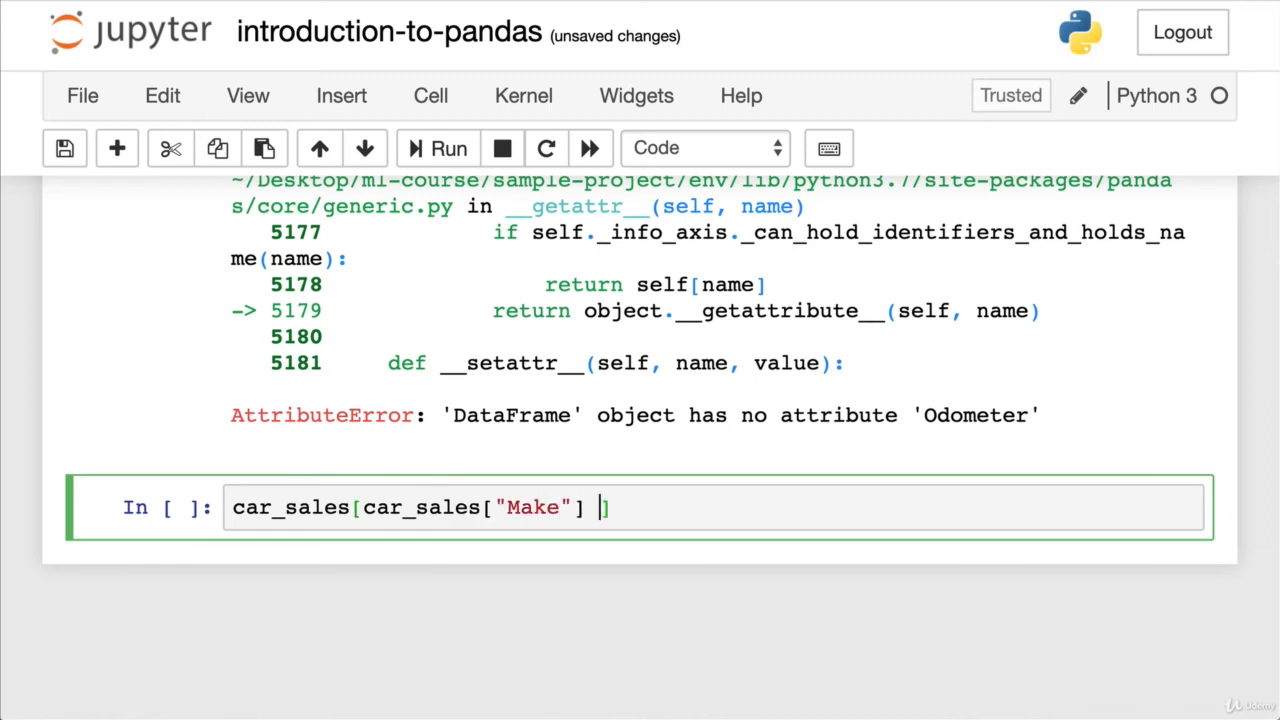
type("==")
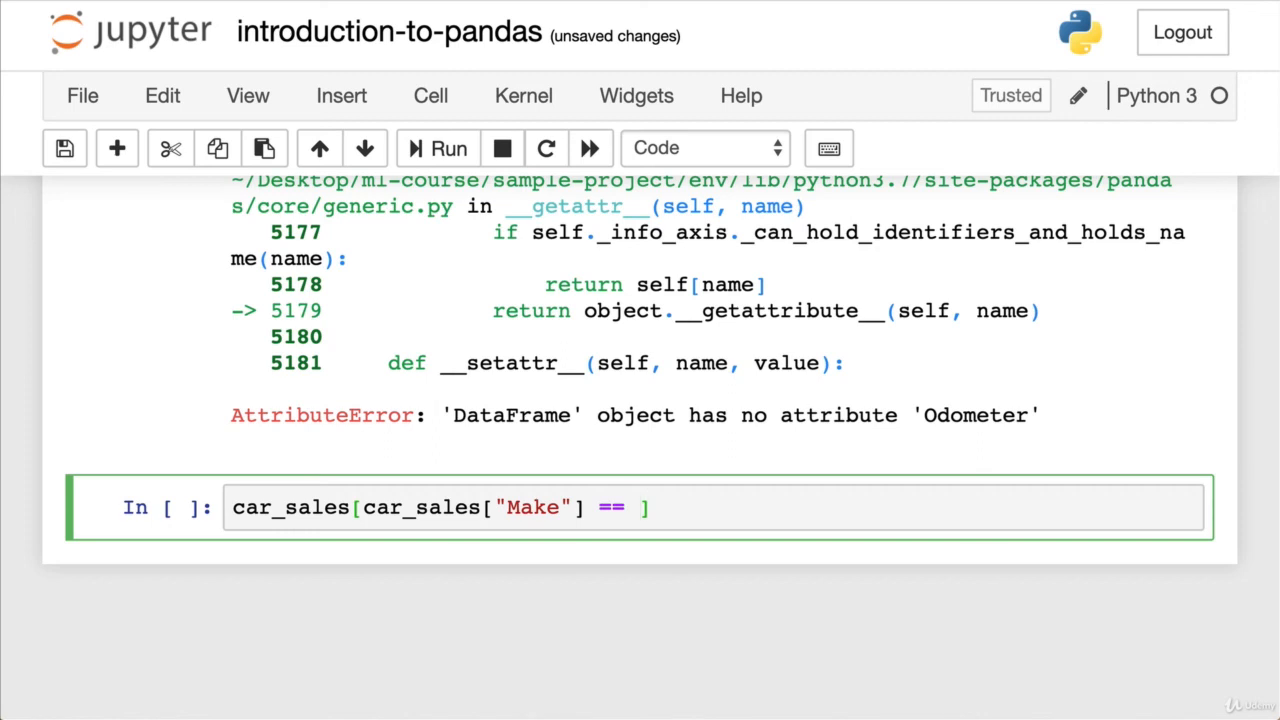
type("\"Toyota\"")
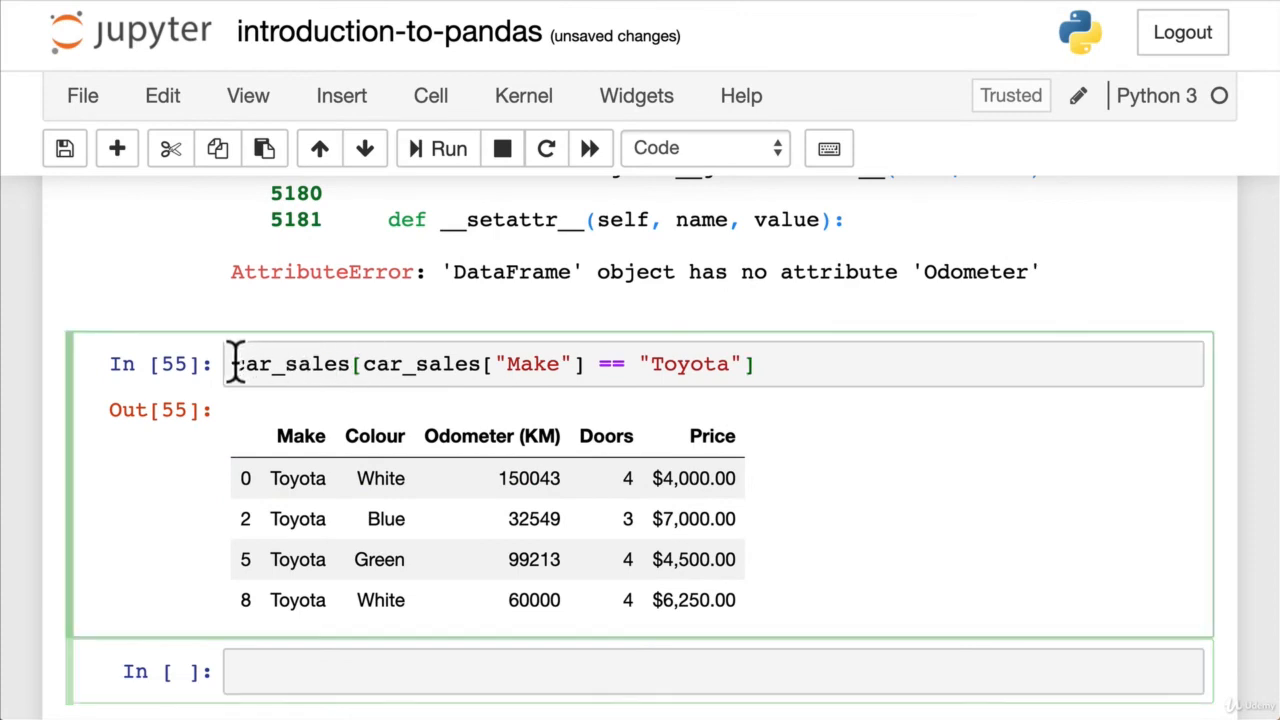
double_click(288, 364)
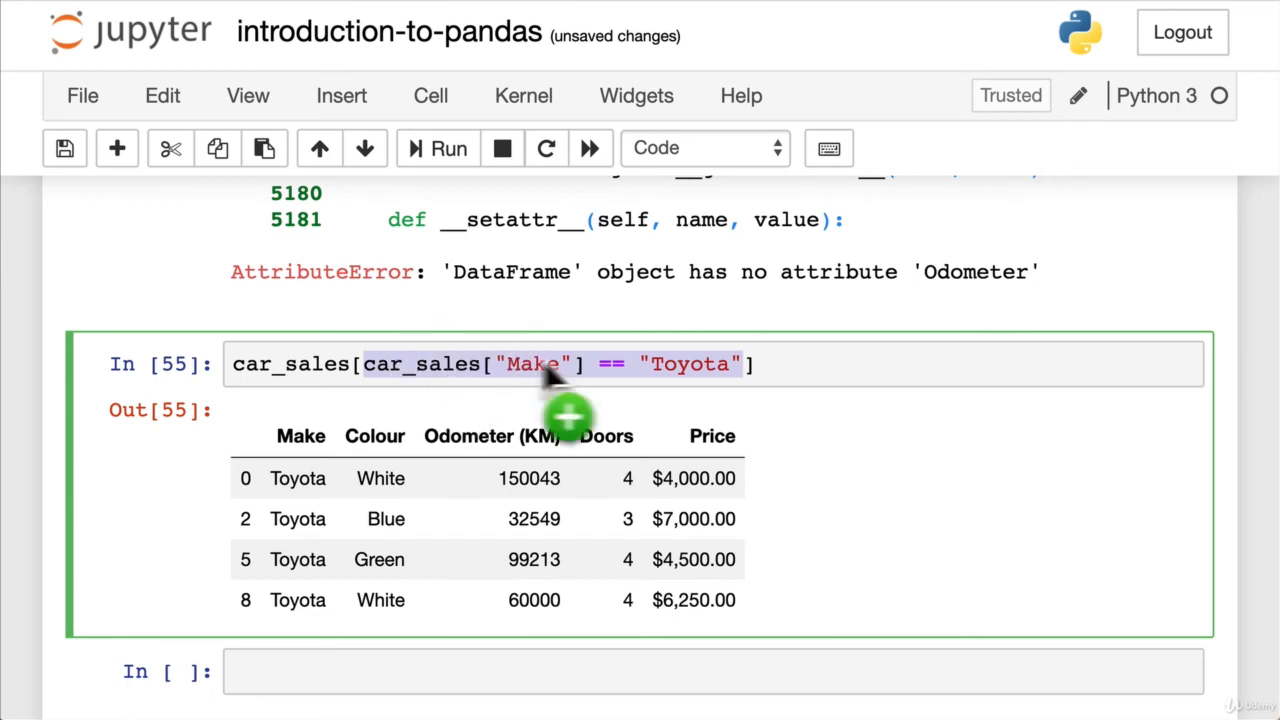
scroll("down", 3)
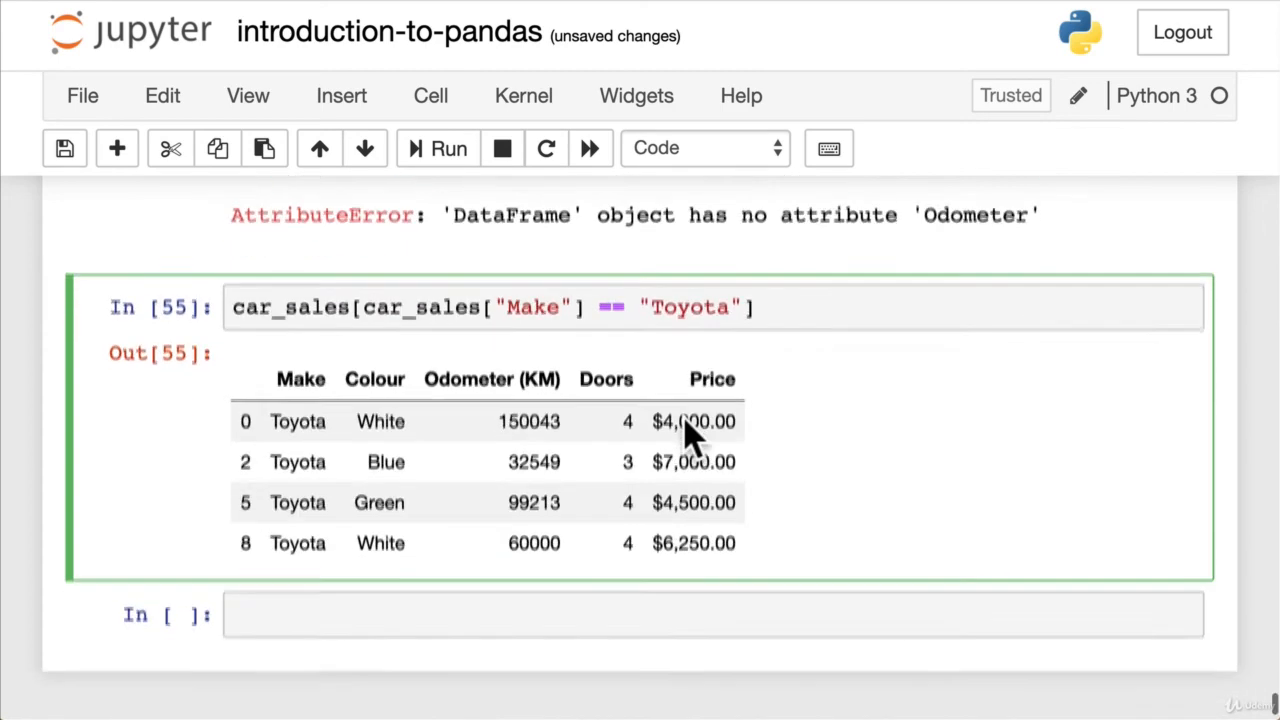
Step: Filter with car_sales[car_sales["Odometer (KM)"] > 100000], leaving the Toyota and Nissan rows
type("ca")
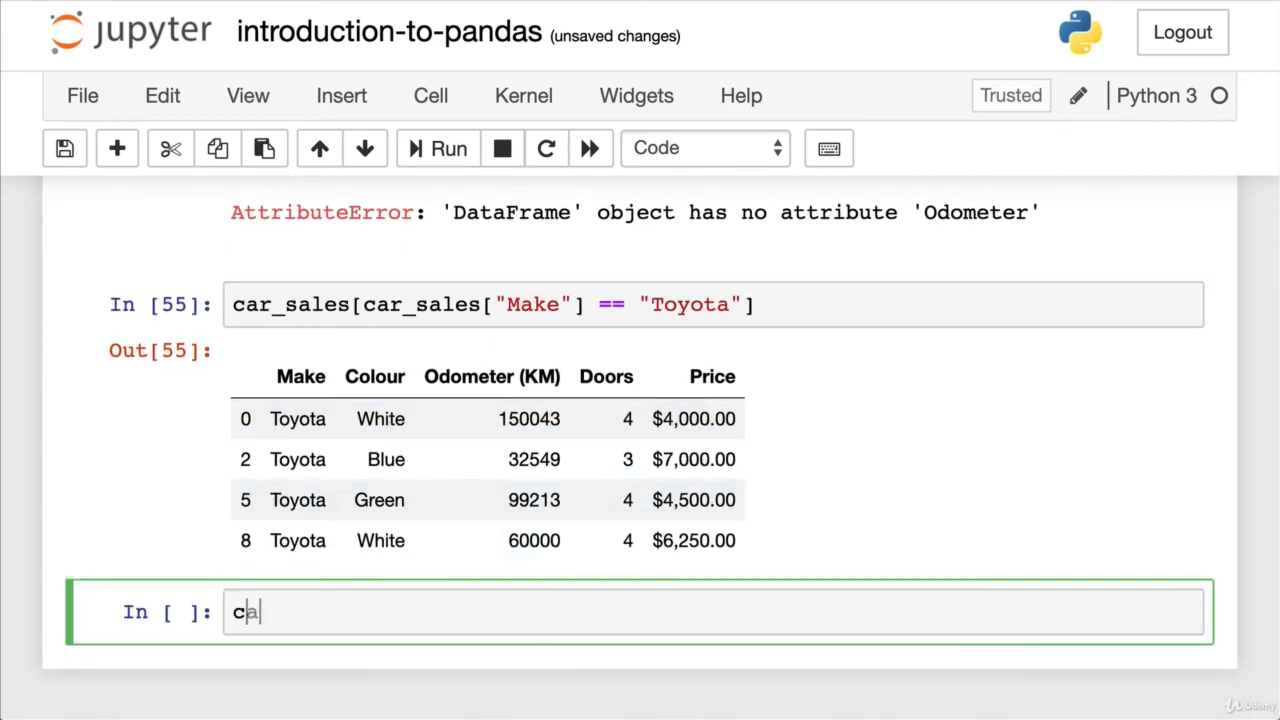
type("r_sa")
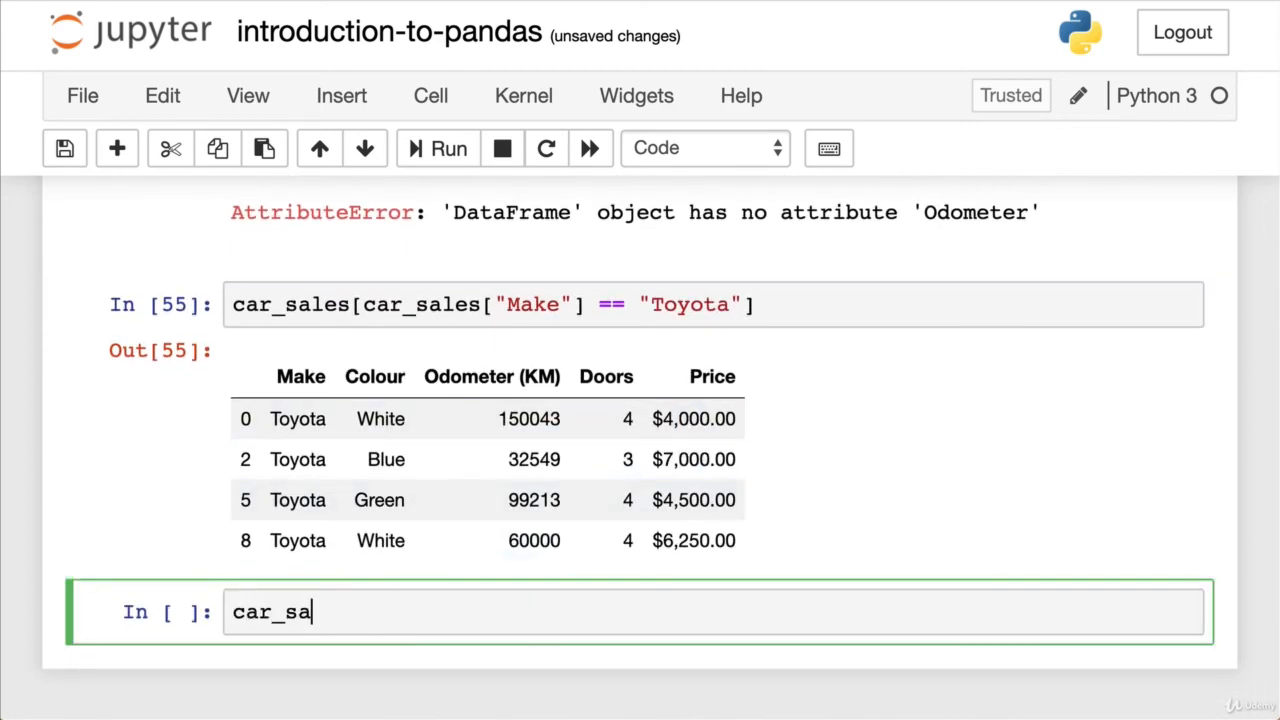
mouse_move(540, 550)
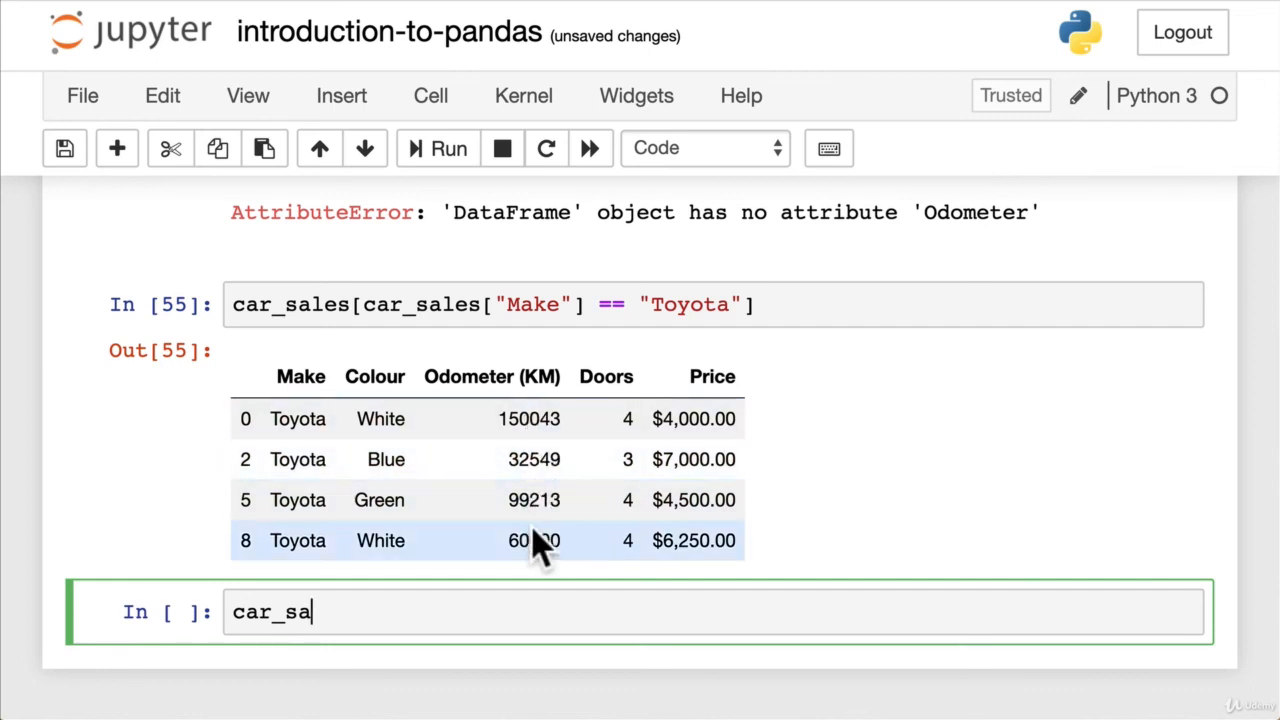
type("les")
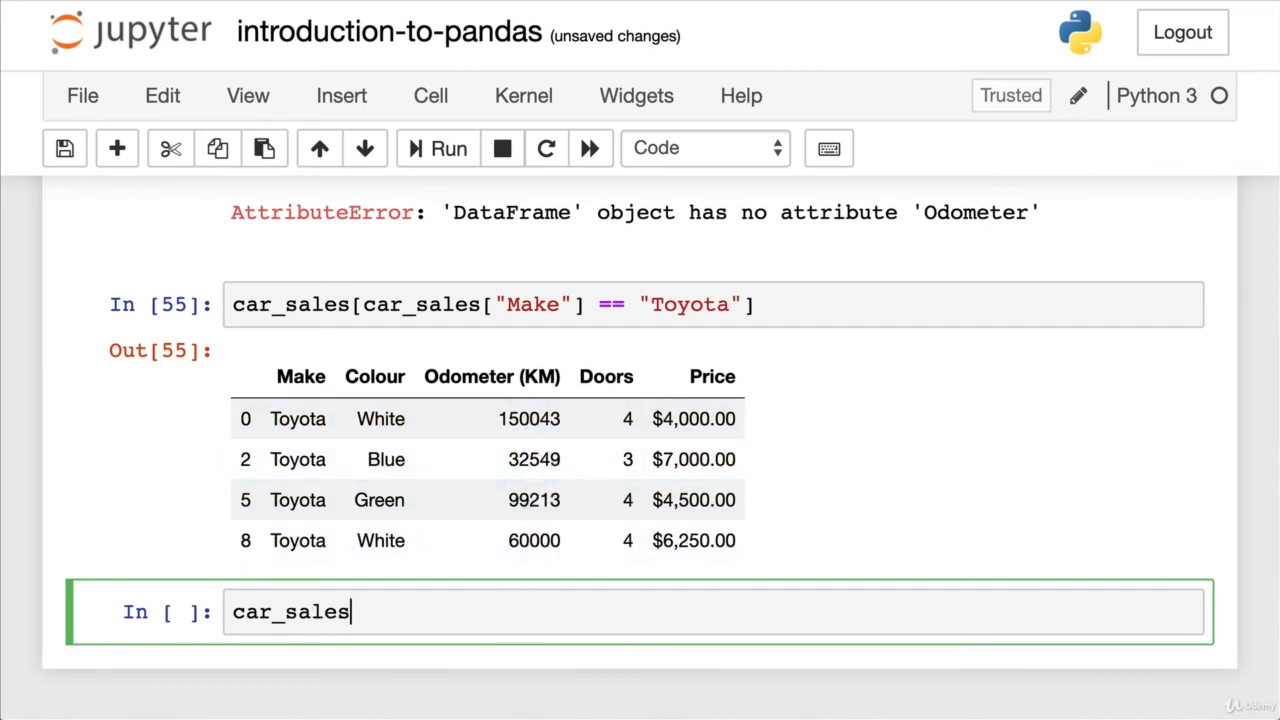
type("[")
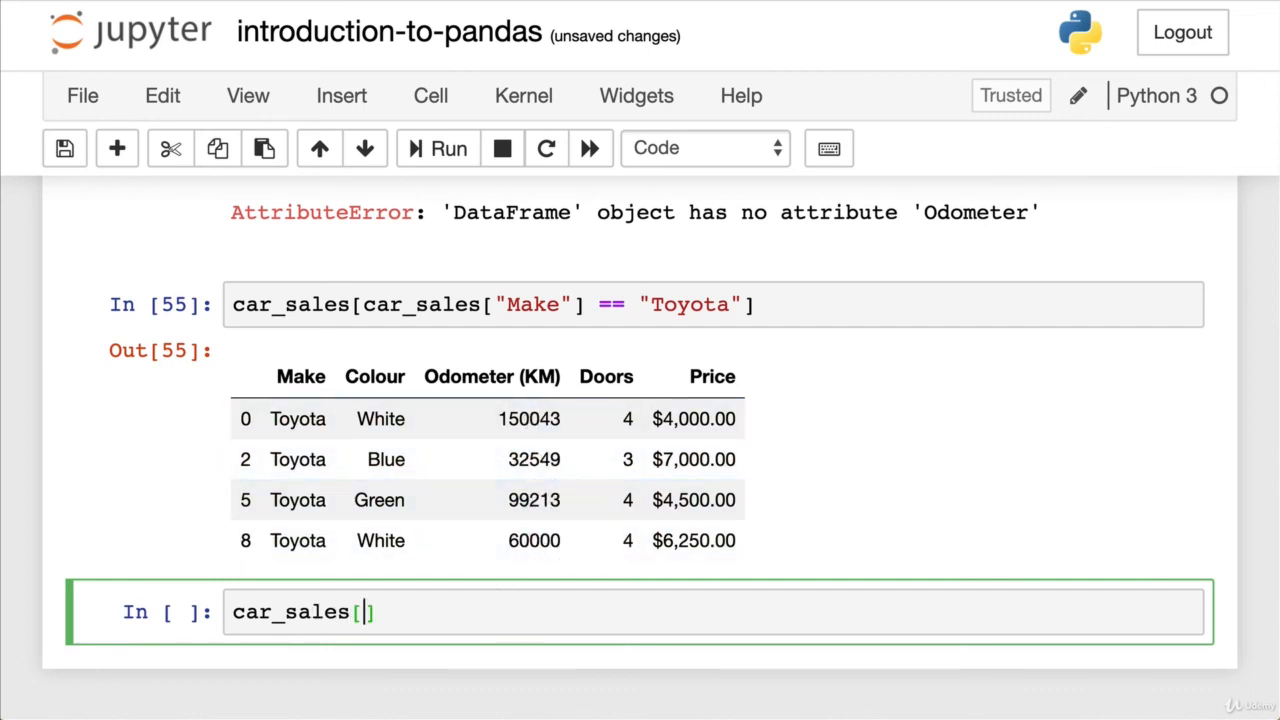
type("car_sales[")
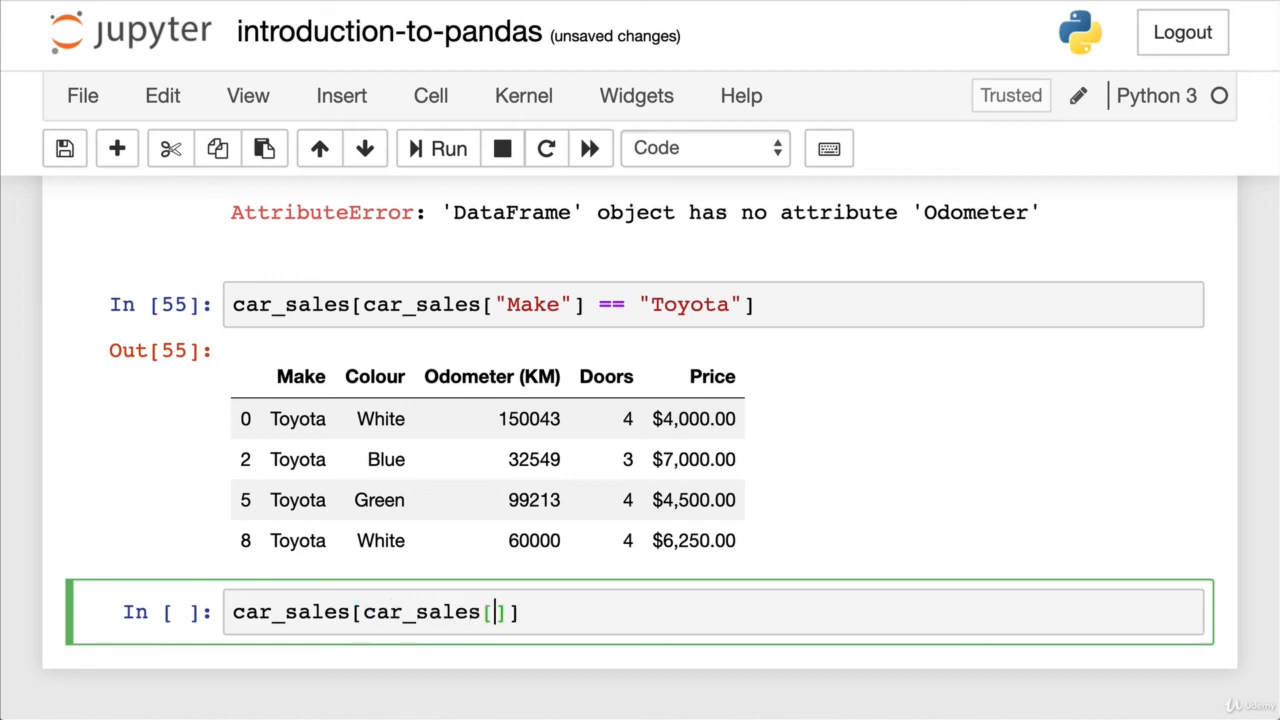
type("\"Odometer\"")
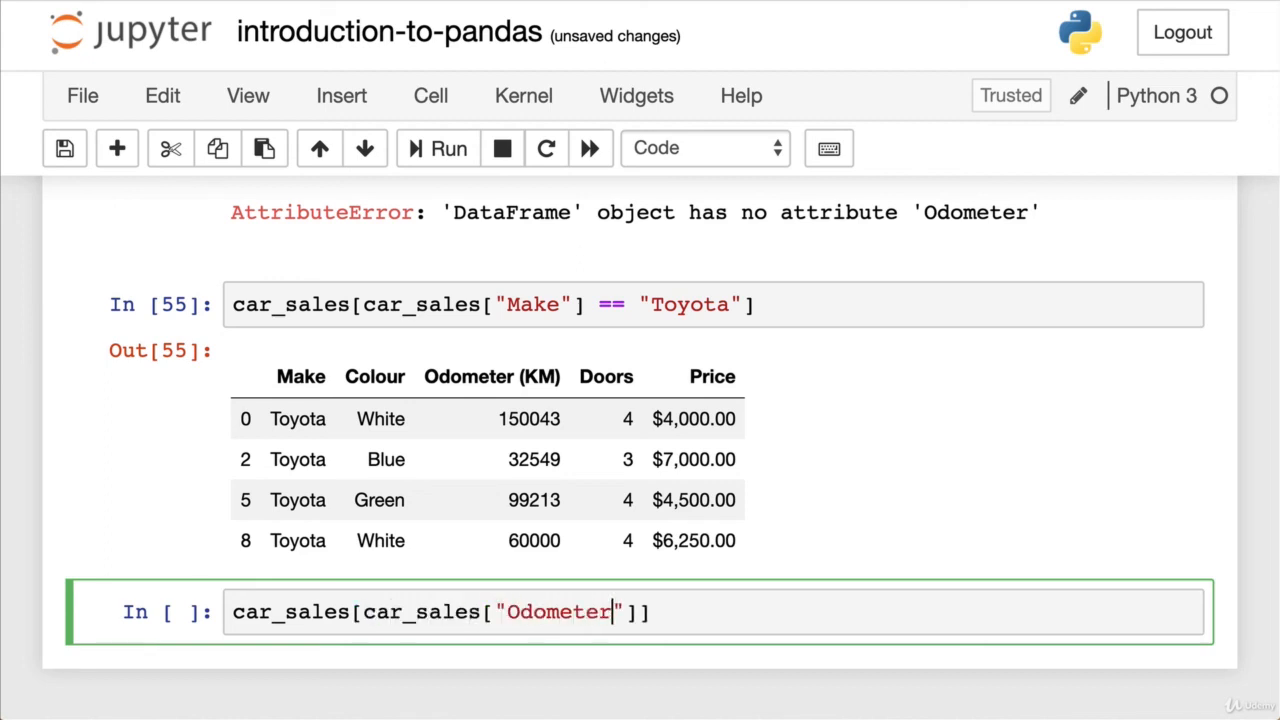
type("(KM)")
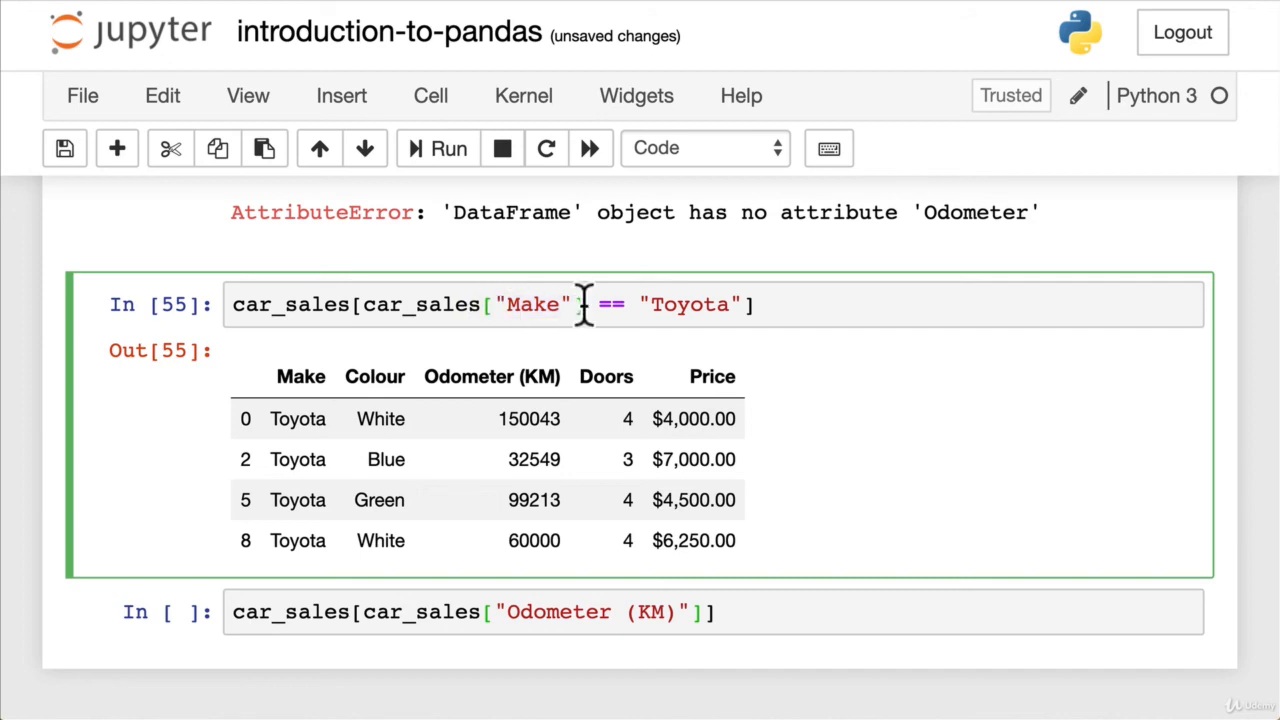
double_click(534, 305)
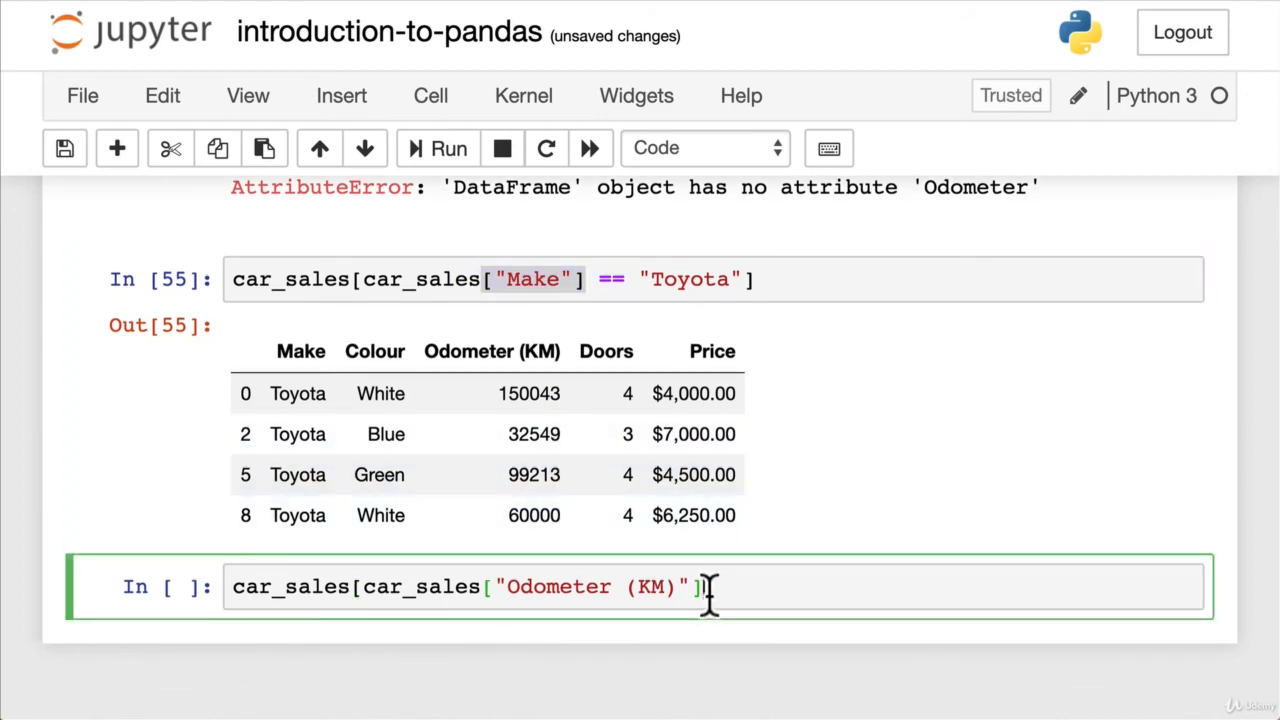
type(">")
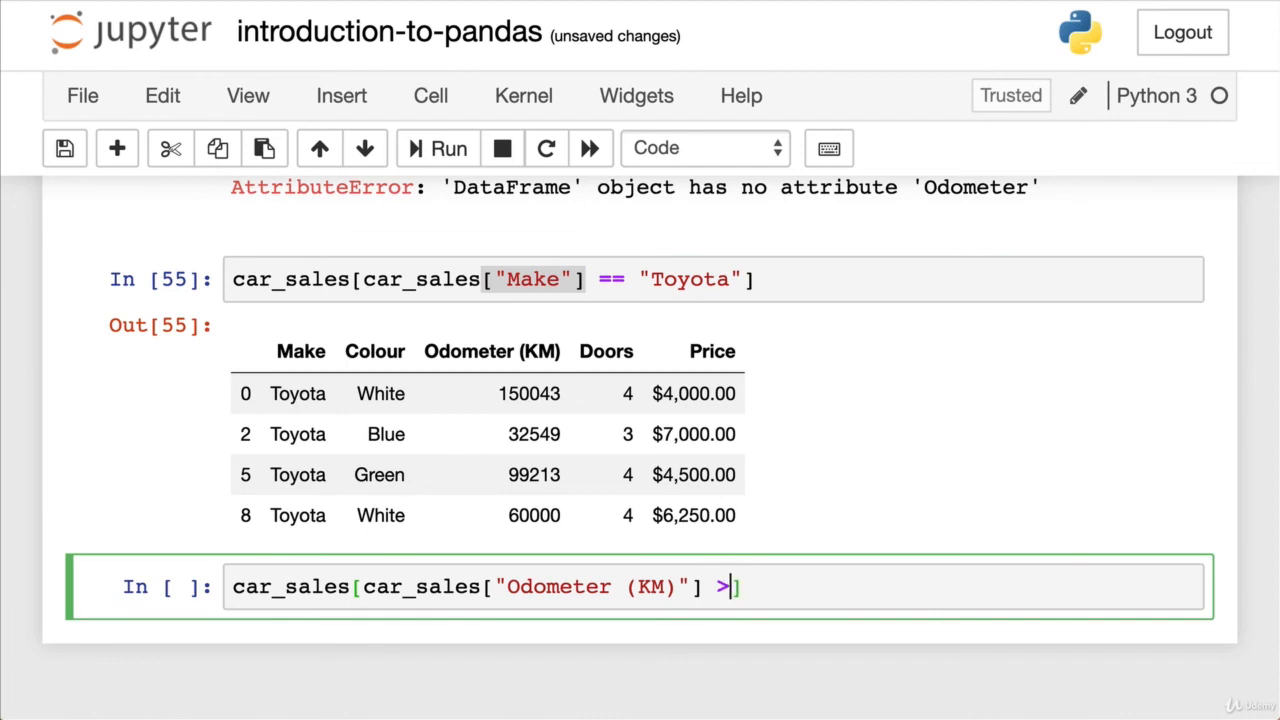
type("10000")
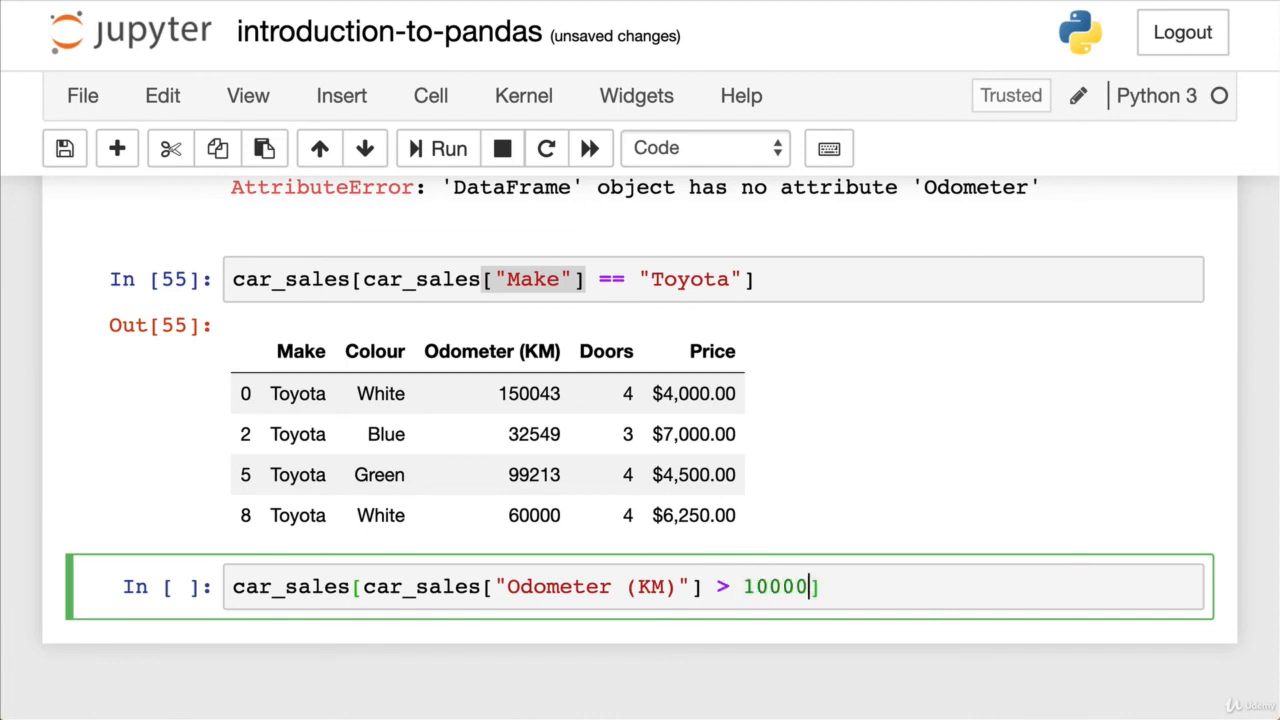
type("0")
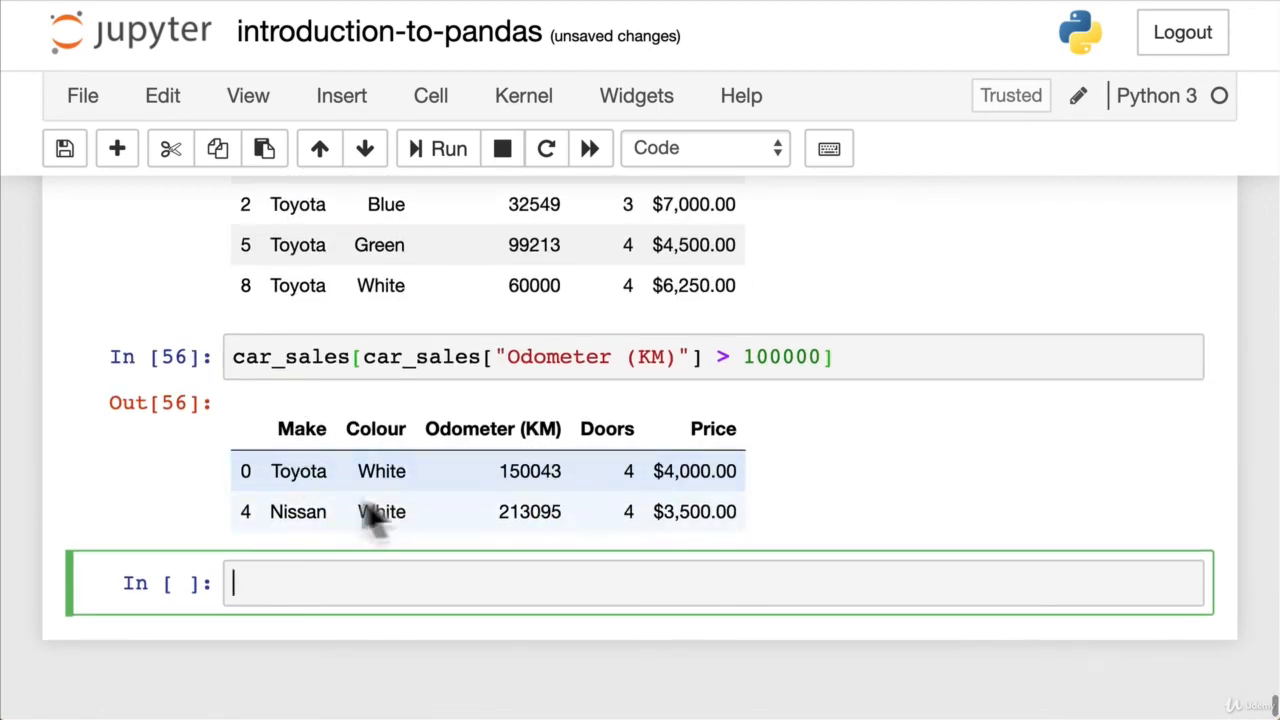
mouse_move(555, 357)
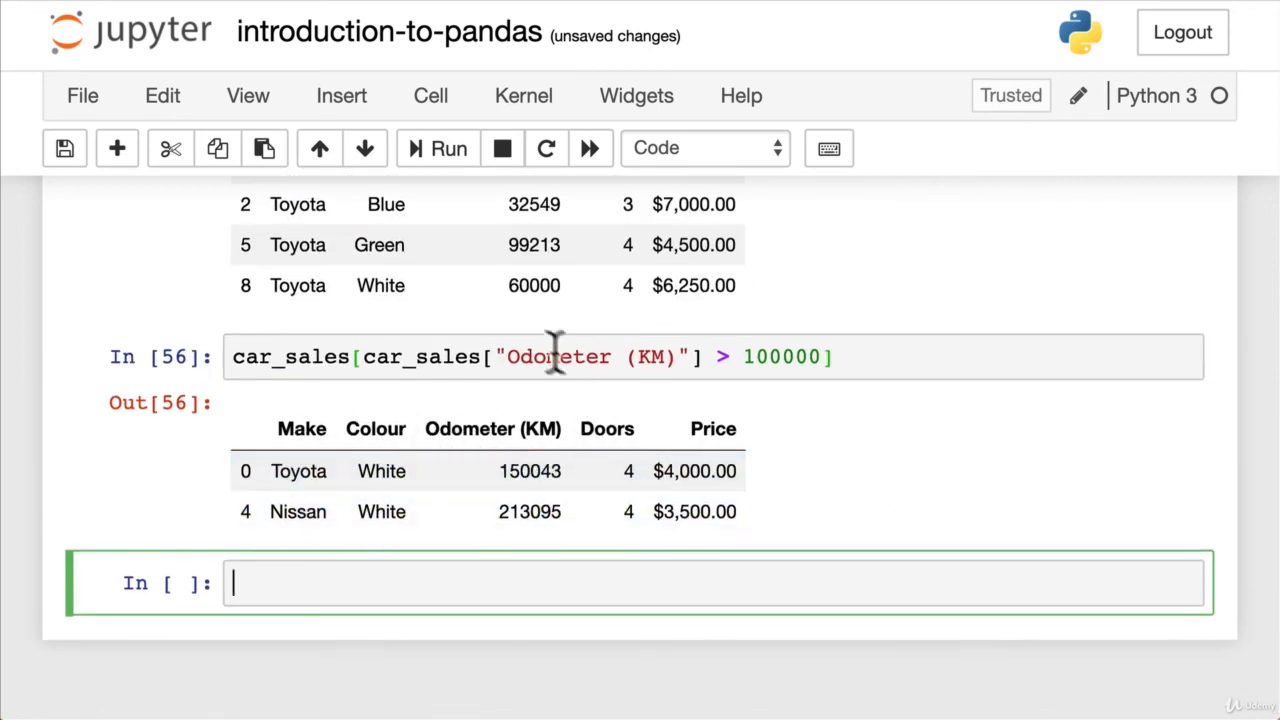
mouse_move(547, 611)
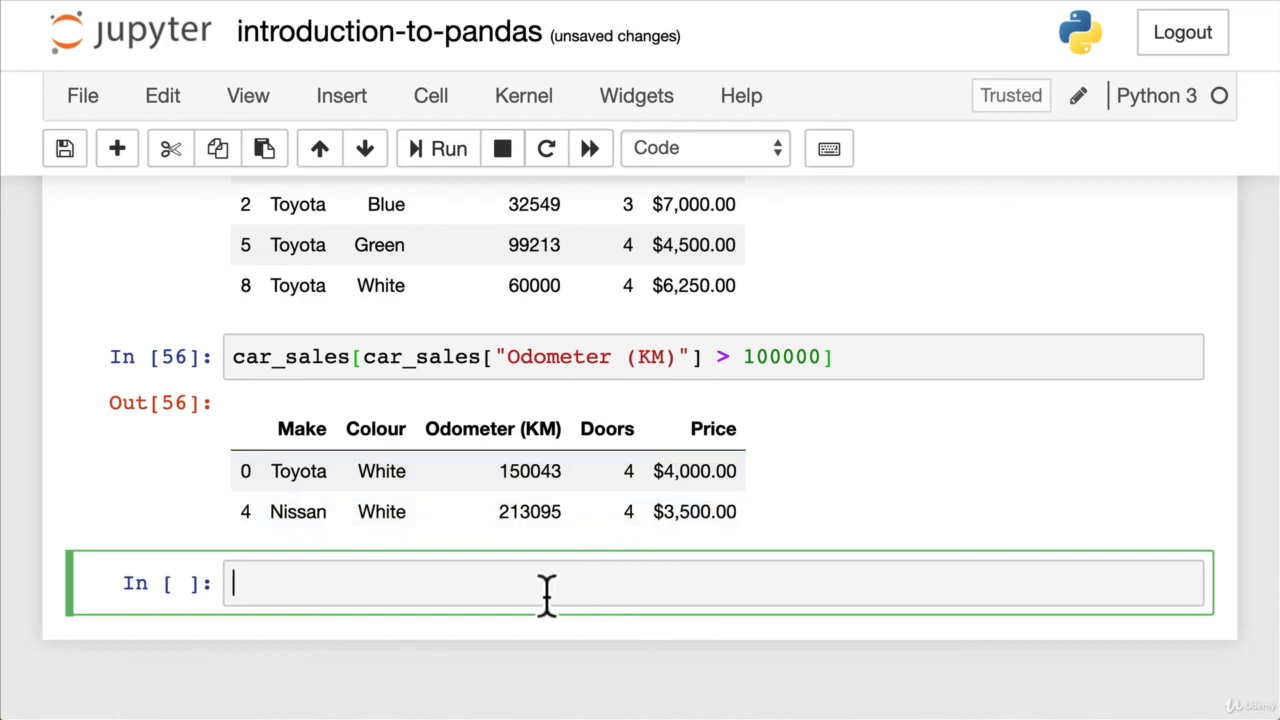
mouse_move(737, 357)
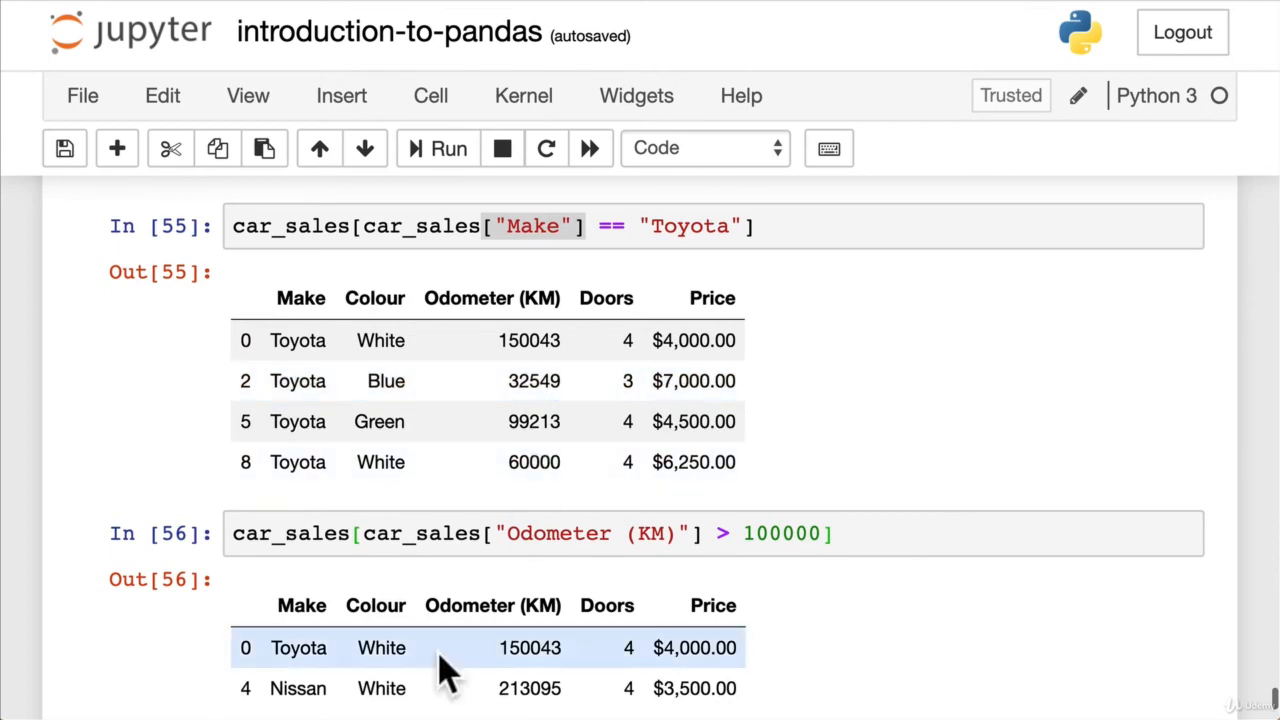
scroll("down", 3)
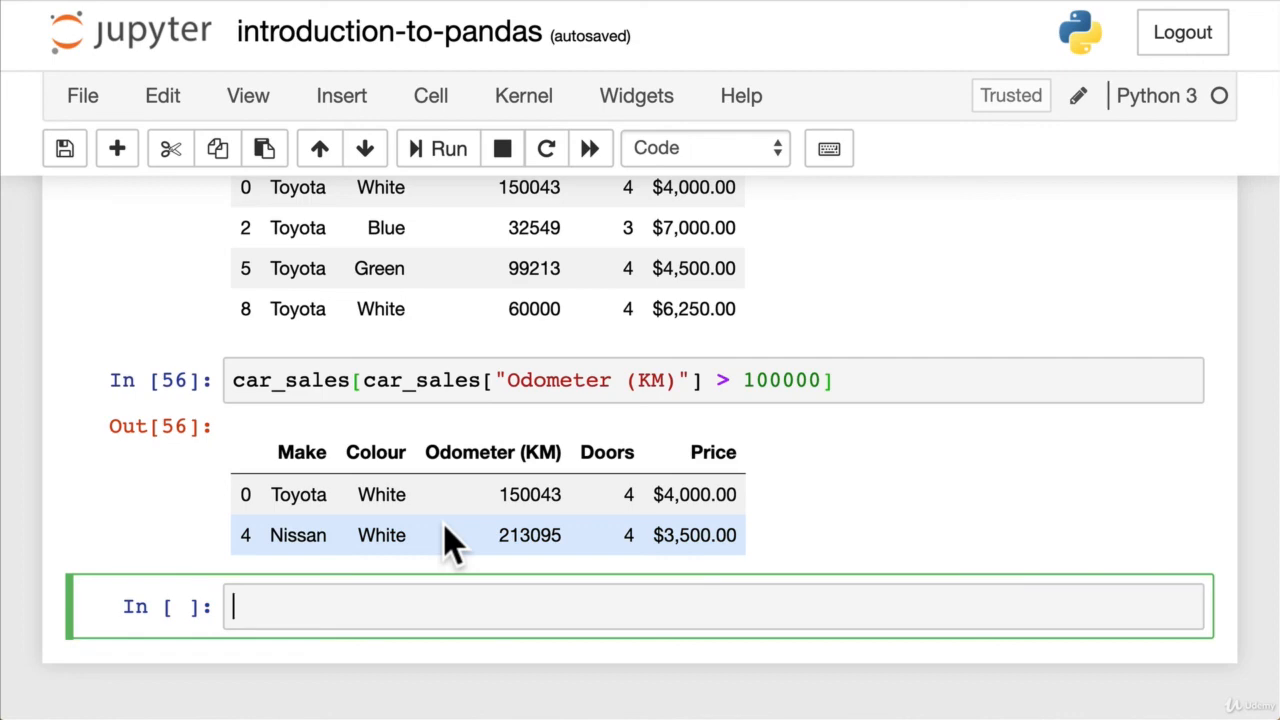
scroll("down", 3)
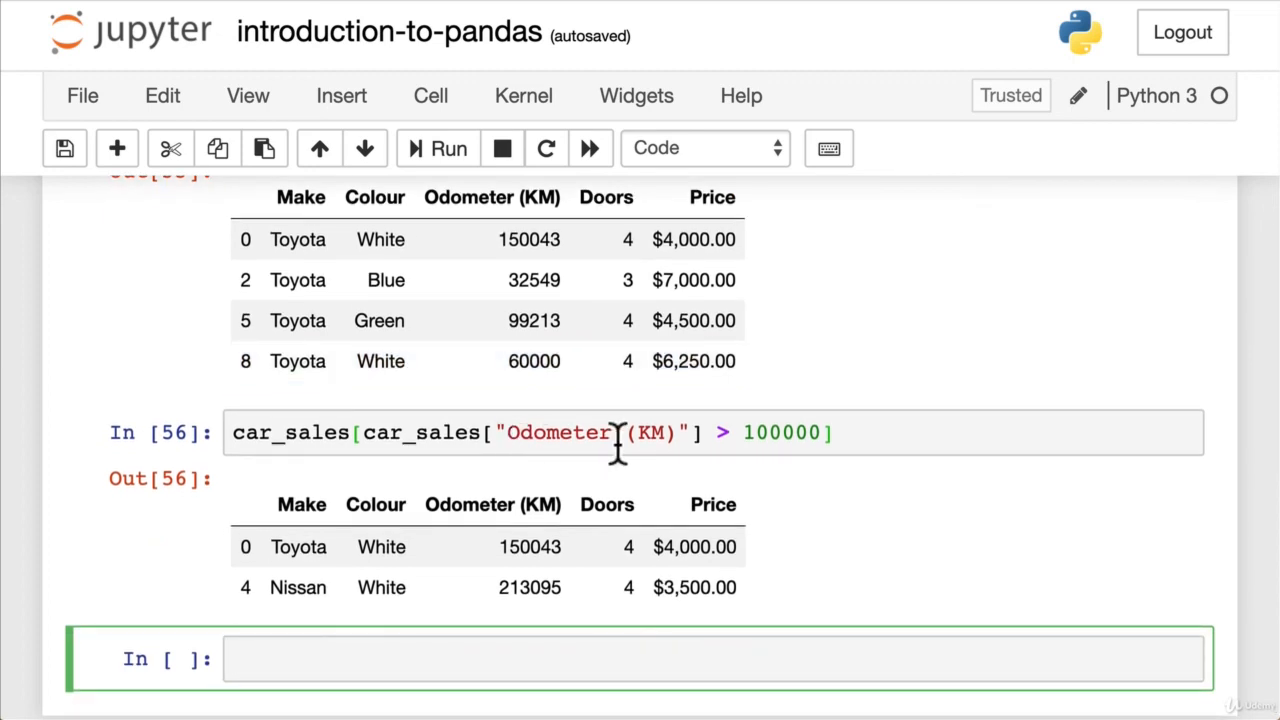
scroll("down", 3)
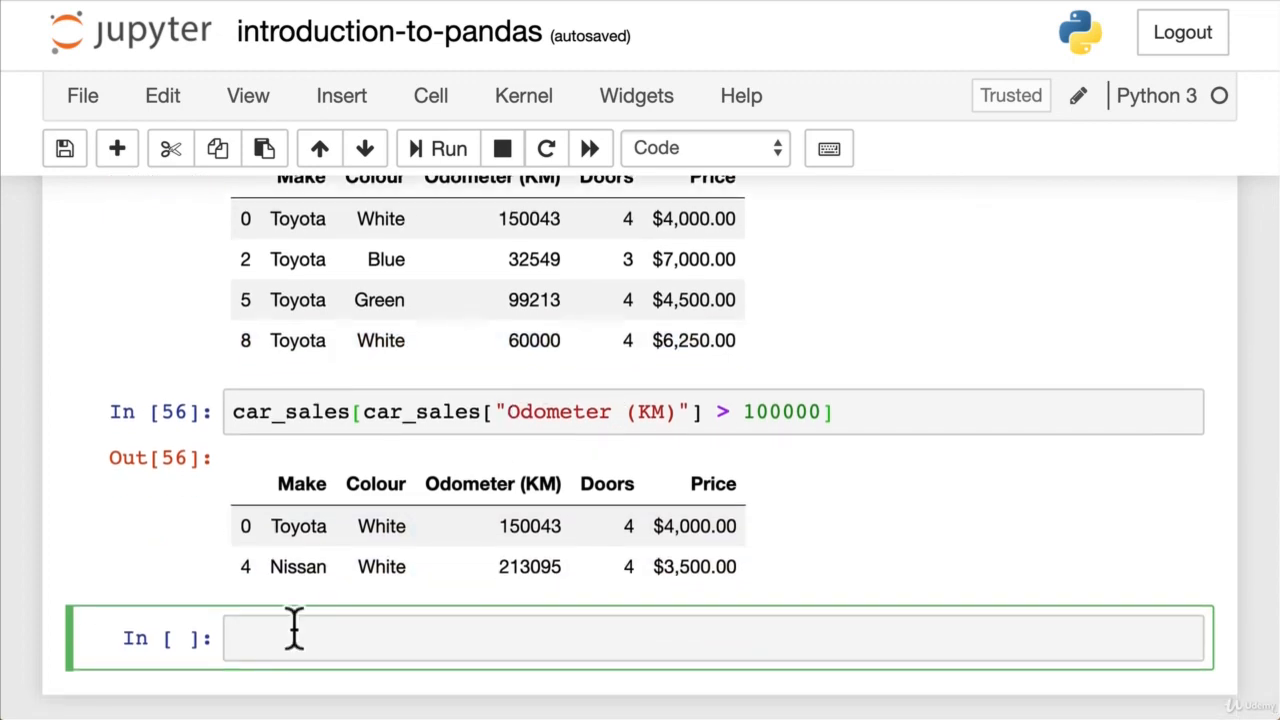